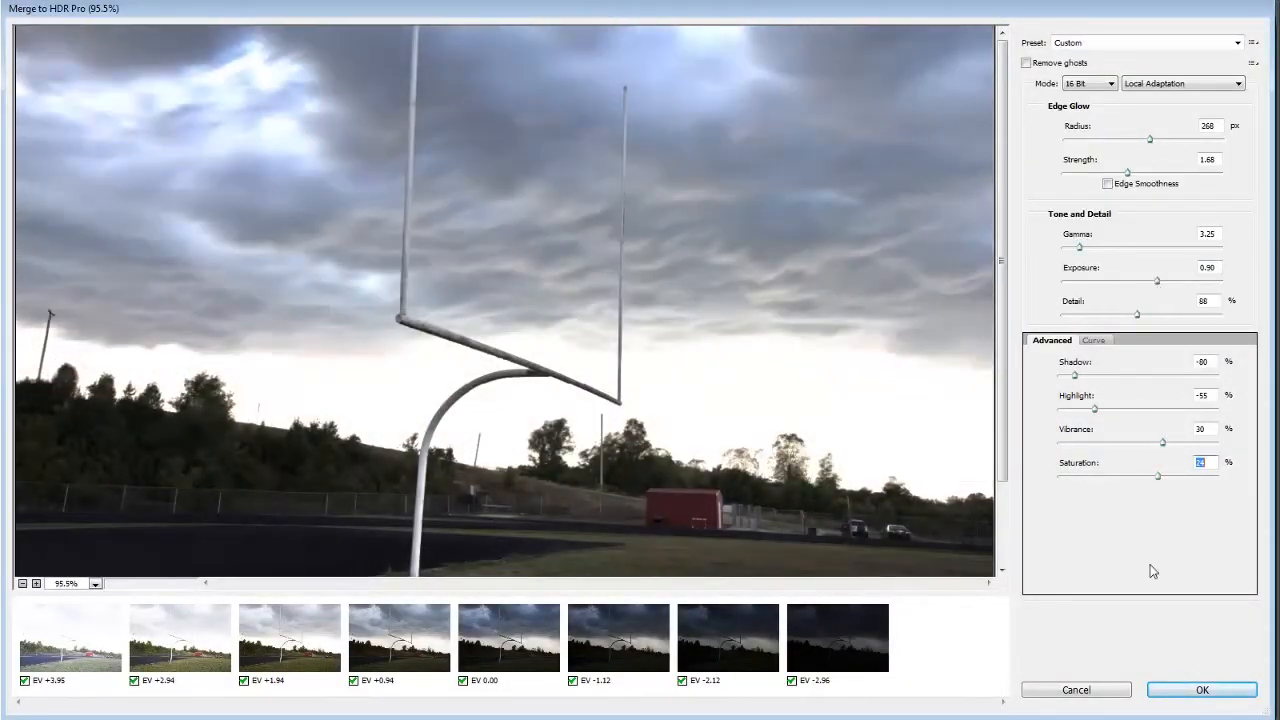
- Dismiss the earlier Merge to HDR Pro preview, leaving no document open
{"action": "left_click", "coordinate": [1202, 690]}
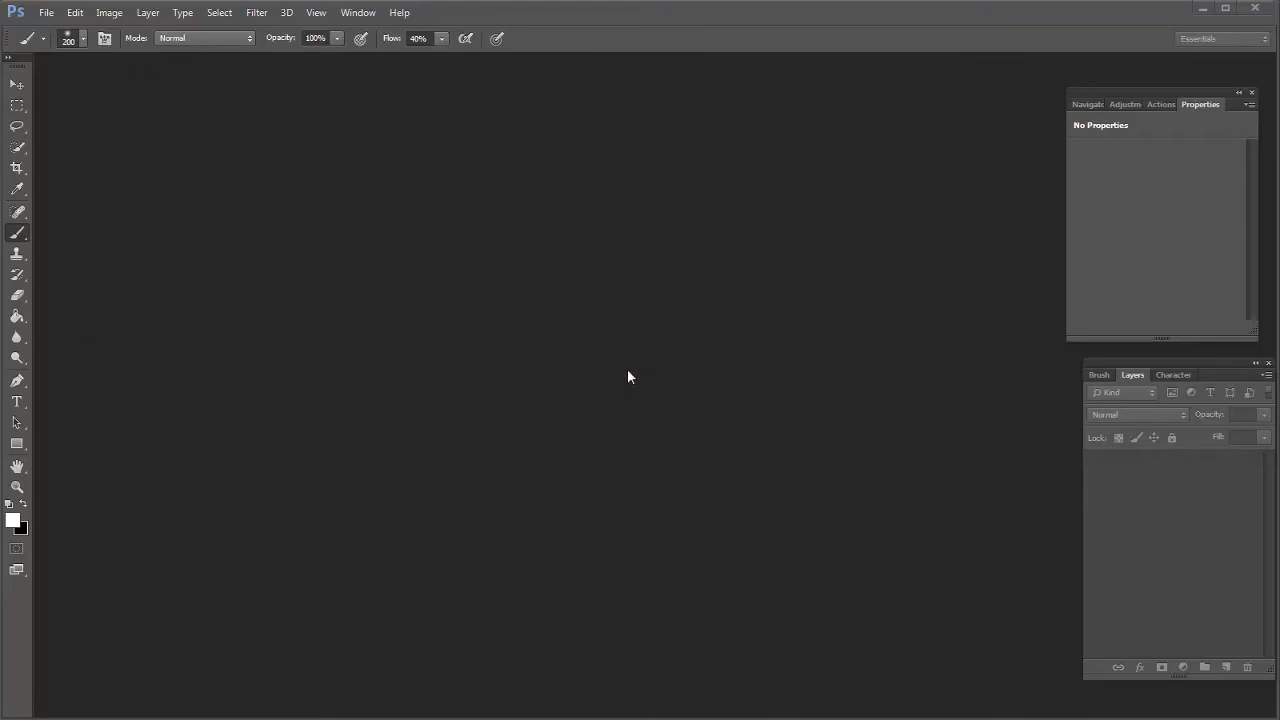
{"action": "mouse_move", "coordinate": [396, 262]}
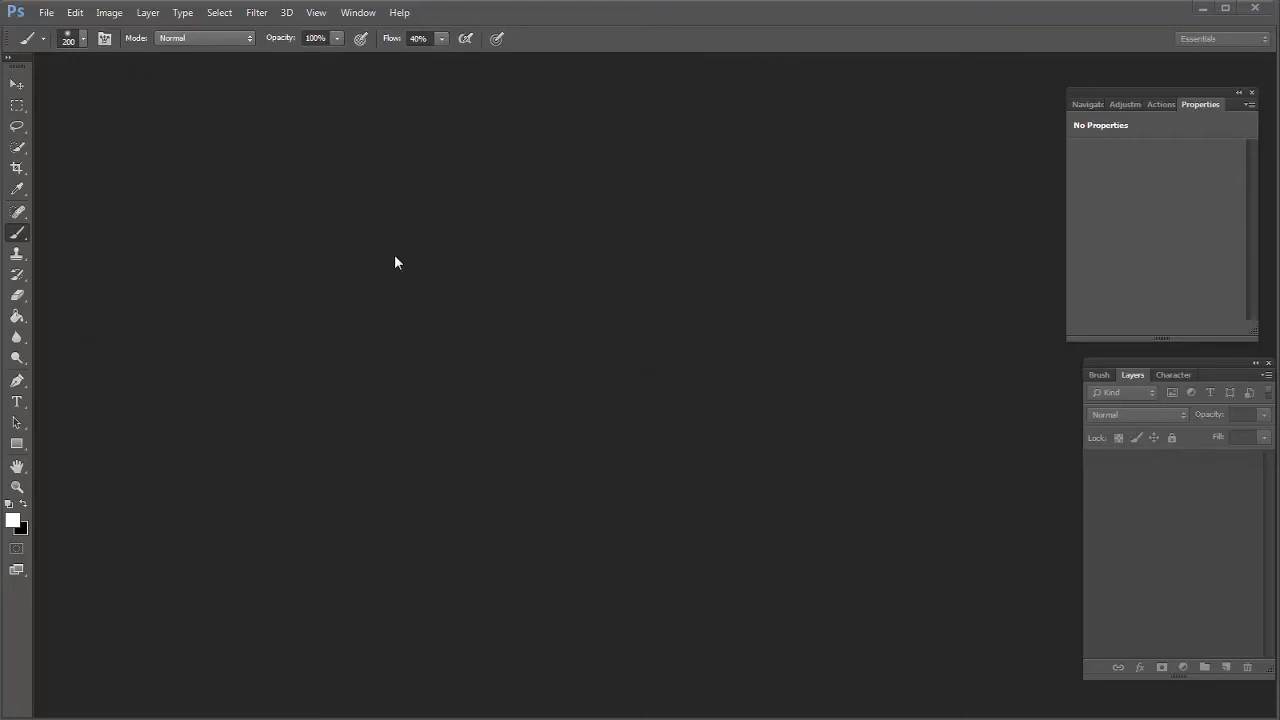
- Launch Merge to HDR Pro from File > Automate with an empty source list
{"action": "left_click", "coordinate": [46, 12]}
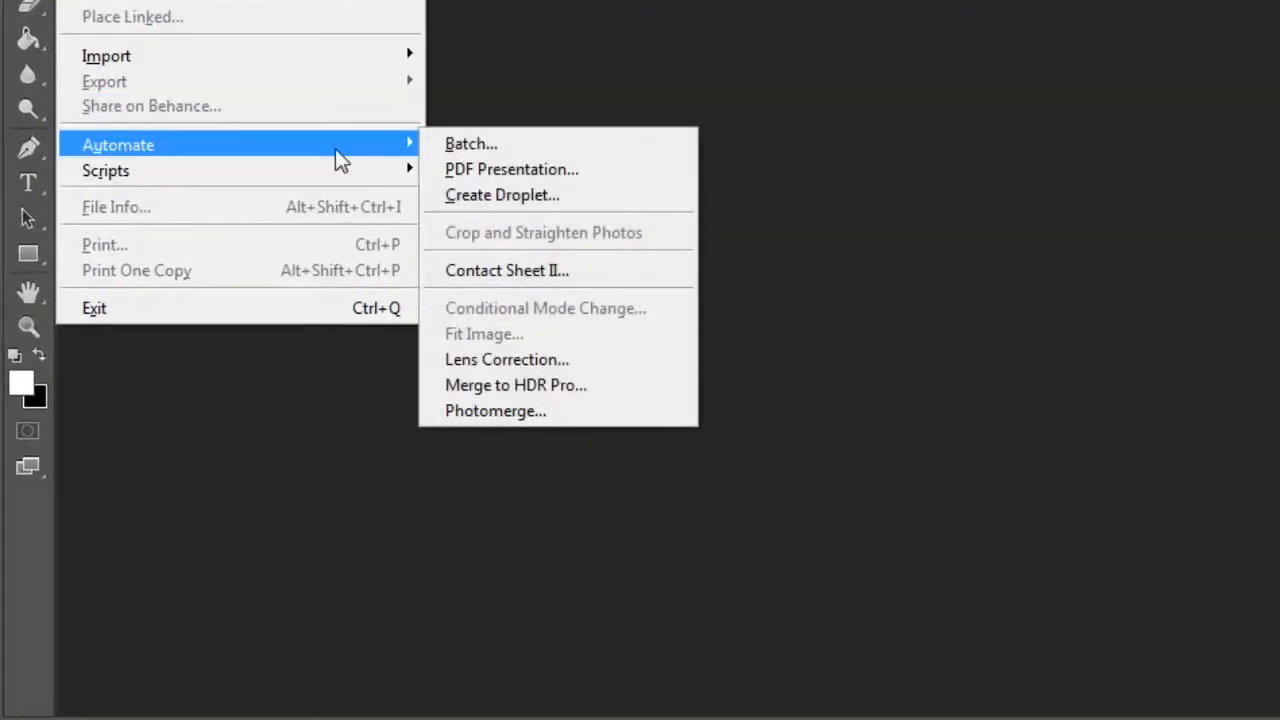
{"action": "mouse_move", "coordinate": [516, 384]}
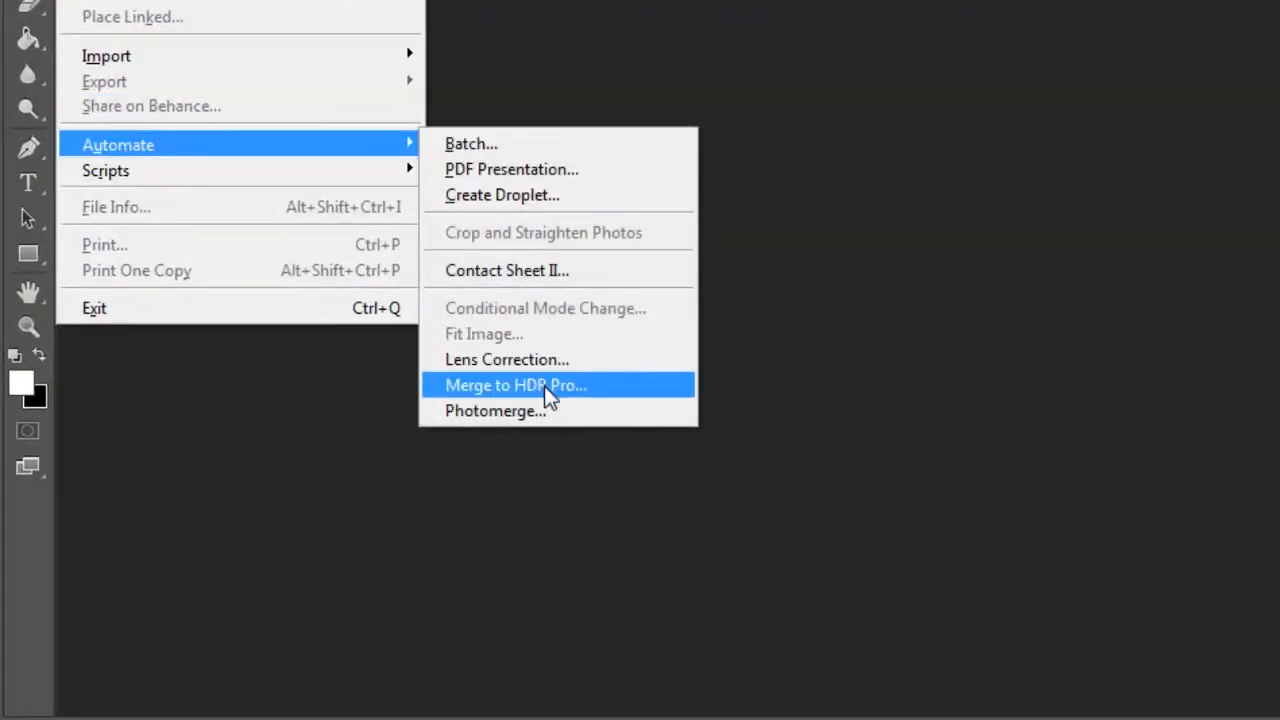
{"action": "left_click", "coordinate": [516, 384]}
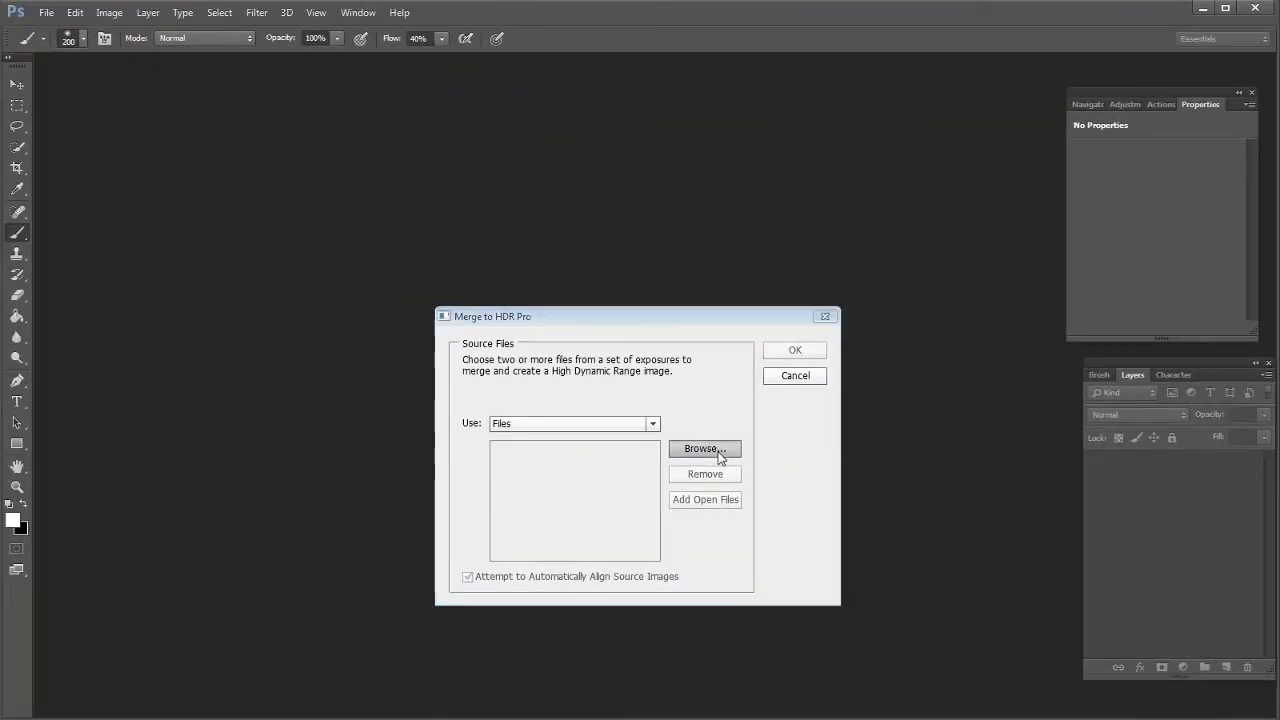
- Browse for exposures IMG_6837–IMG_6844, load all eight and start the HDR merge
{"action": "left_click", "coordinate": [704, 448]}
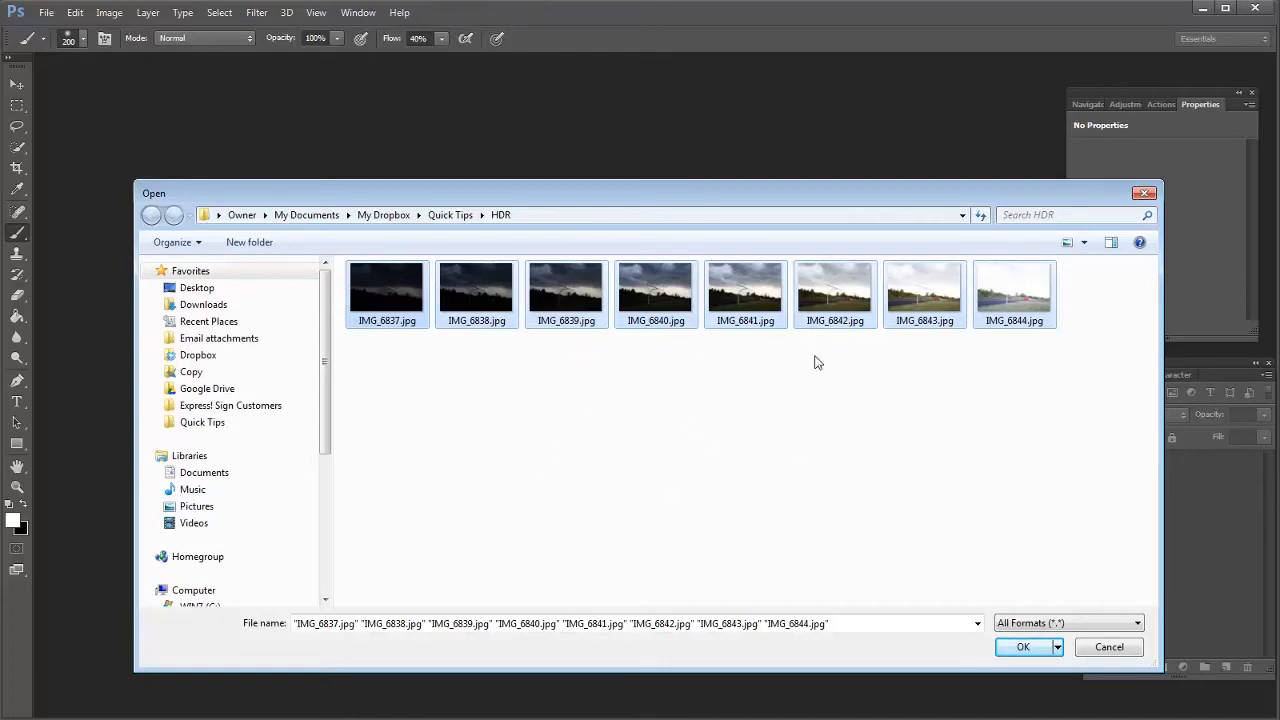
{"action": "mouse_move", "coordinate": [1036, 486]}
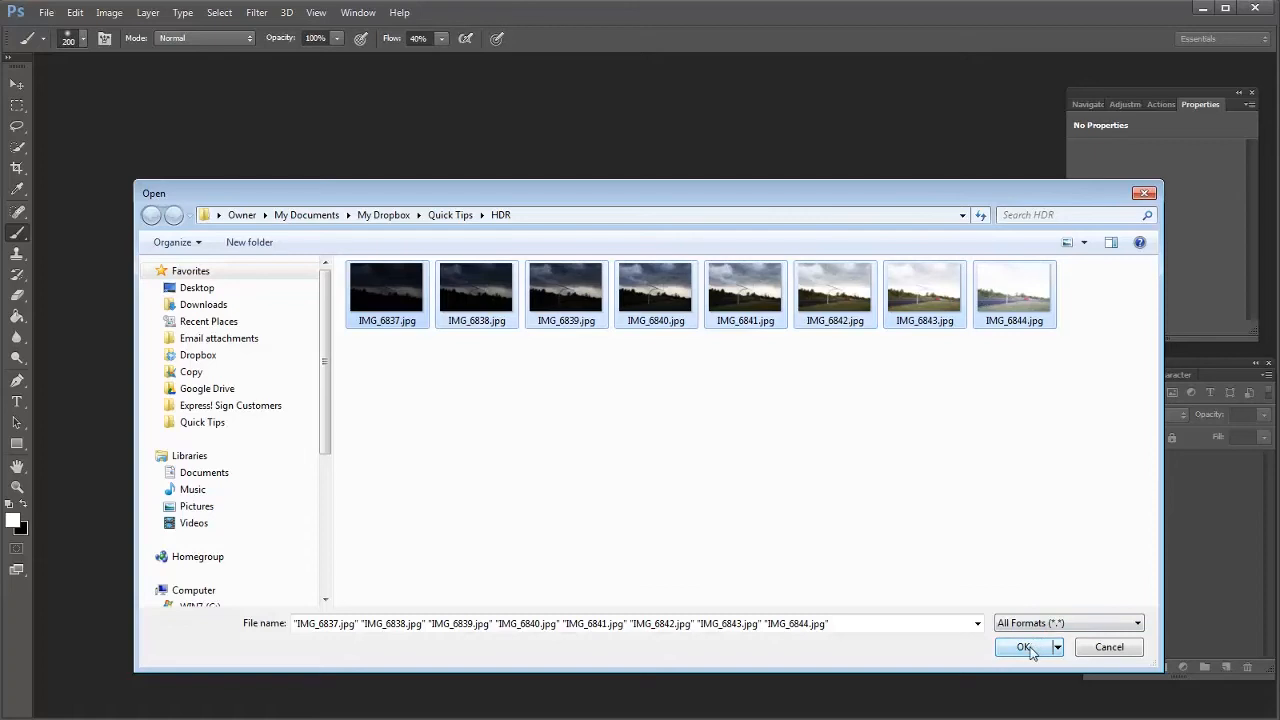
{"action": "left_click", "coordinate": [1024, 648]}
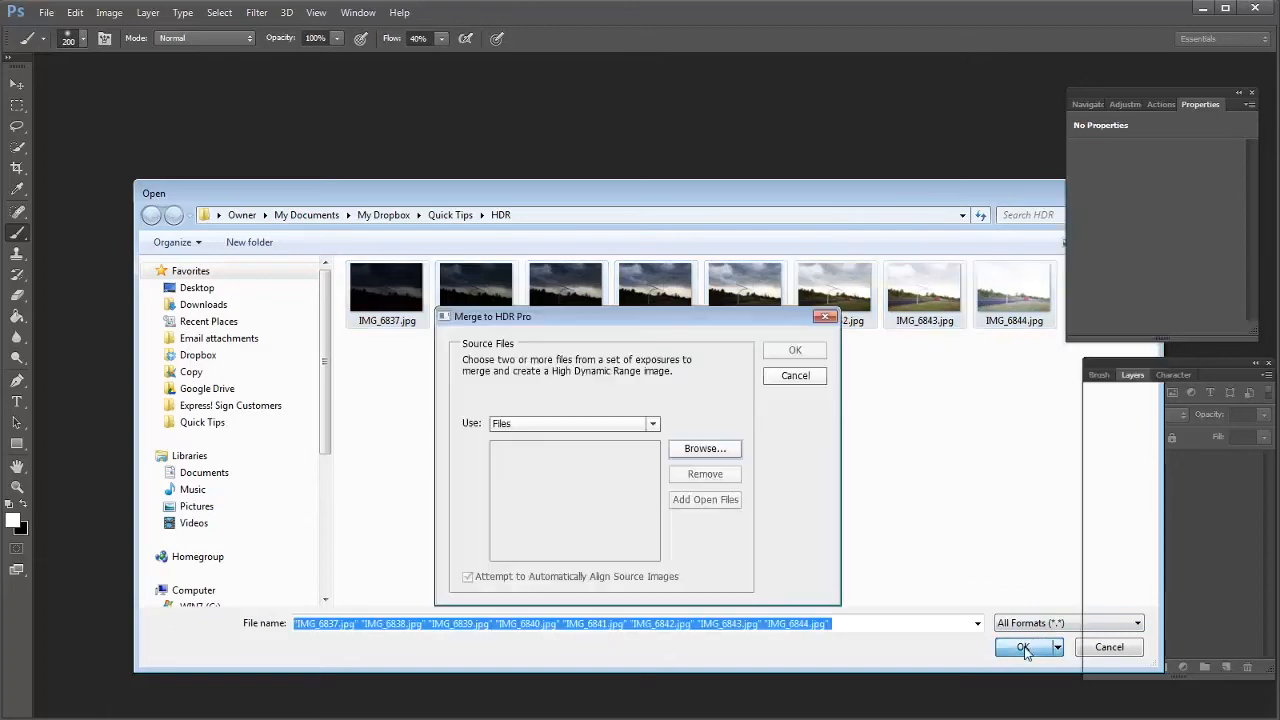
{"action": "left_click", "coordinate": [1024, 648]}
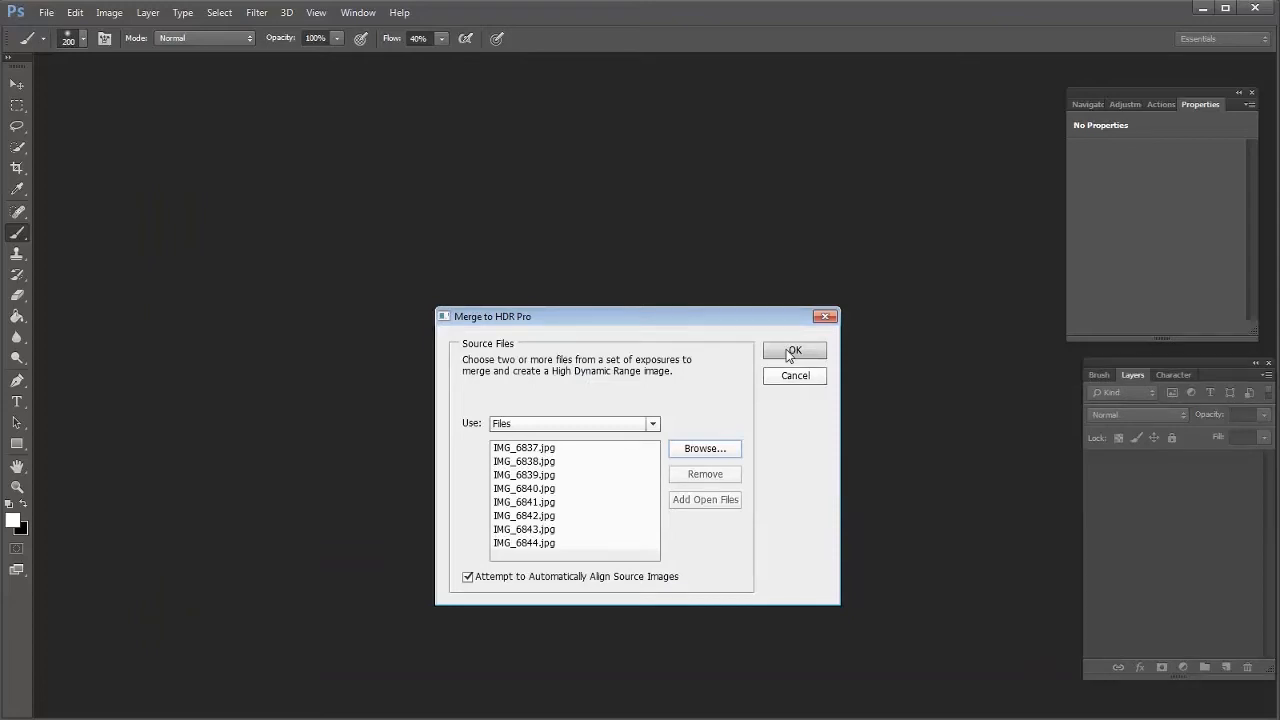
{"action": "left_click", "coordinate": [794, 350]}
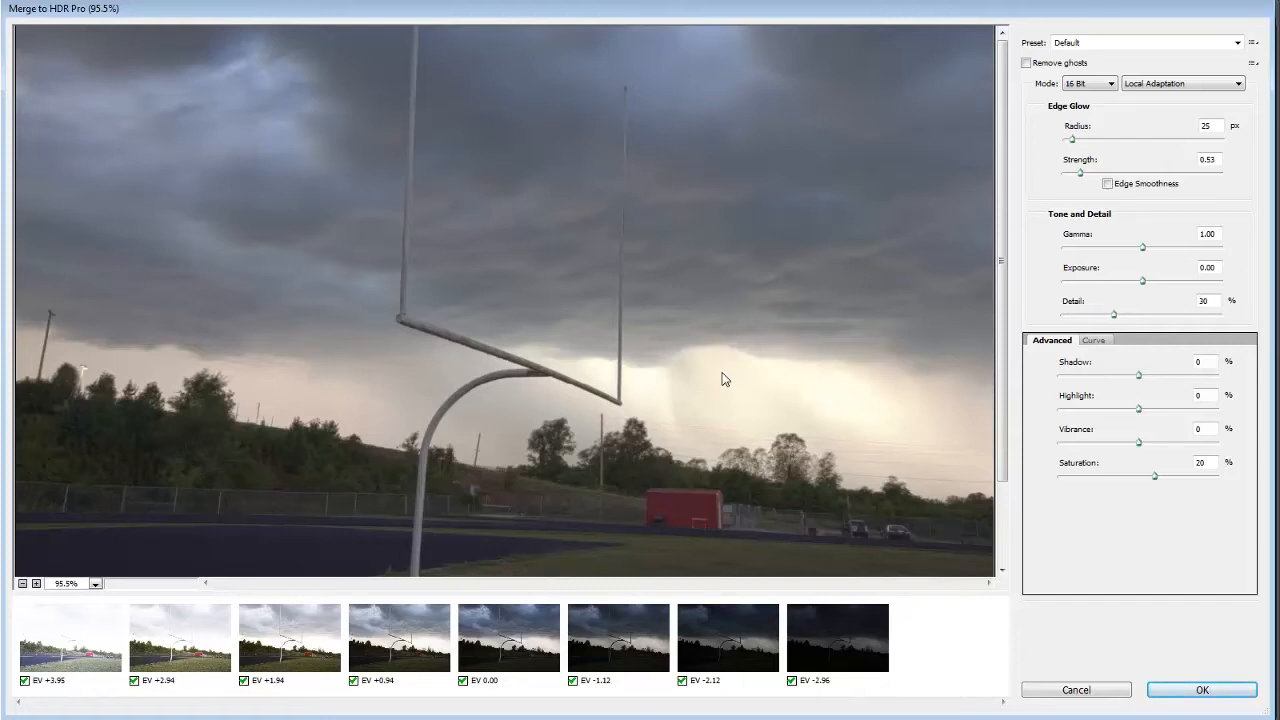
{"action": "mouse_move", "coordinate": [258, 92]}
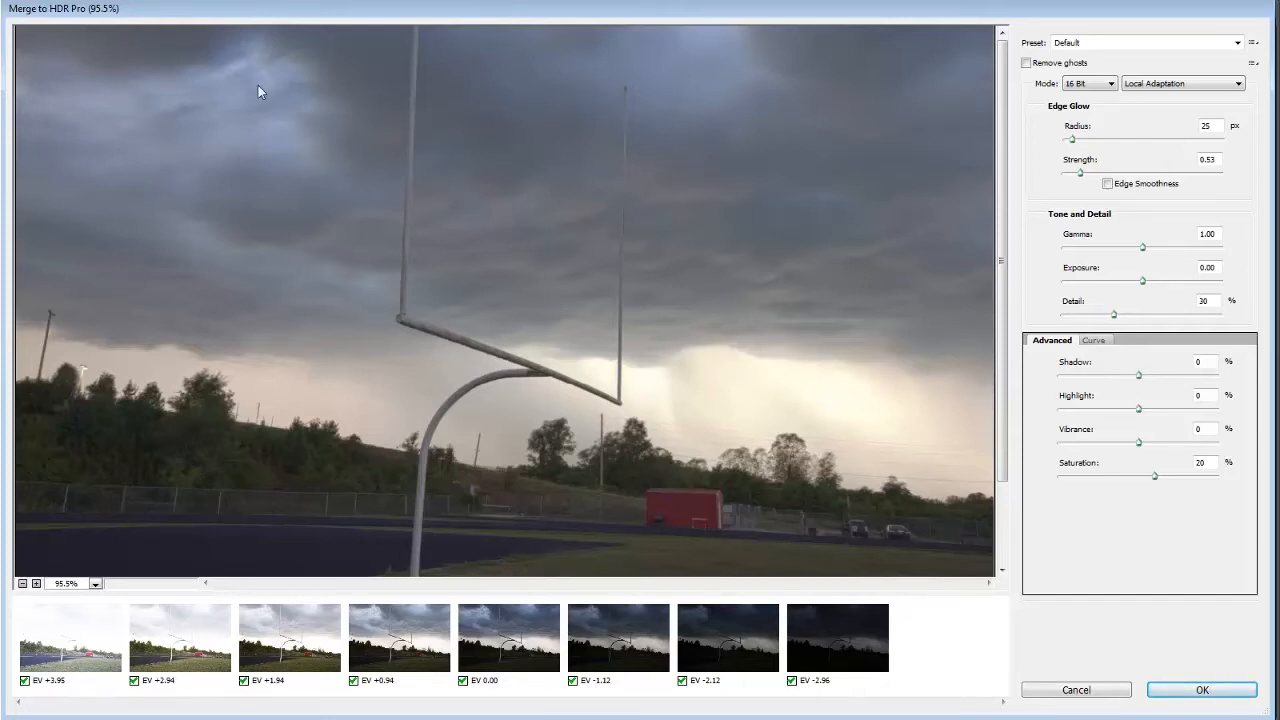
{"action": "mouse_move", "coordinate": [696, 116]}
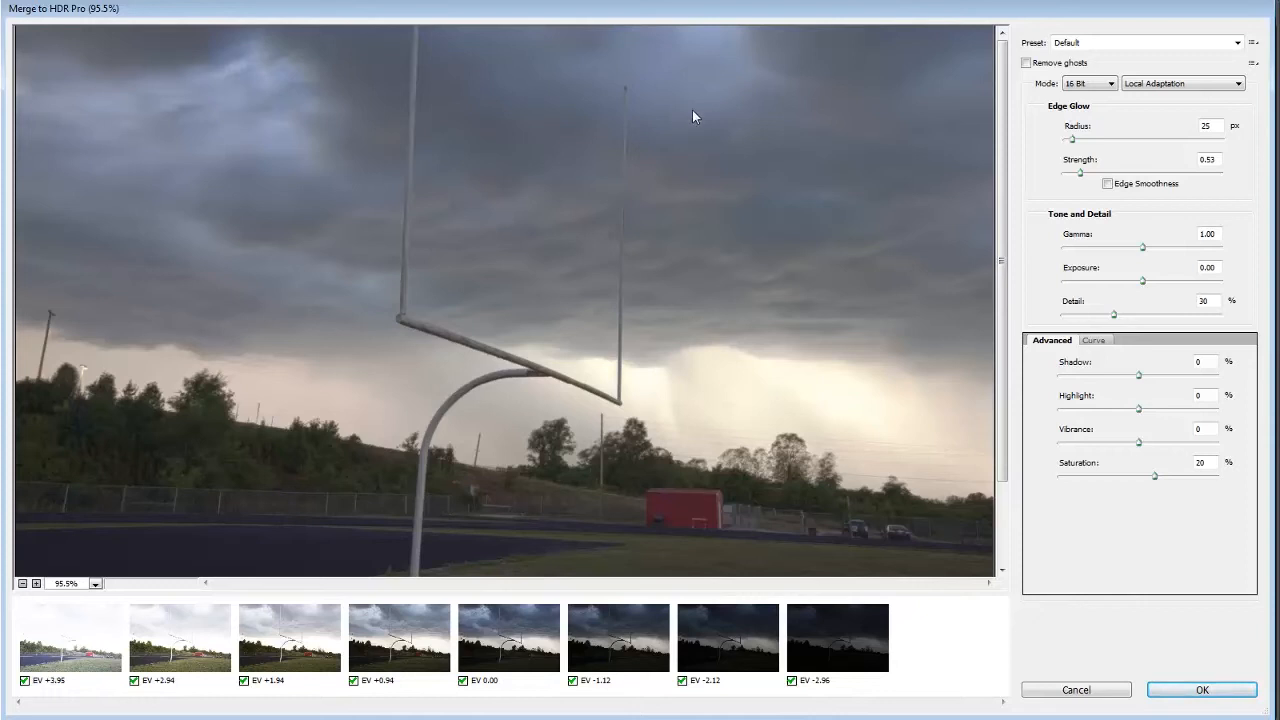
{"action": "mouse_move", "coordinate": [672, 304]}
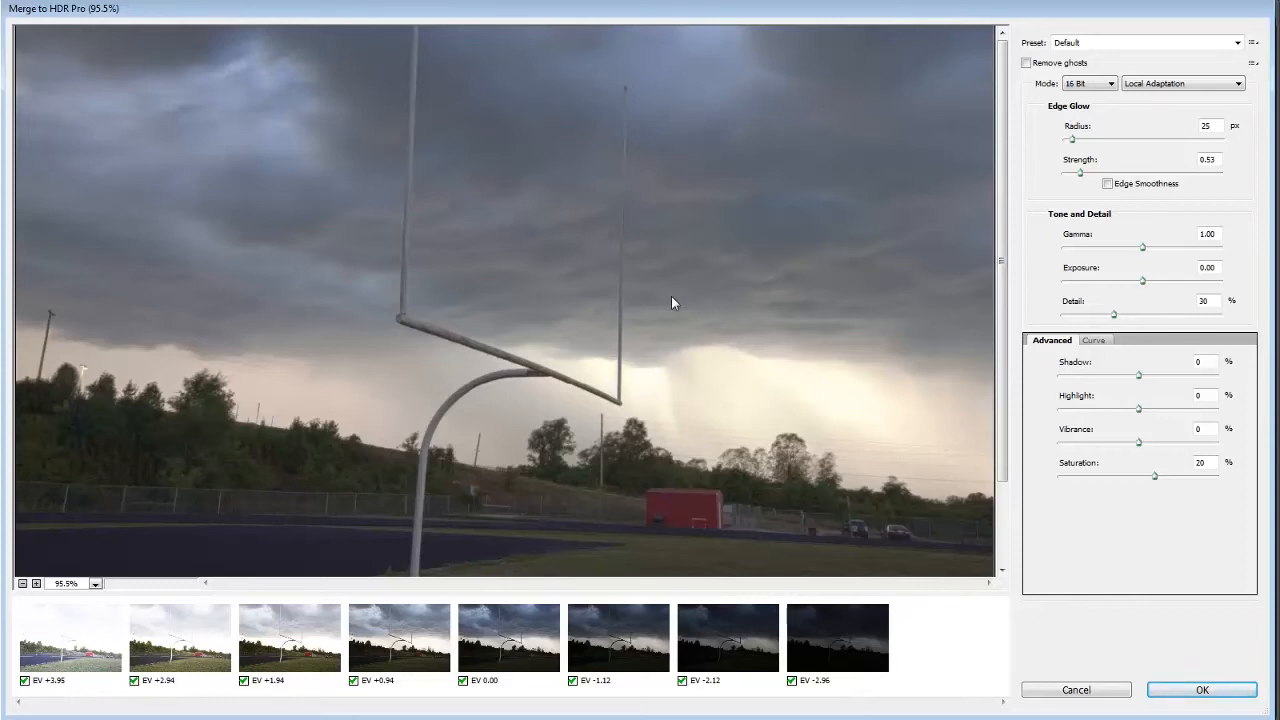
{"action": "mouse_move", "coordinate": [1128, 204]}
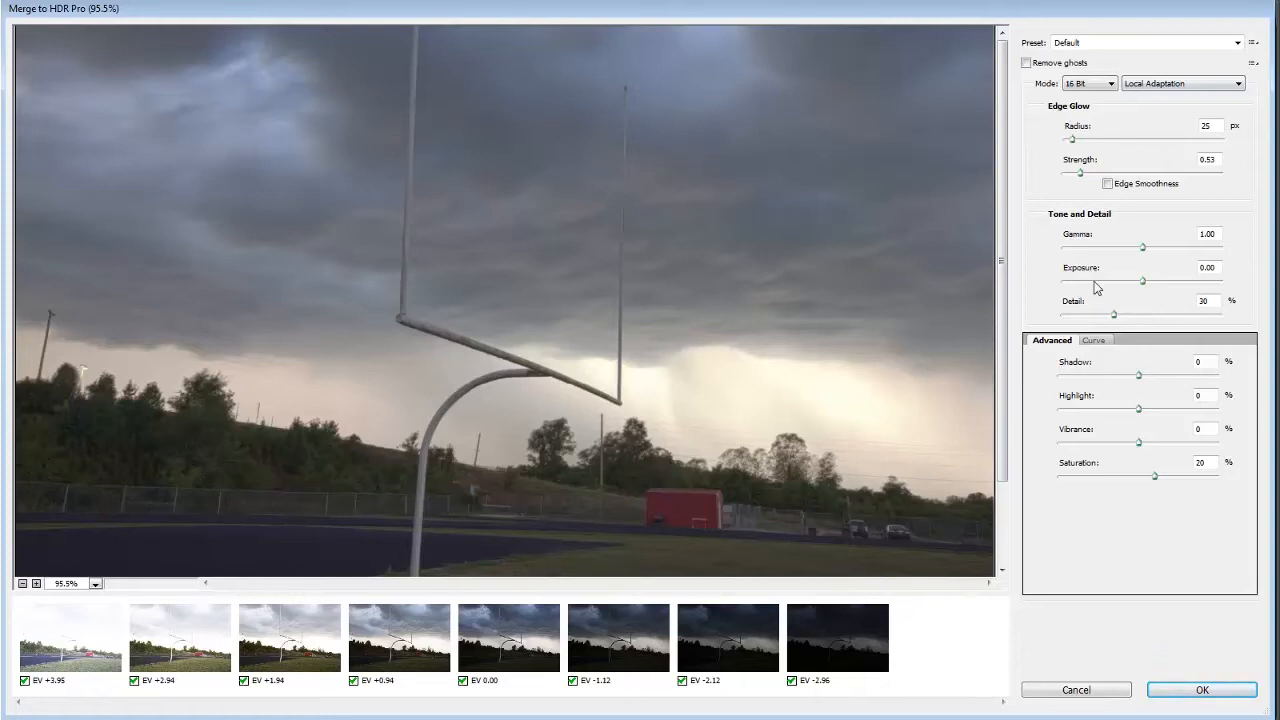
{"action": "mouse_move", "coordinate": [1078, 220]}
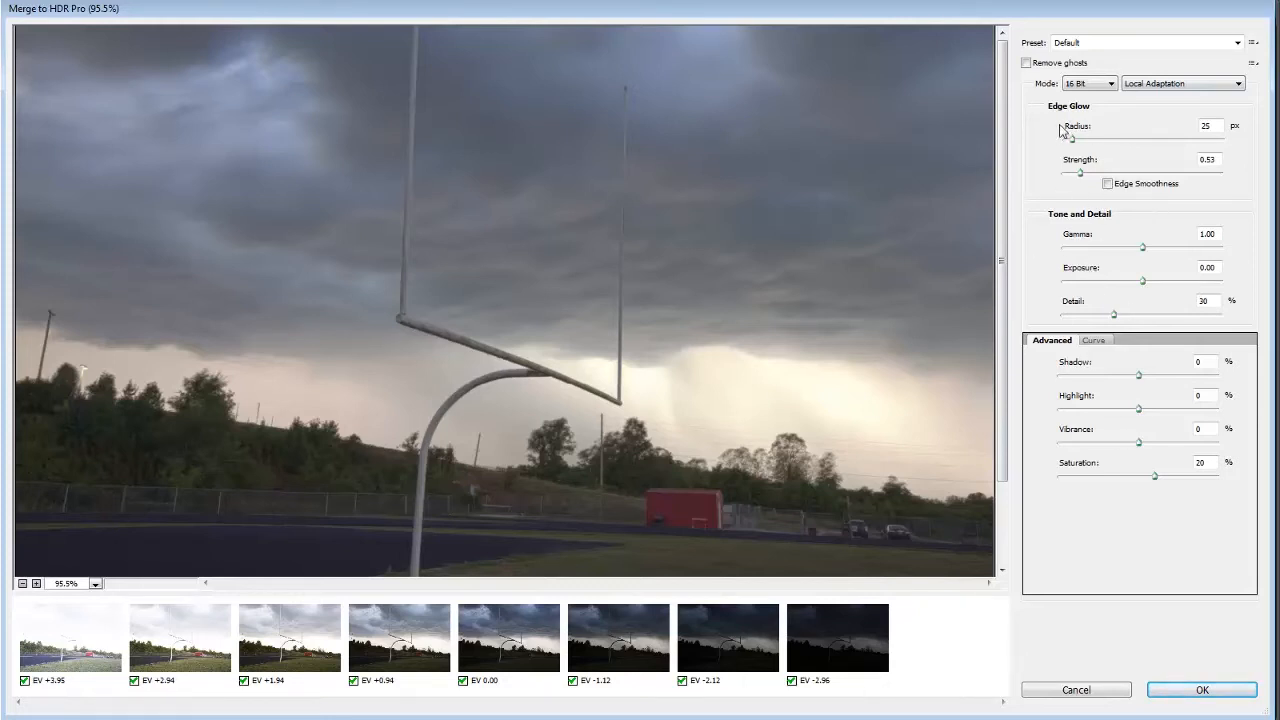
{"action": "mouse_move", "coordinate": [1144, 244]}
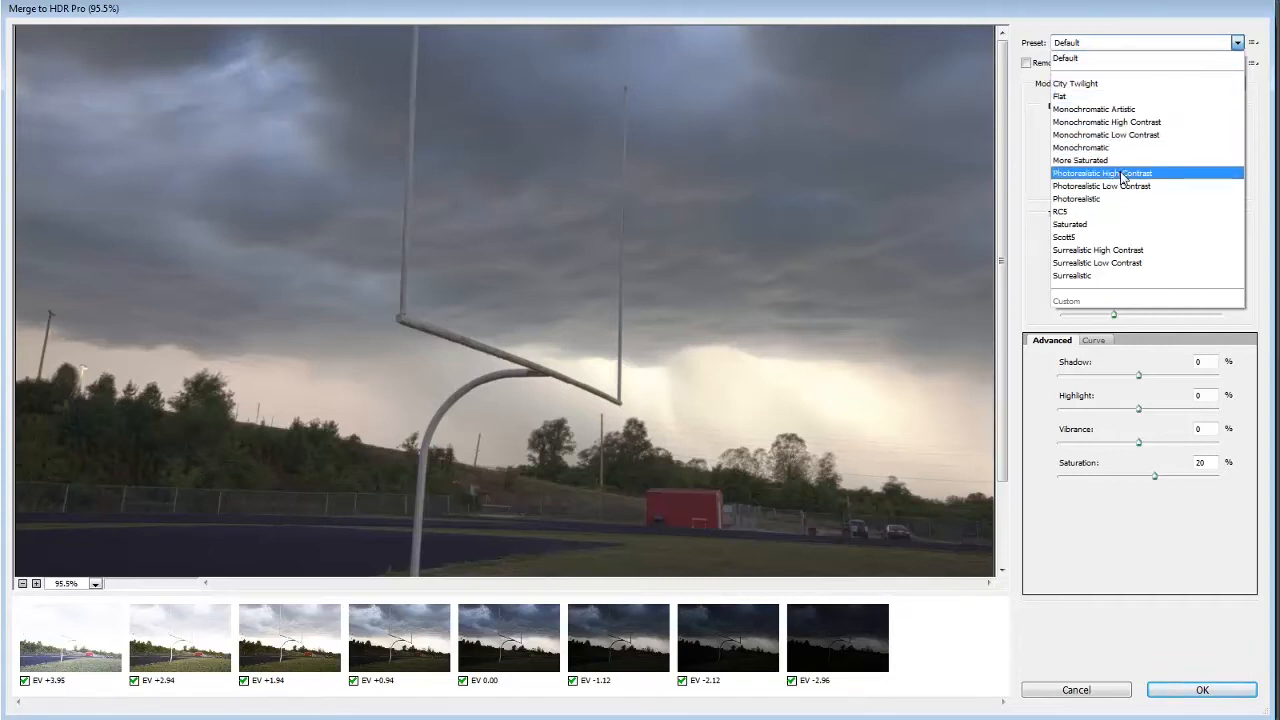
- Choose the Photorealistic High Contrast preset for darker, dramatic clouds
{"action": "left_click", "coordinate": [1100, 172]}
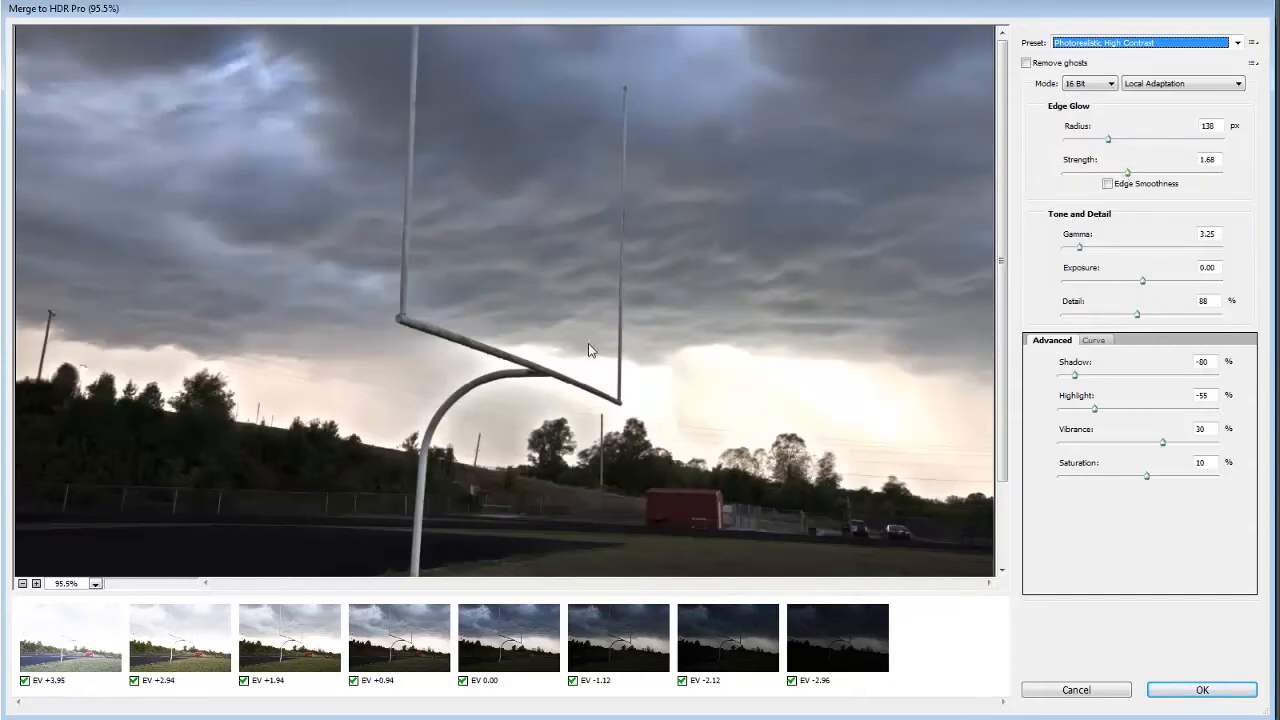
{"action": "mouse_move", "coordinate": [1092, 244]}
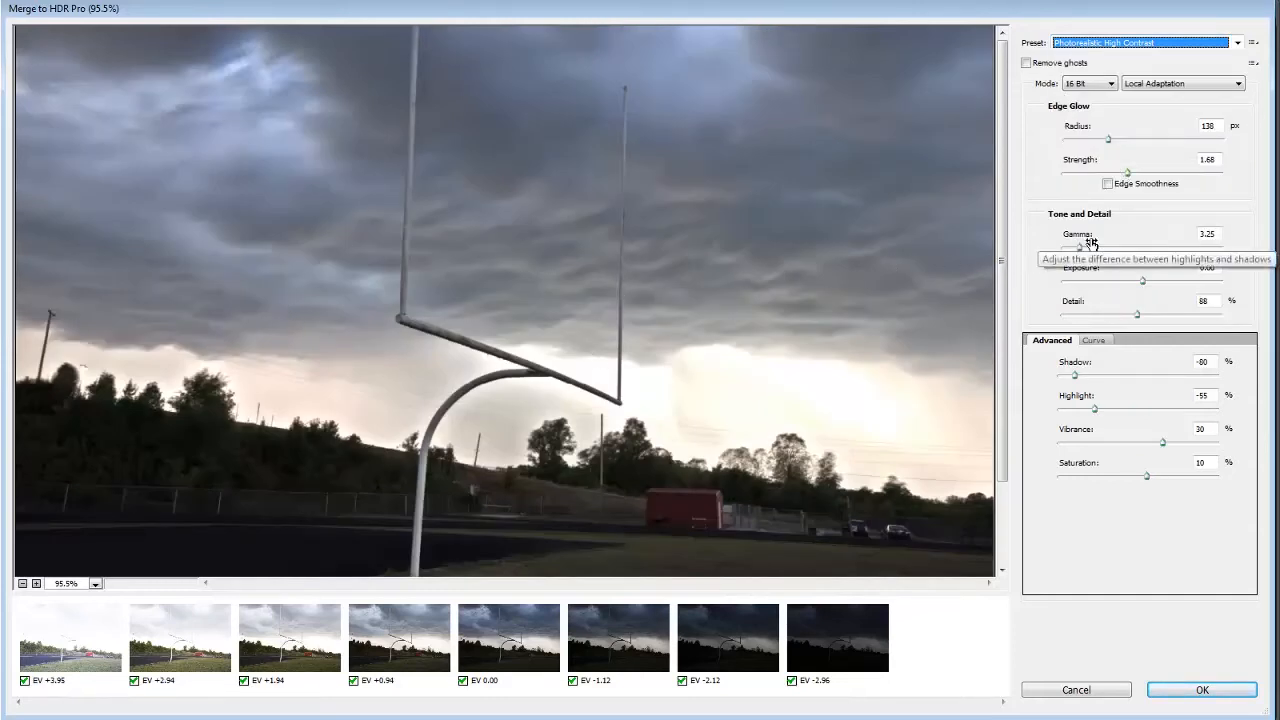
{"action": "mouse_move", "coordinate": [1108, 144]}
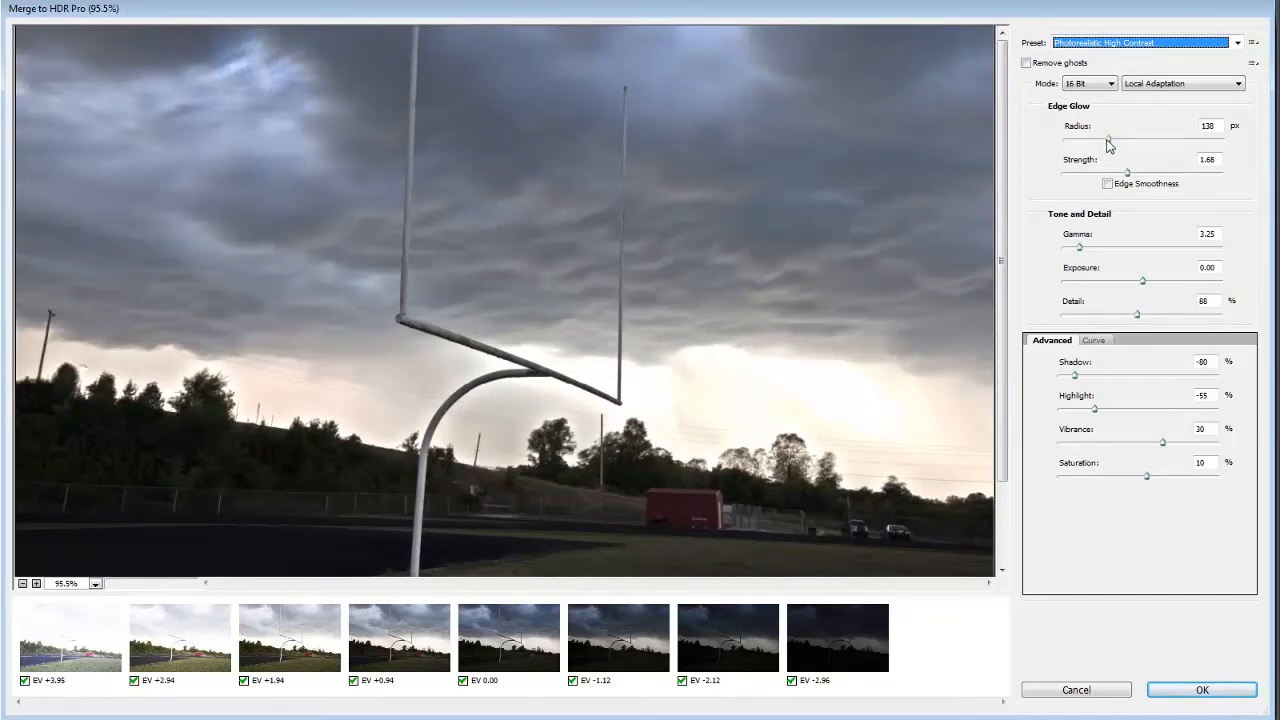
{"action": "mouse_move", "coordinate": [464, 368]}
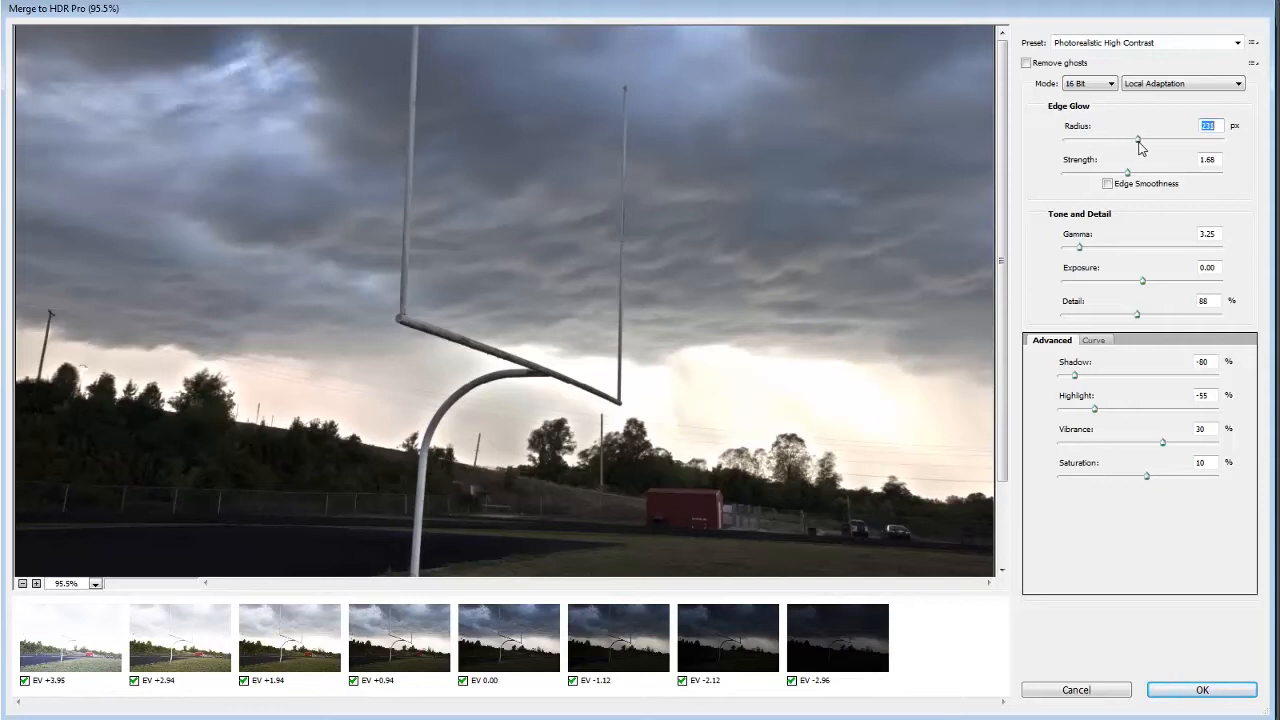
- Widen the edge glow radius and raise exposure to about 1.05, then ease it back slightly
{"action": "left_click_drag", "start_coordinate": [1144, 140], "coordinate": [1144, 140]}
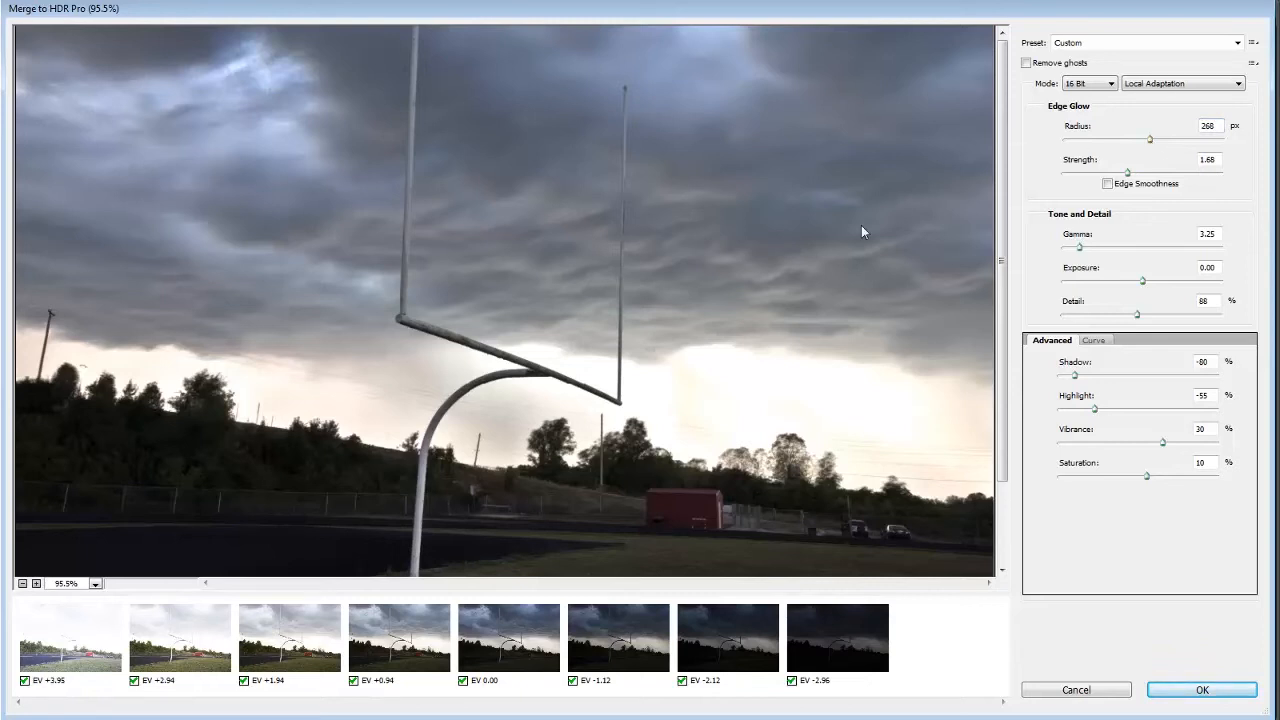
{"action": "mouse_move", "coordinate": [872, 304]}
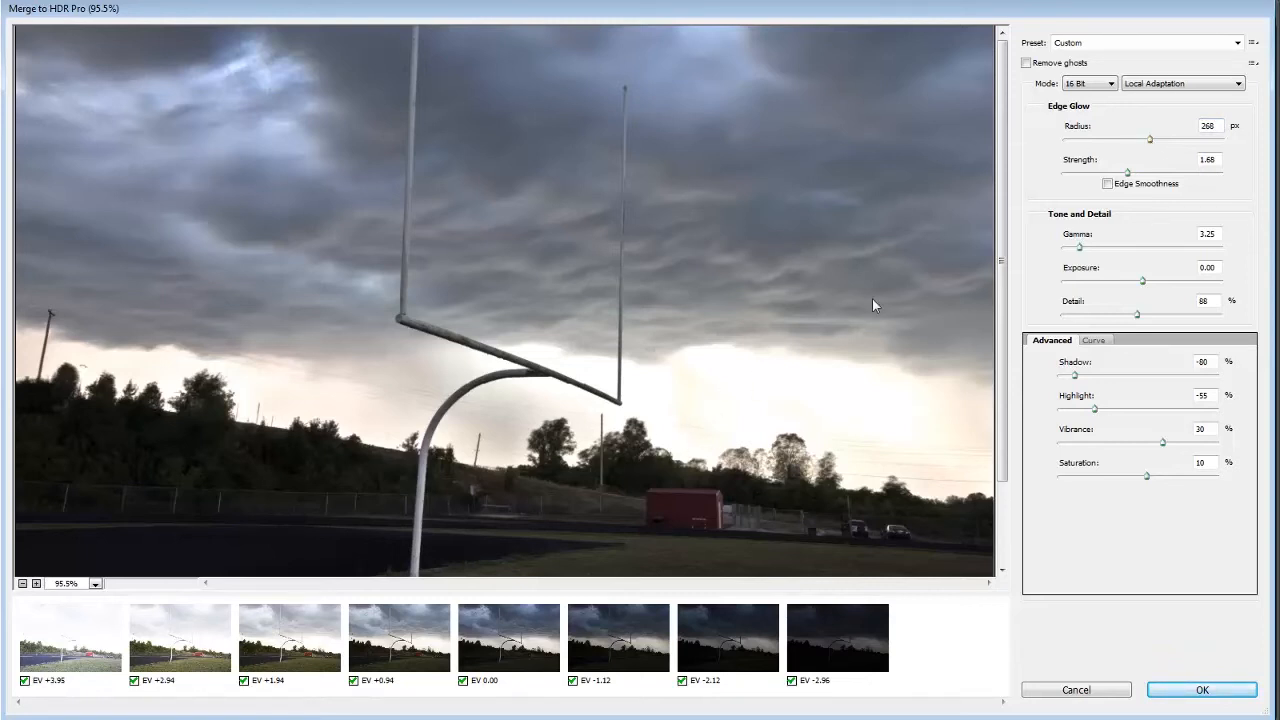
{"action": "mouse_move", "coordinate": [1144, 212]}
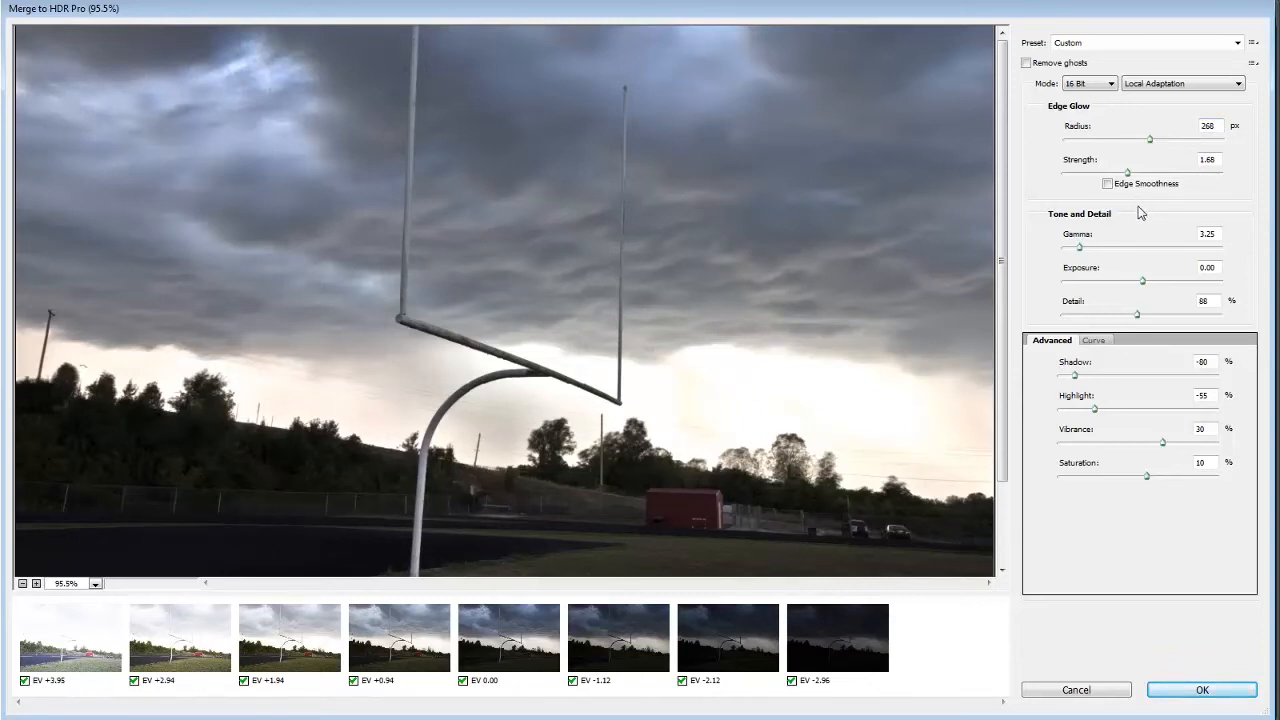
{"action": "mouse_move", "coordinate": [1108, 184]}
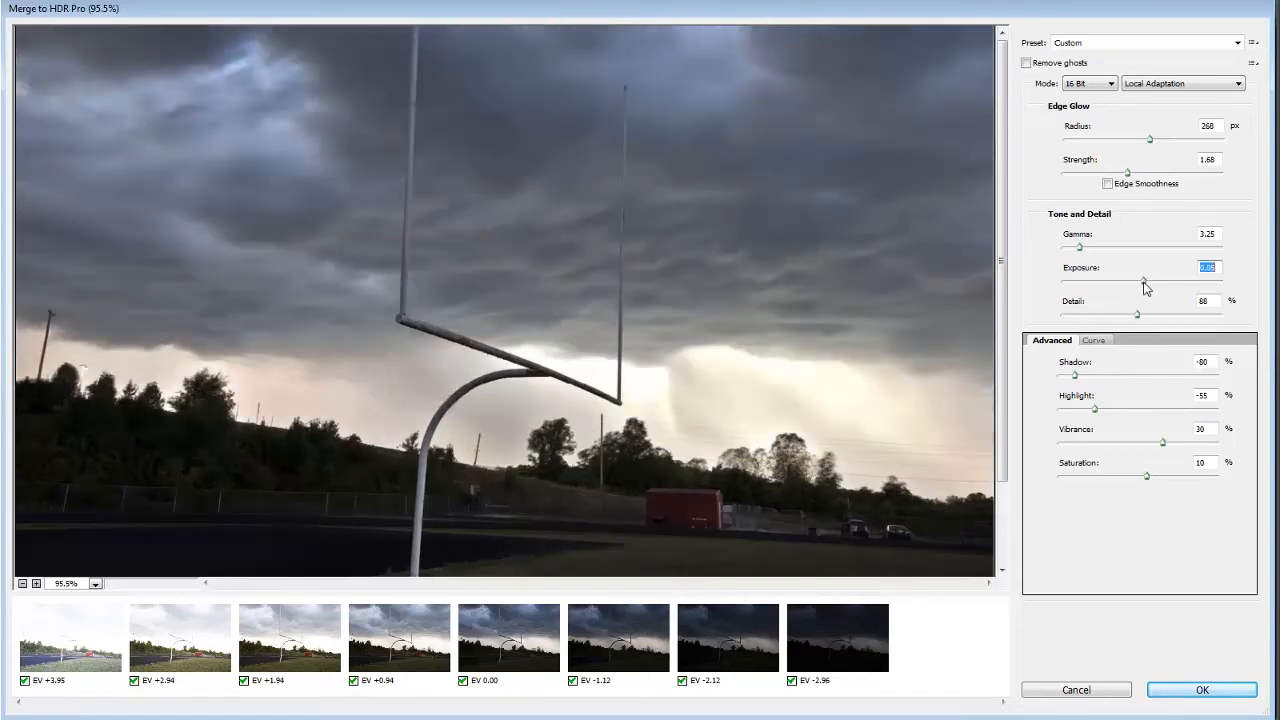
{"action": "left_click_drag", "start_coordinate": [1144, 280], "coordinate": [1150, 280]}
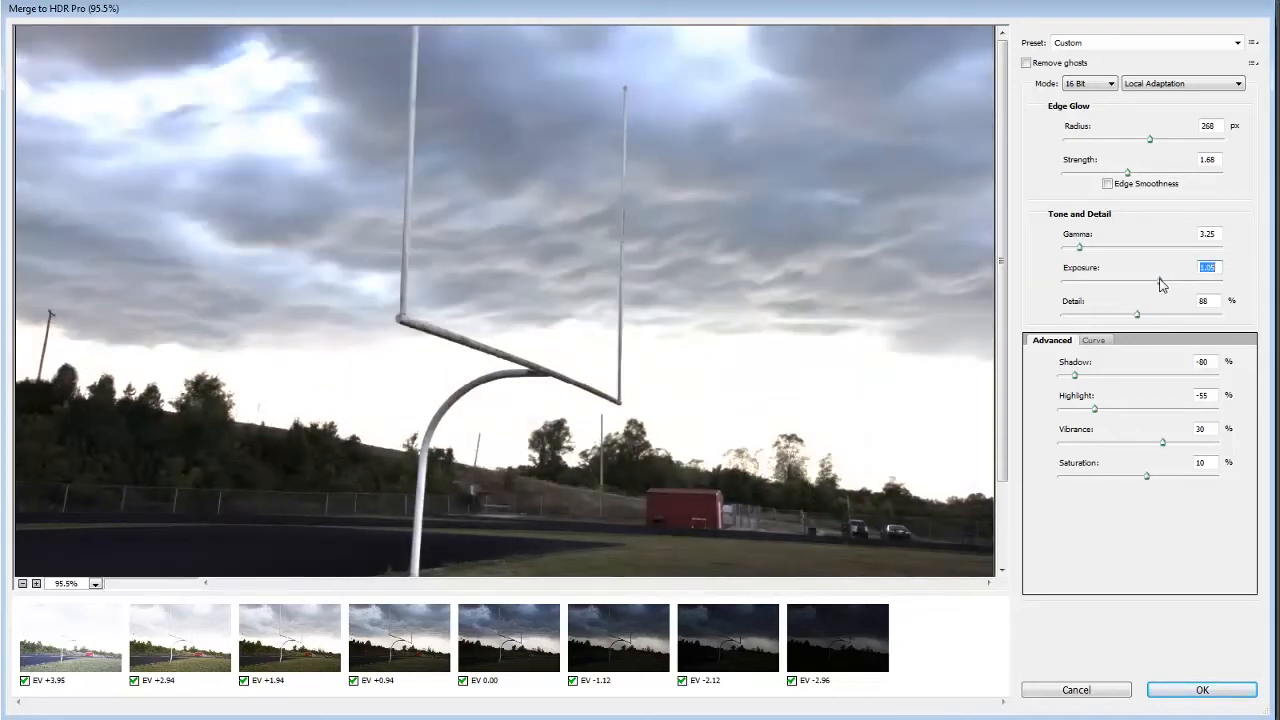
{"action": "type", "text": "1.05"}
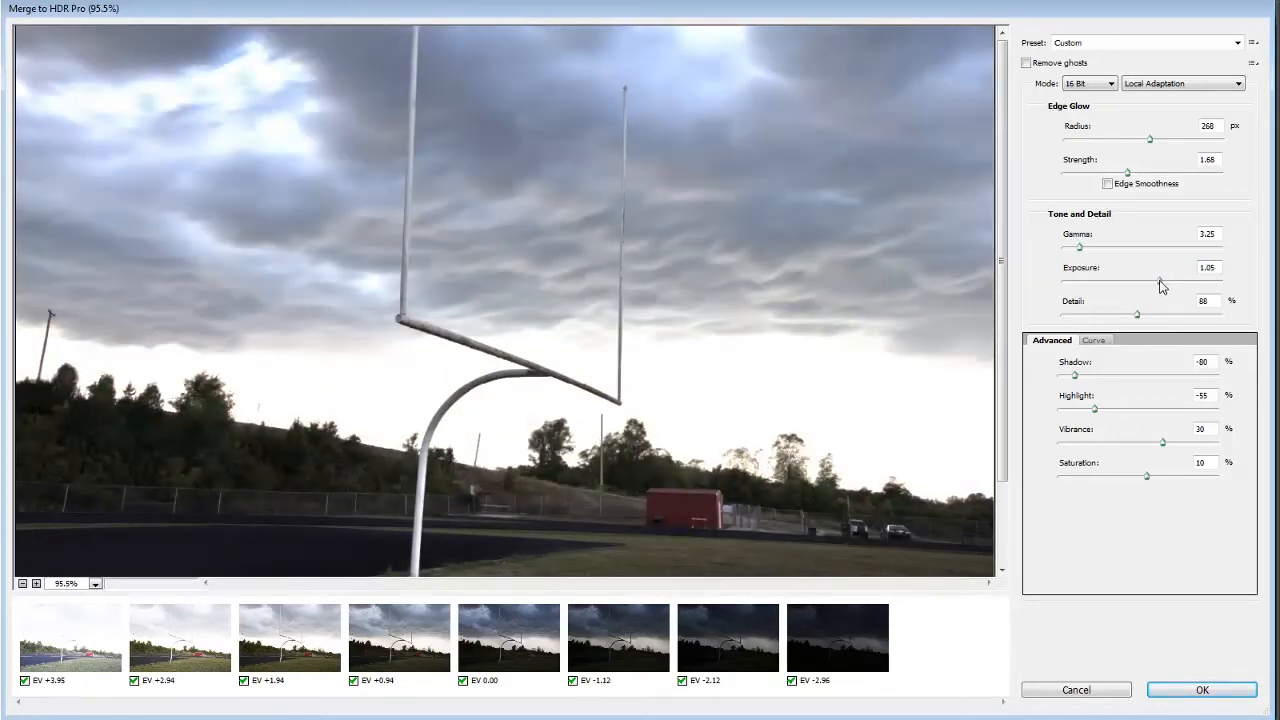
{"action": "left_click_drag", "start_coordinate": [1160, 288], "coordinate": [1156, 288]}
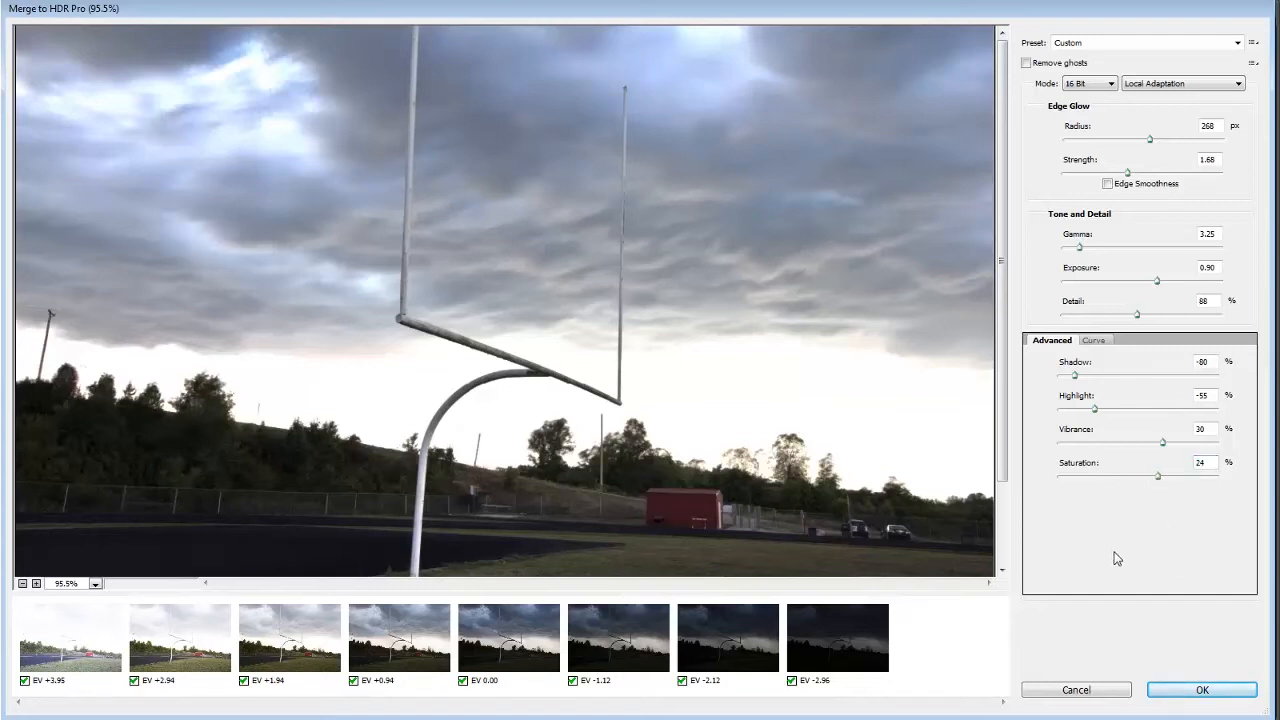
{"action": "mouse_move", "coordinate": [130, 164]}
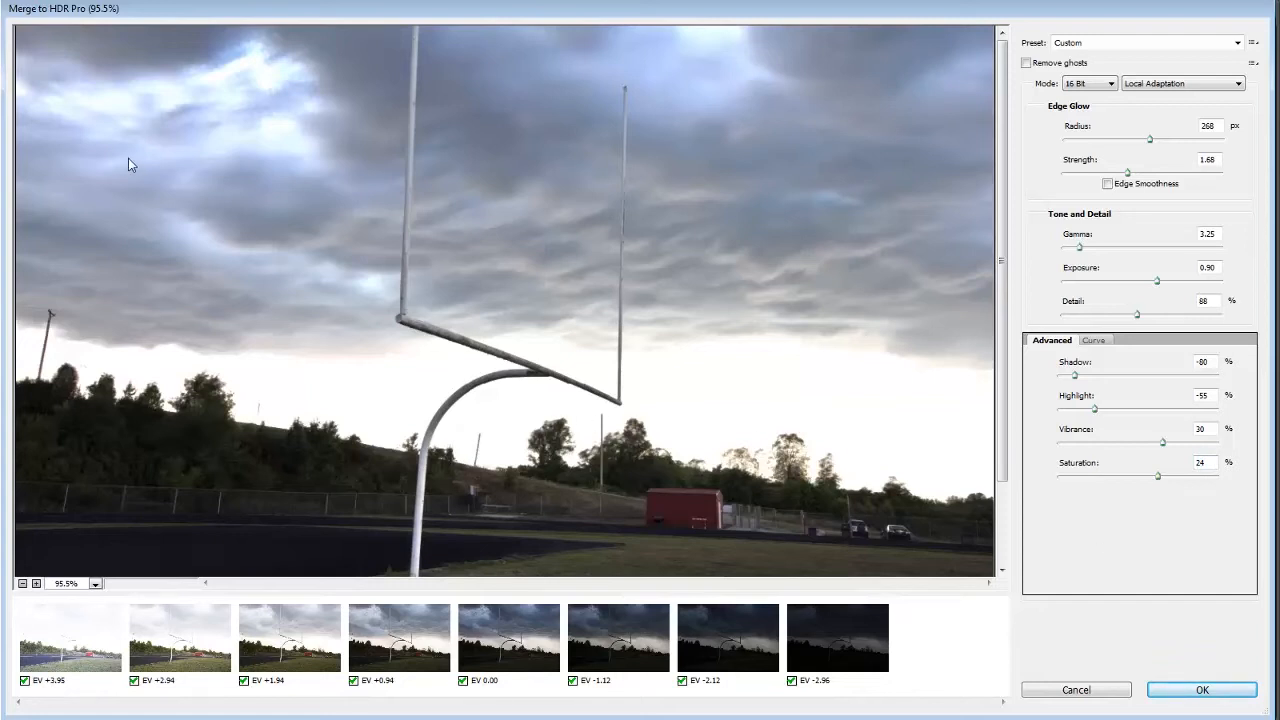
{"action": "mouse_move", "coordinate": [1192, 600]}
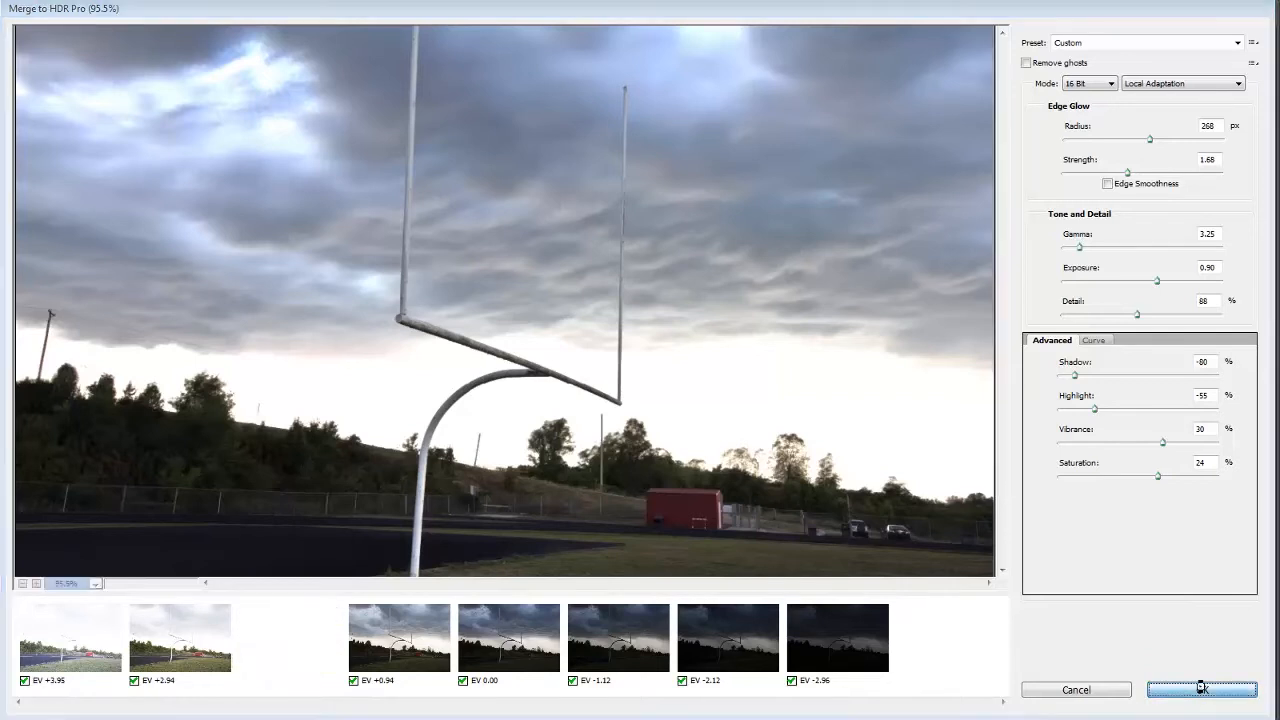
- Accept the merge settings so the tone-mapped photo opens as Untitled_HDR2
{"action": "left_click", "coordinate": [1200, 688]}
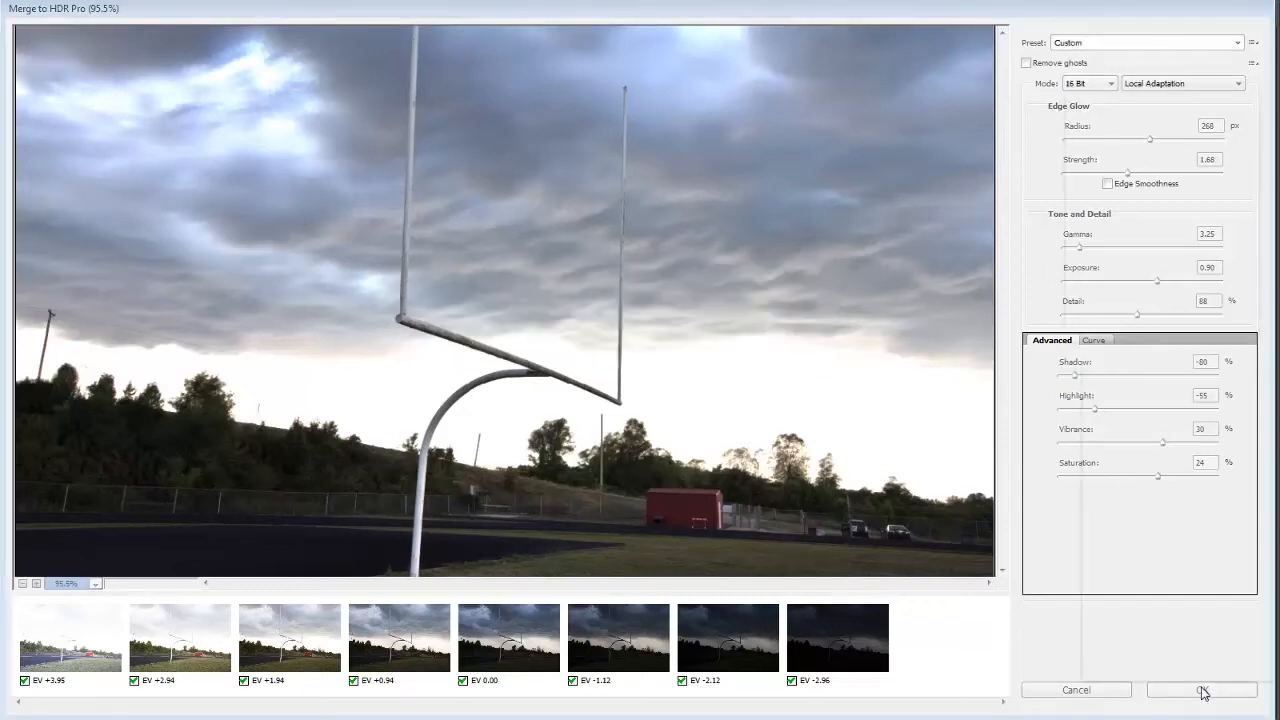
{"action": "left_click", "coordinate": [1200, 690]}
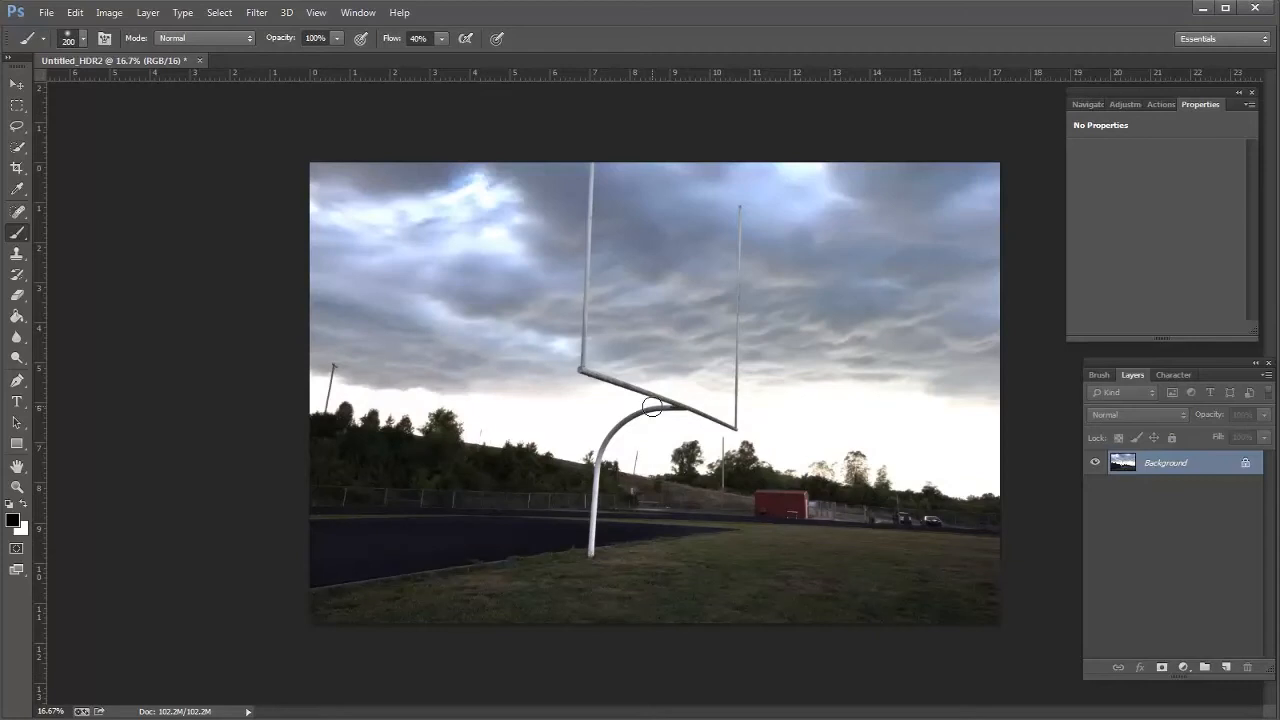
{"action": "mouse_move", "coordinate": [972, 414]}
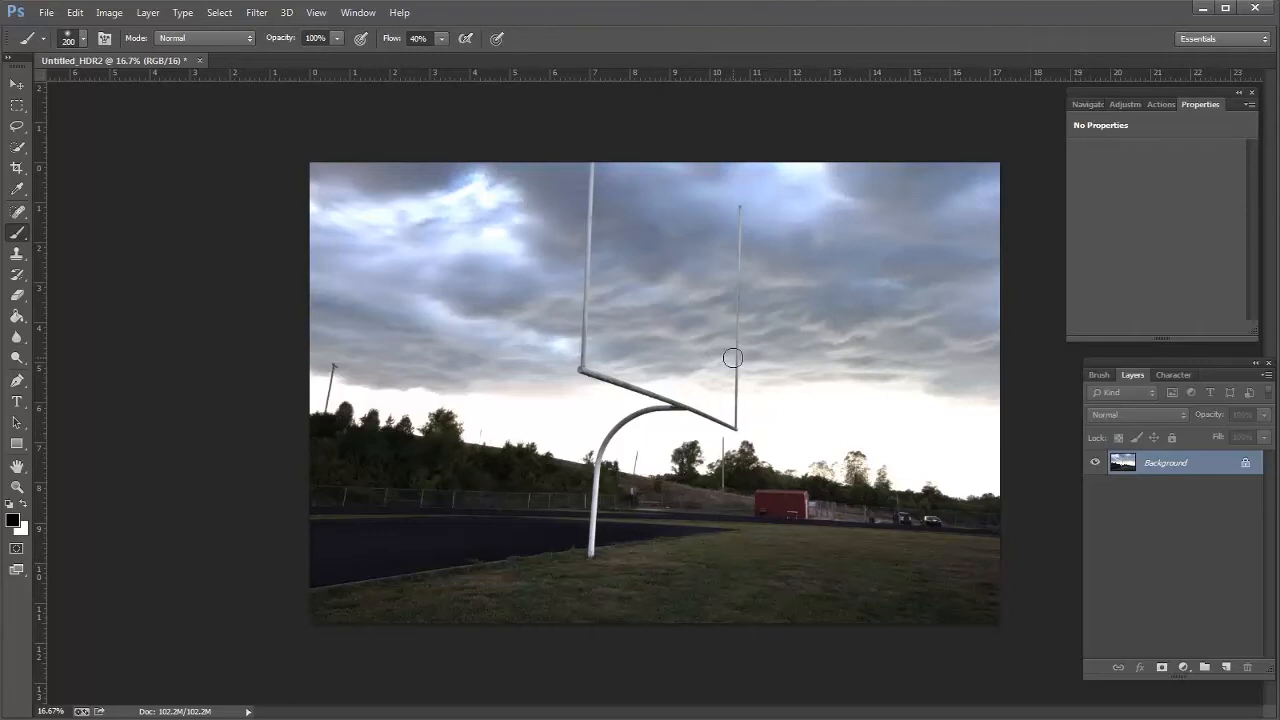
{"action": "mouse_move", "coordinate": [912, 452]}
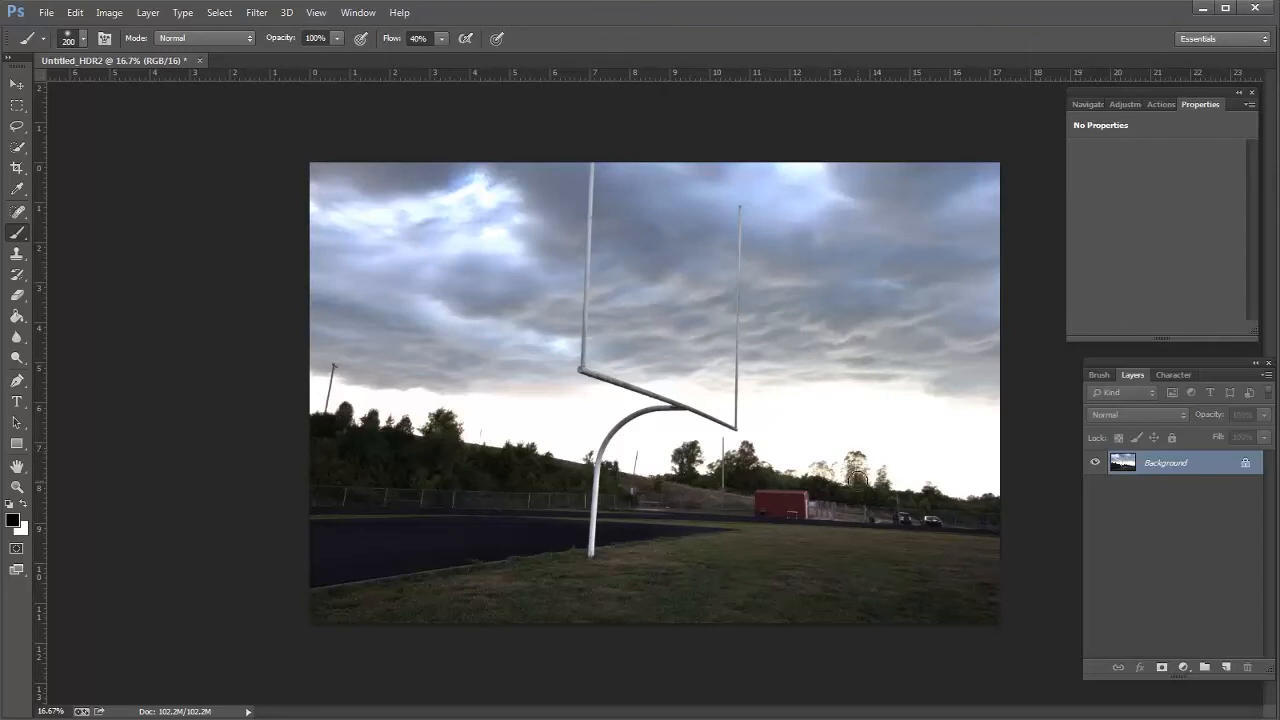
{"action": "mouse_move", "coordinate": [962, 516]}
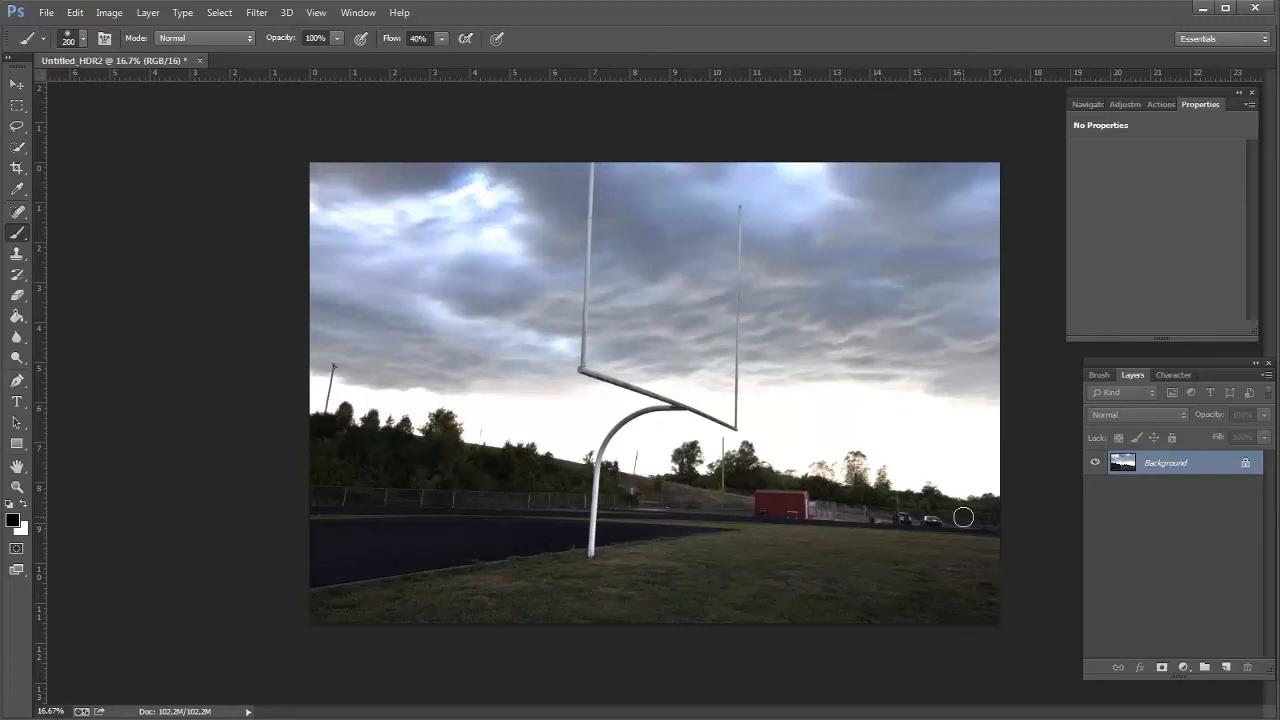
{"action": "mouse_move", "coordinate": [584, 588]}
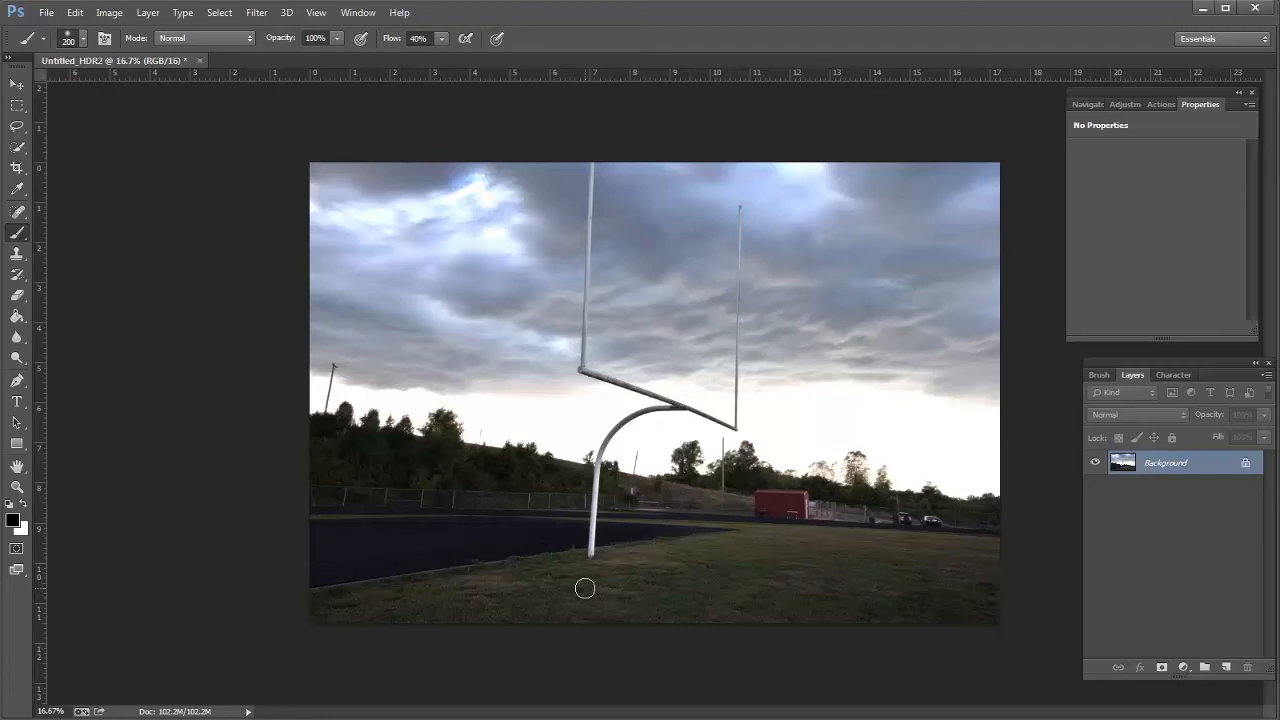
{"action": "mouse_move", "coordinate": [620, 418]}
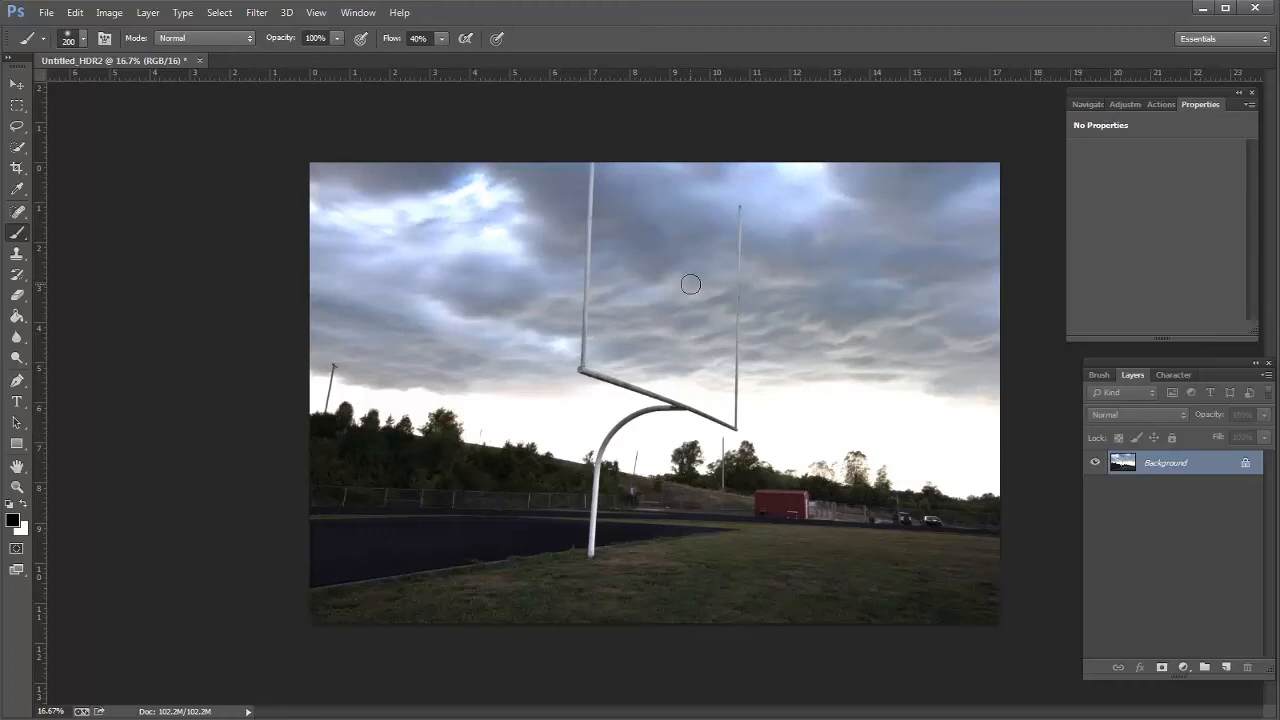
{"action": "mouse_move", "coordinate": [694, 540]}
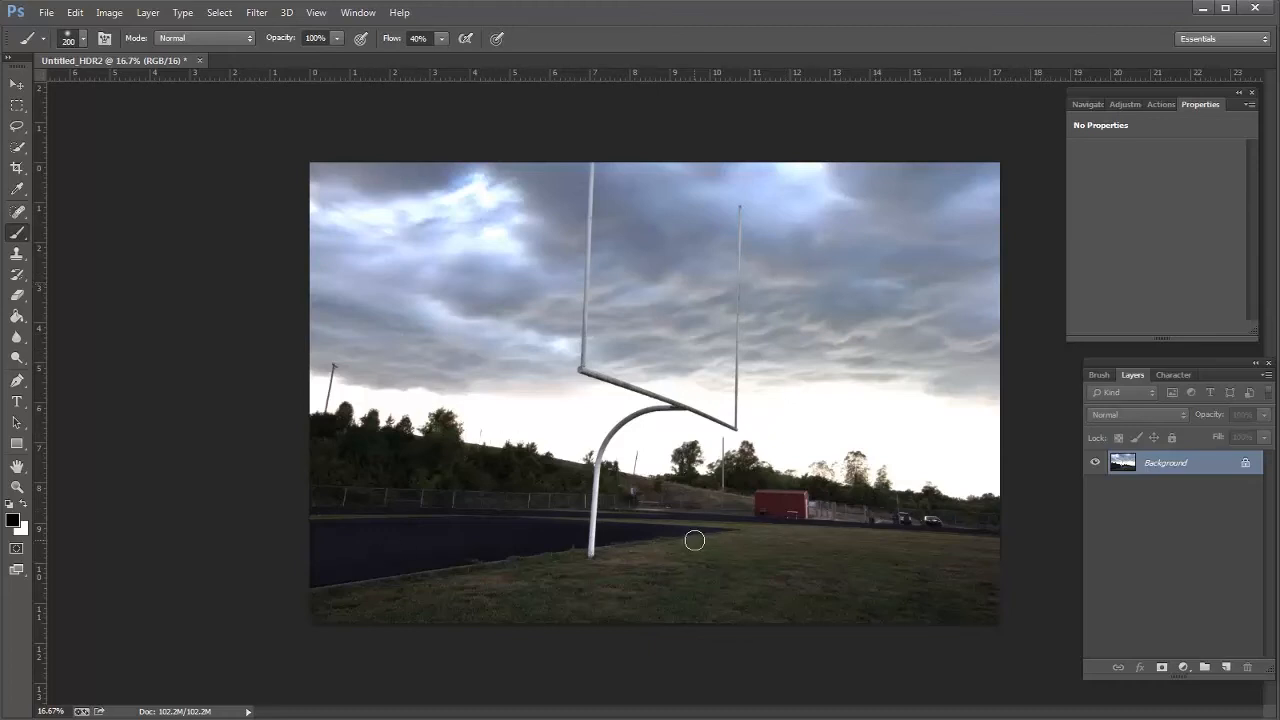
{"action": "mouse_move", "coordinate": [624, 416]}
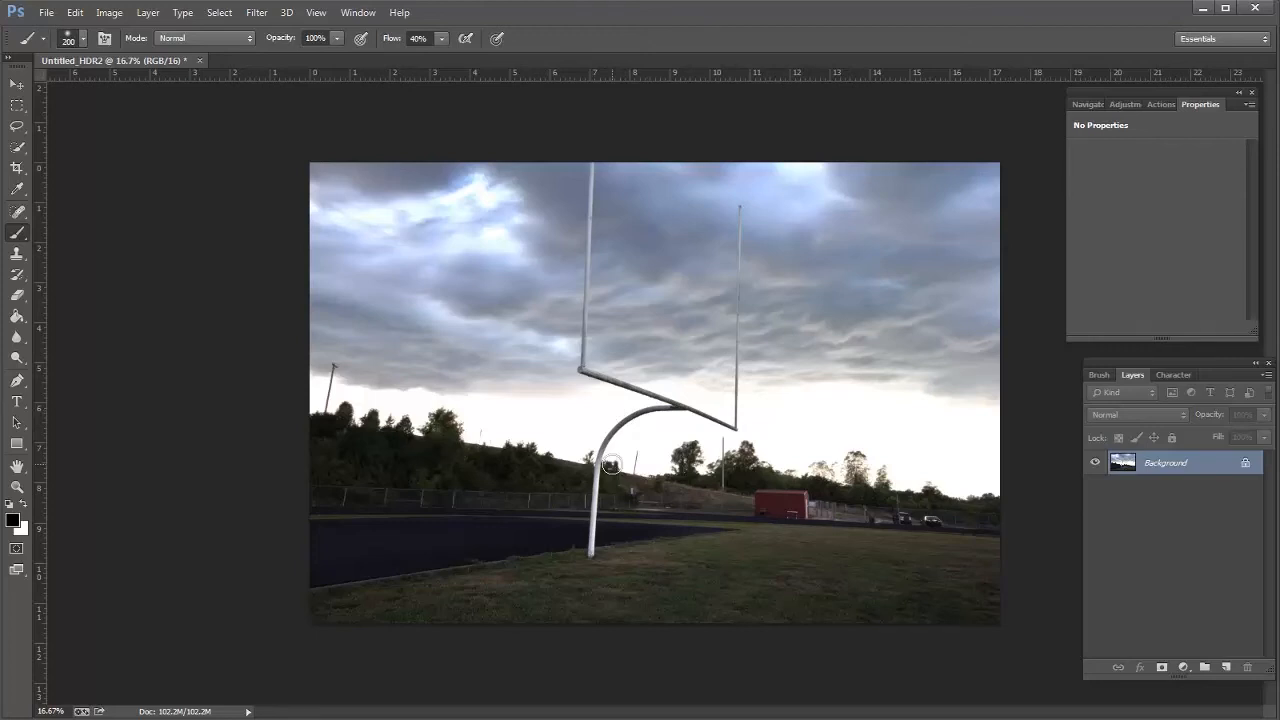
{"action": "mouse_move", "coordinate": [750, 276]}
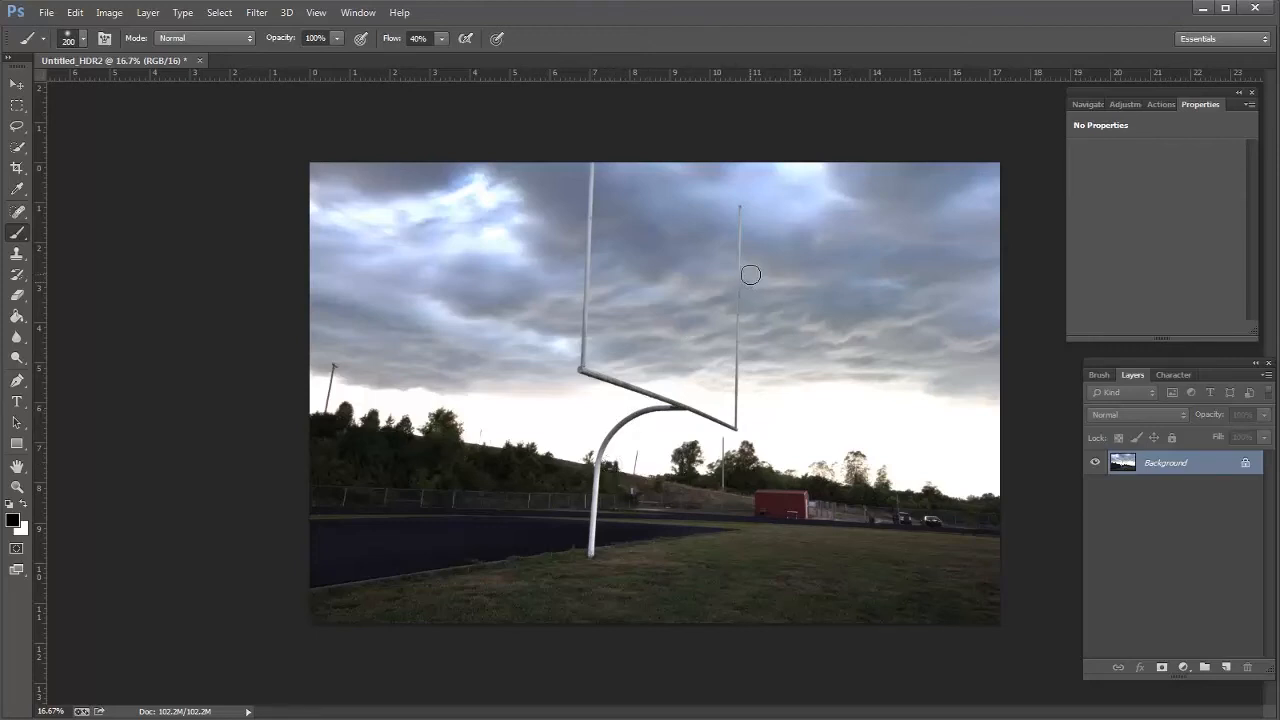
{"action": "mouse_move", "coordinate": [952, 344]}
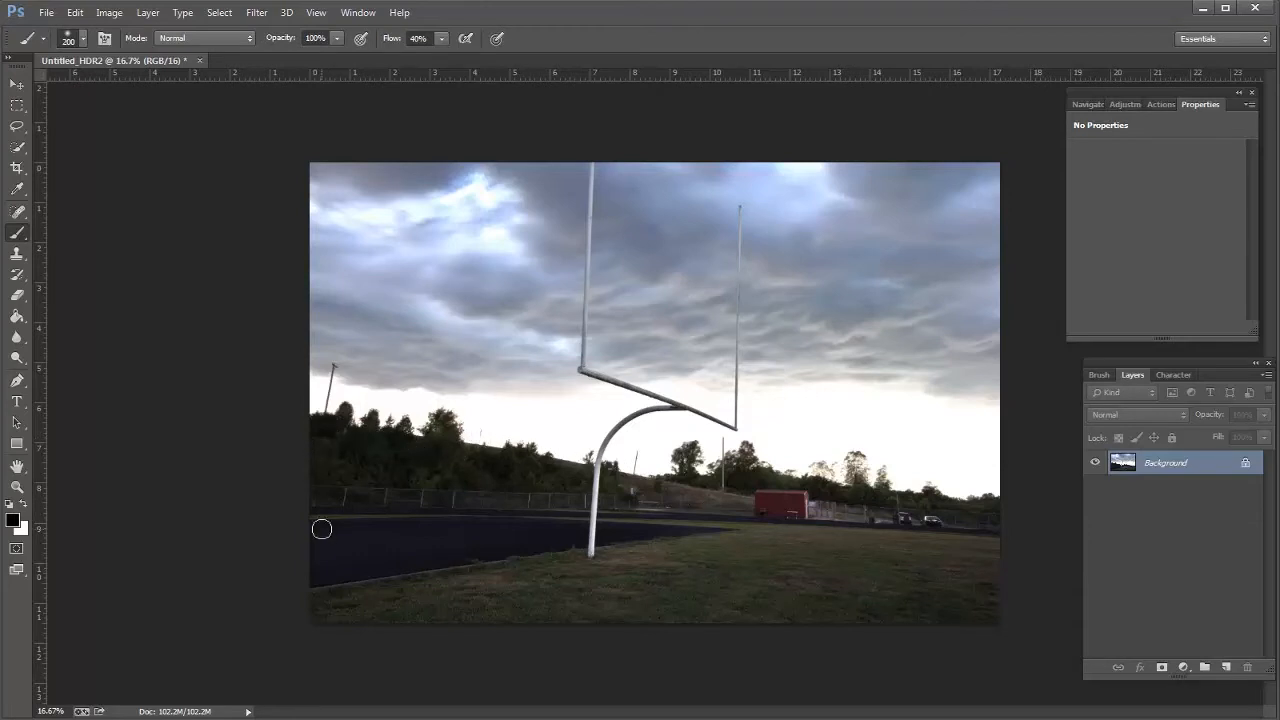
{"action": "mouse_move", "coordinate": [1132, 160]}
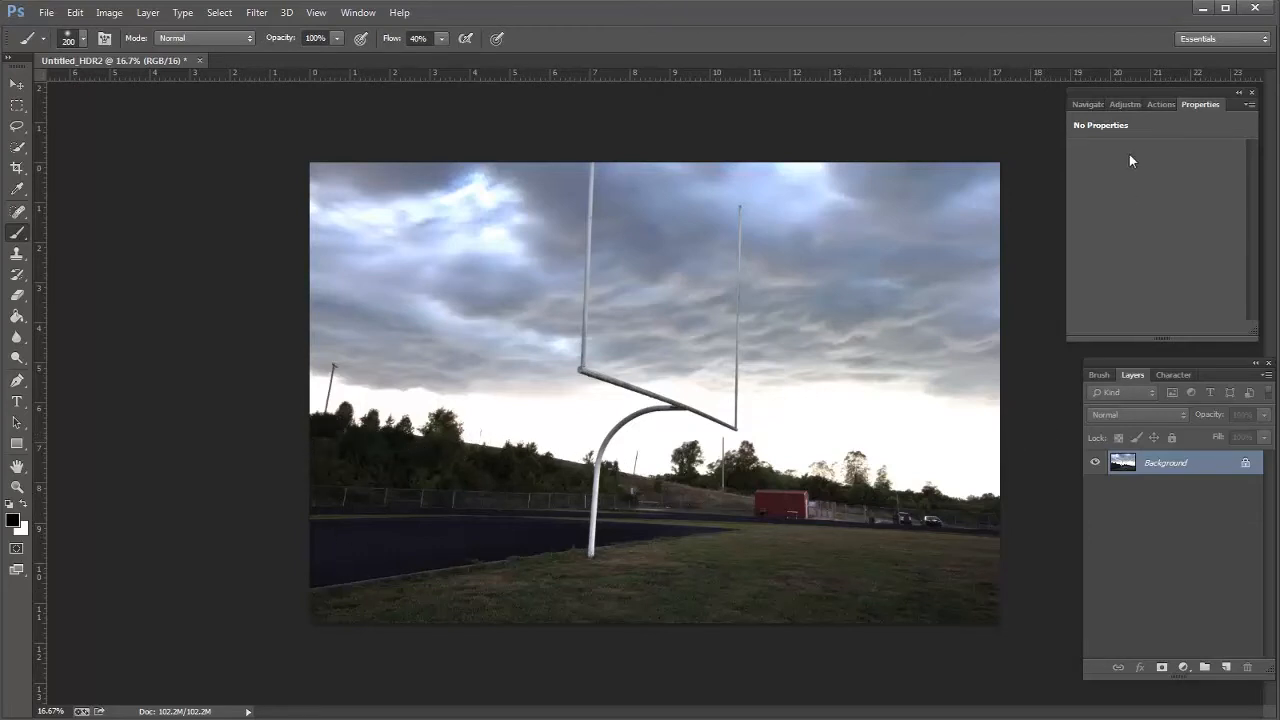
- Add a Levels layer with midtones around 1.40 and target its mask for inversion
{"action": "left_click", "coordinate": [1124, 104]}
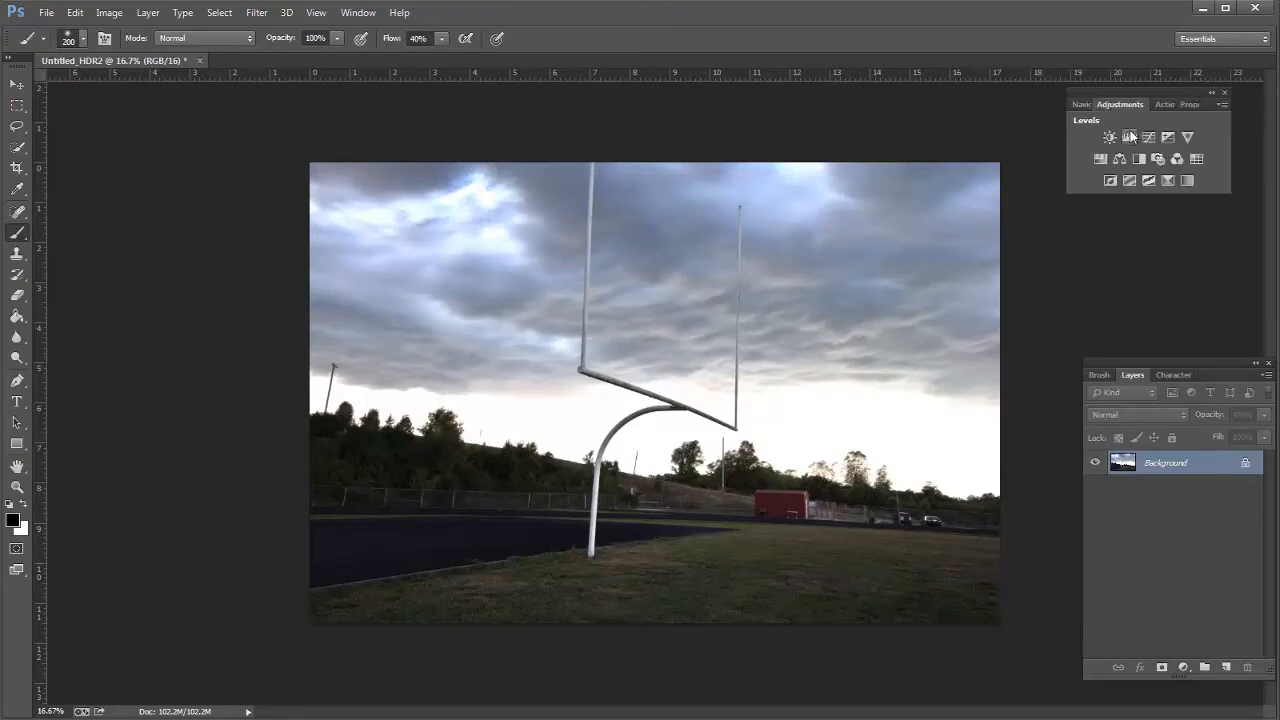
{"action": "left_click", "coordinate": [1108, 136]}
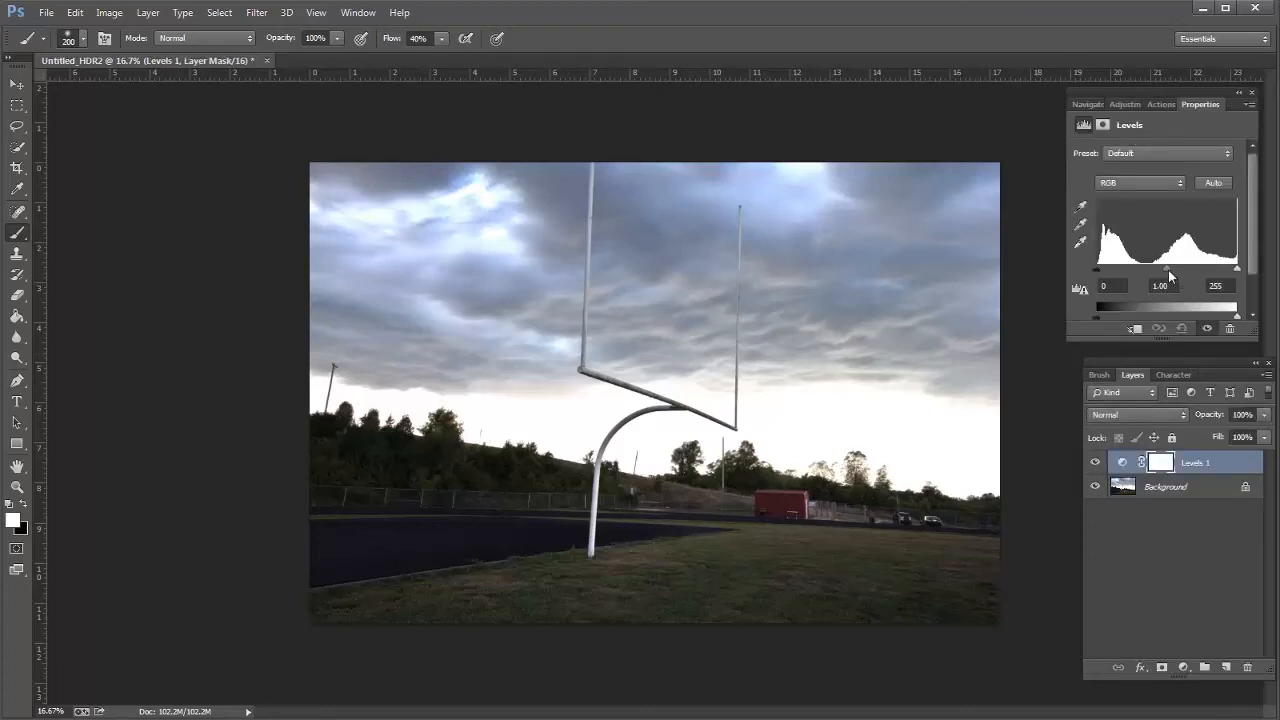
{"action": "left_click_drag", "start_coordinate": [1168, 268], "coordinate": [1180, 268]}
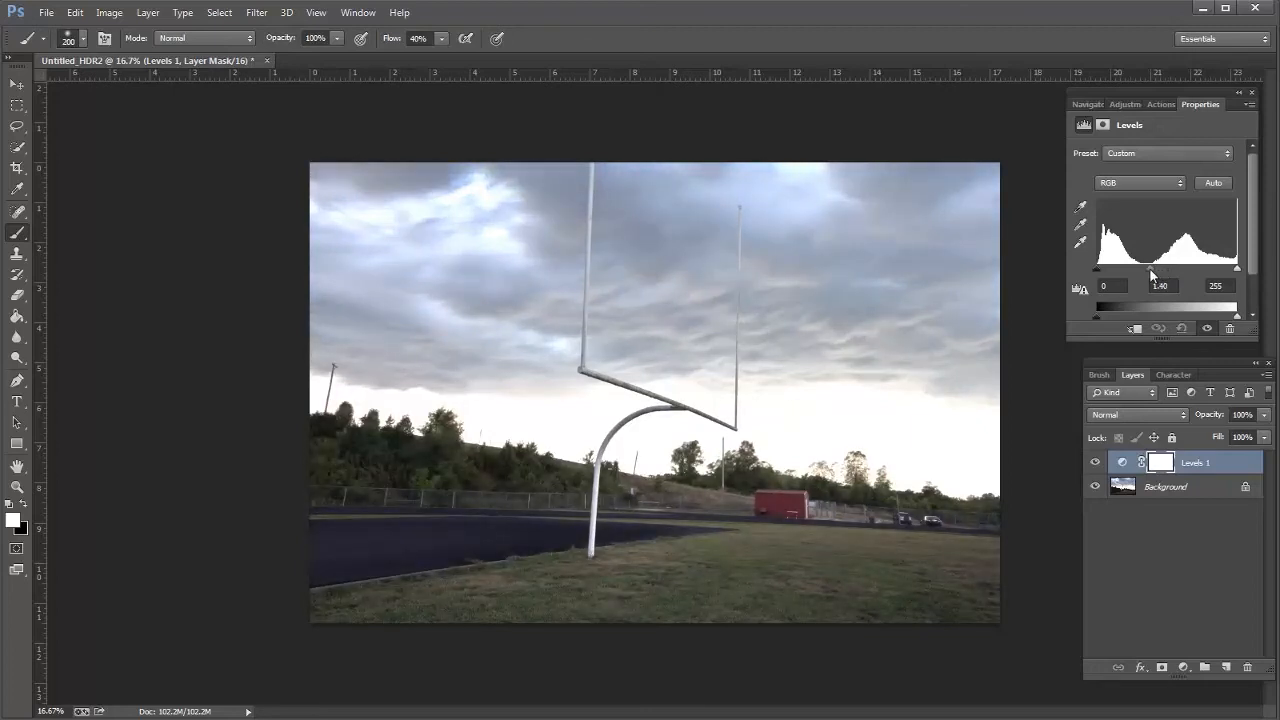
{"action": "left_click", "coordinate": [1160, 460]}
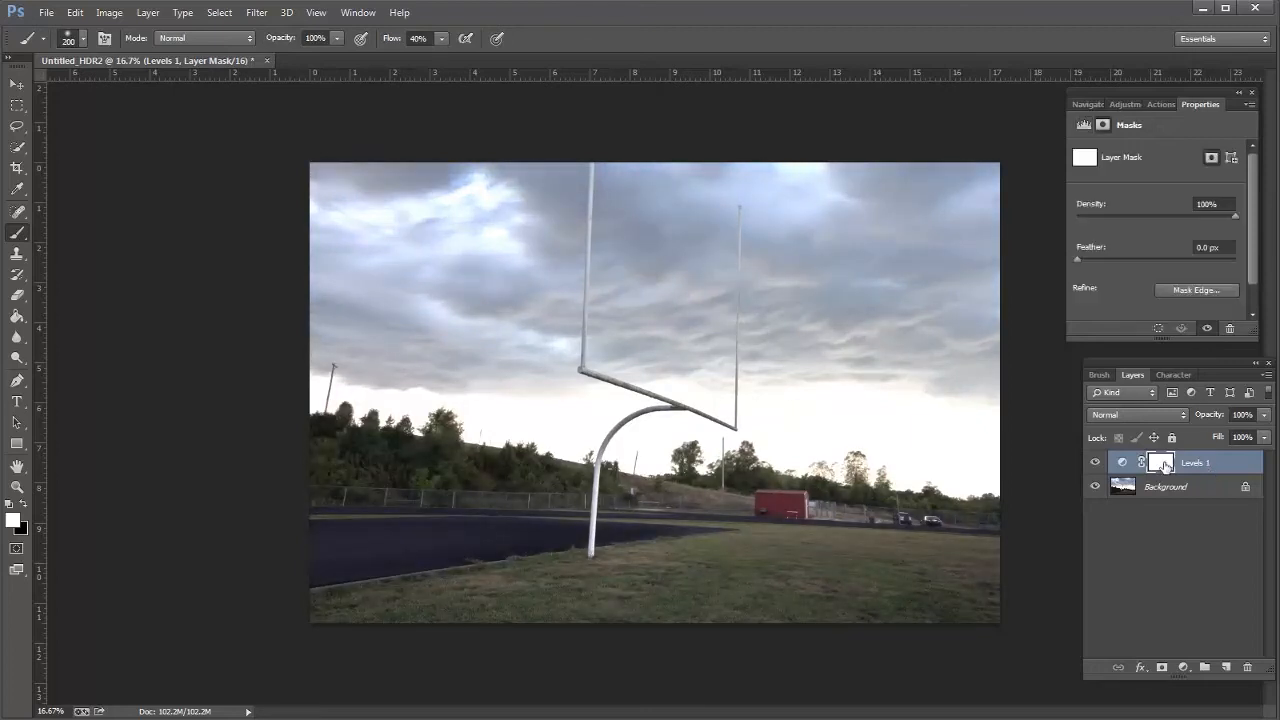
{"action": "mouse_move", "coordinate": [1162, 462]}
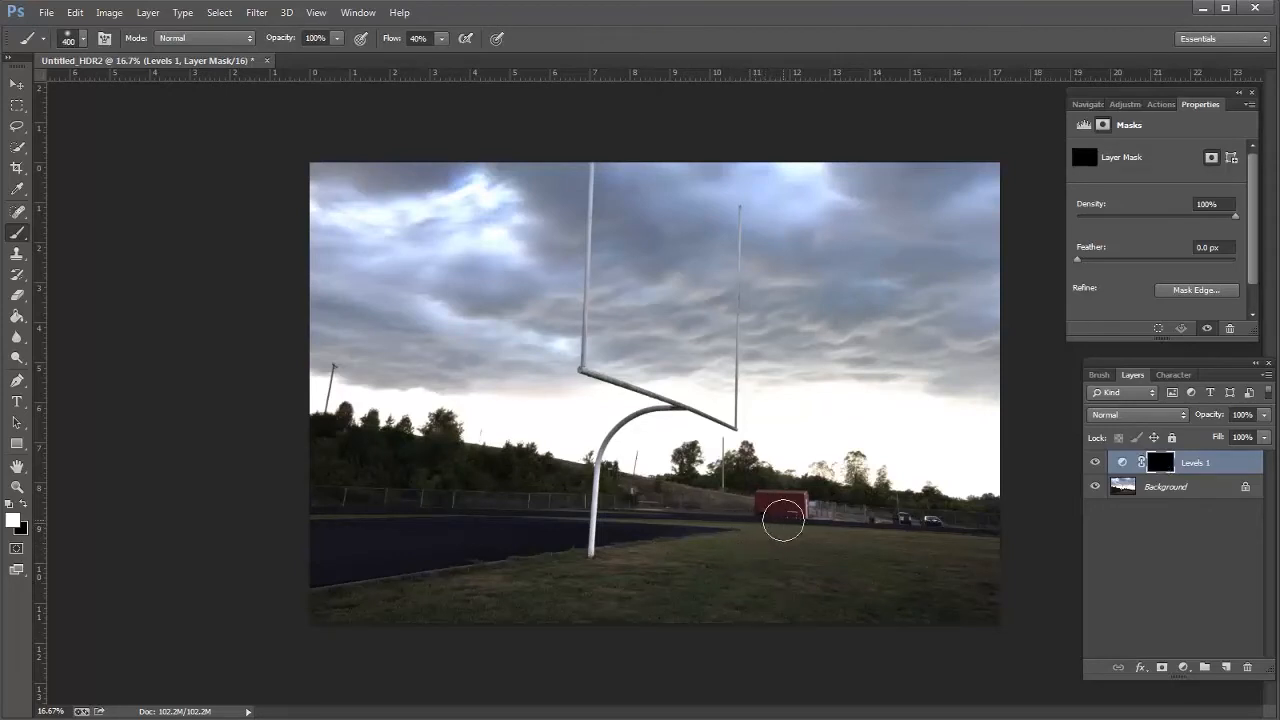
- Brush the brightening onto the grass, left trees and track, and right-side ground
{"action": "left_click_drag", "start_coordinate": [784, 520], "coordinate": [836, 604]}
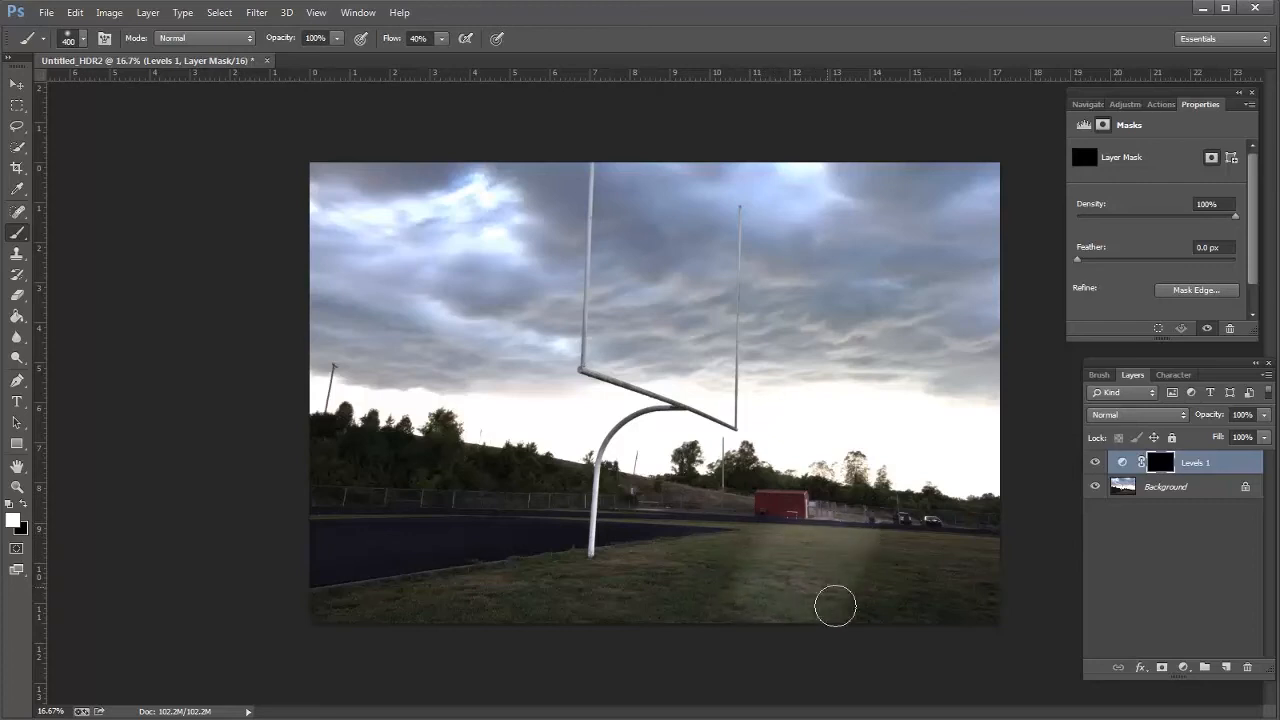
{"action": "mouse_move", "coordinate": [982, 596]}
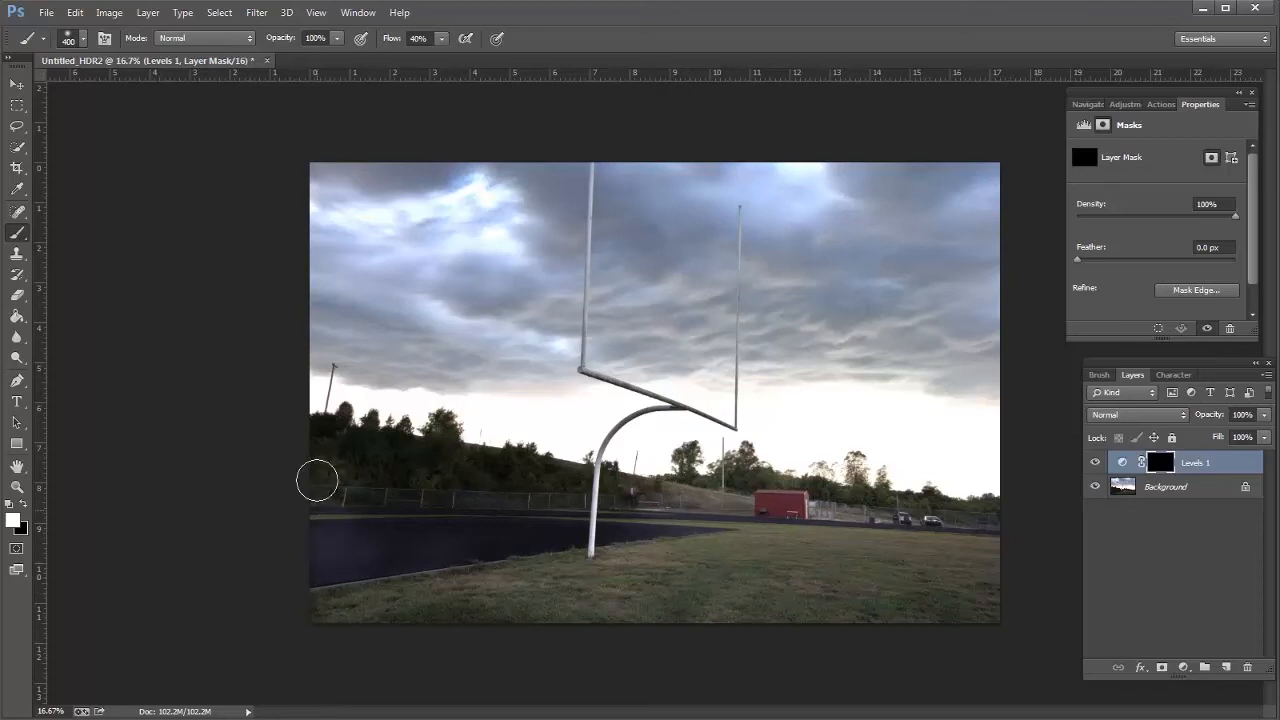
{"action": "left_click_drag", "start_coordinate": [316, 480], "coordinate": [468, 478]}
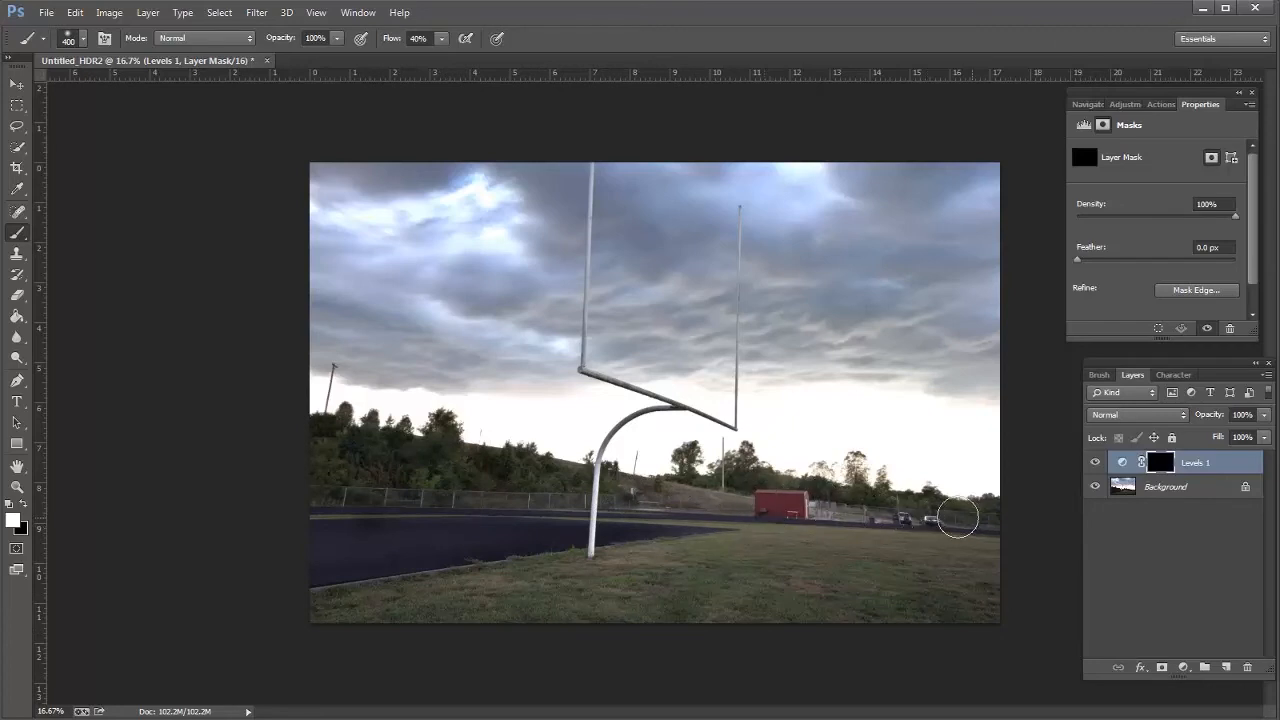
{"action": "left_click_drag", "start_coordinate": [956, 518], "coordinate": [360, 532]}
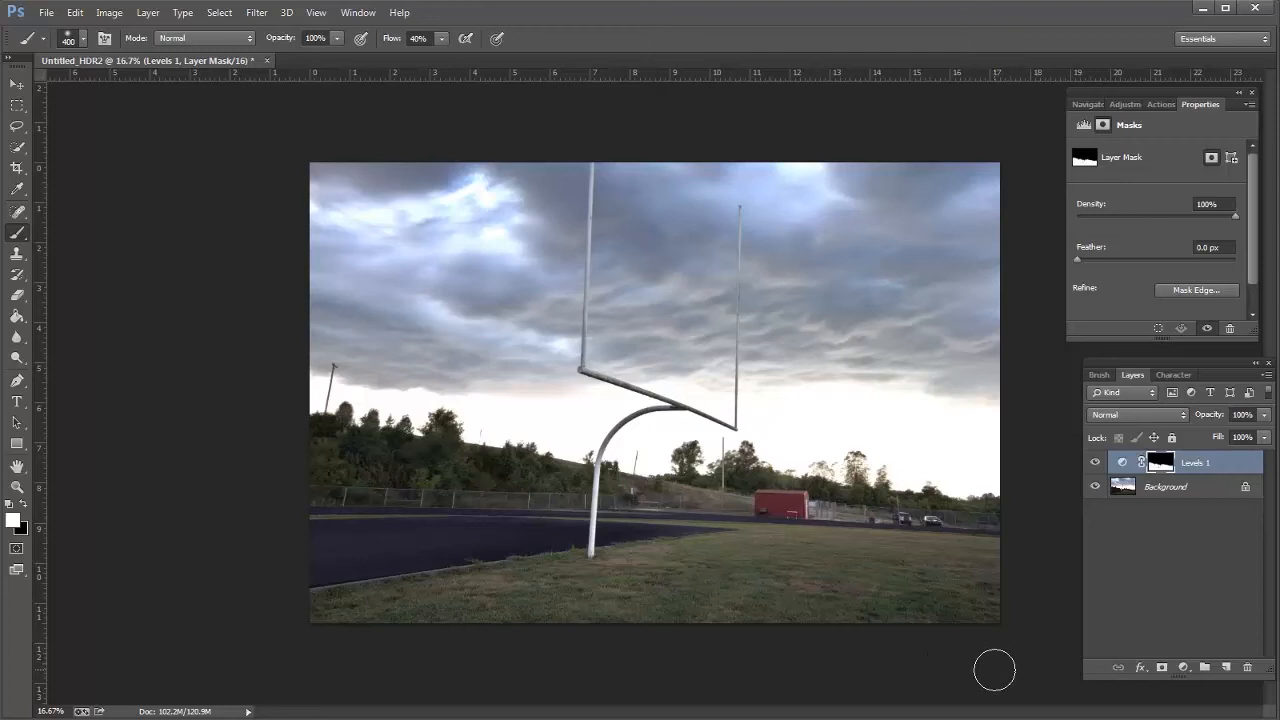
{"action": "mouse_move", "coordinate": [864, 336]}
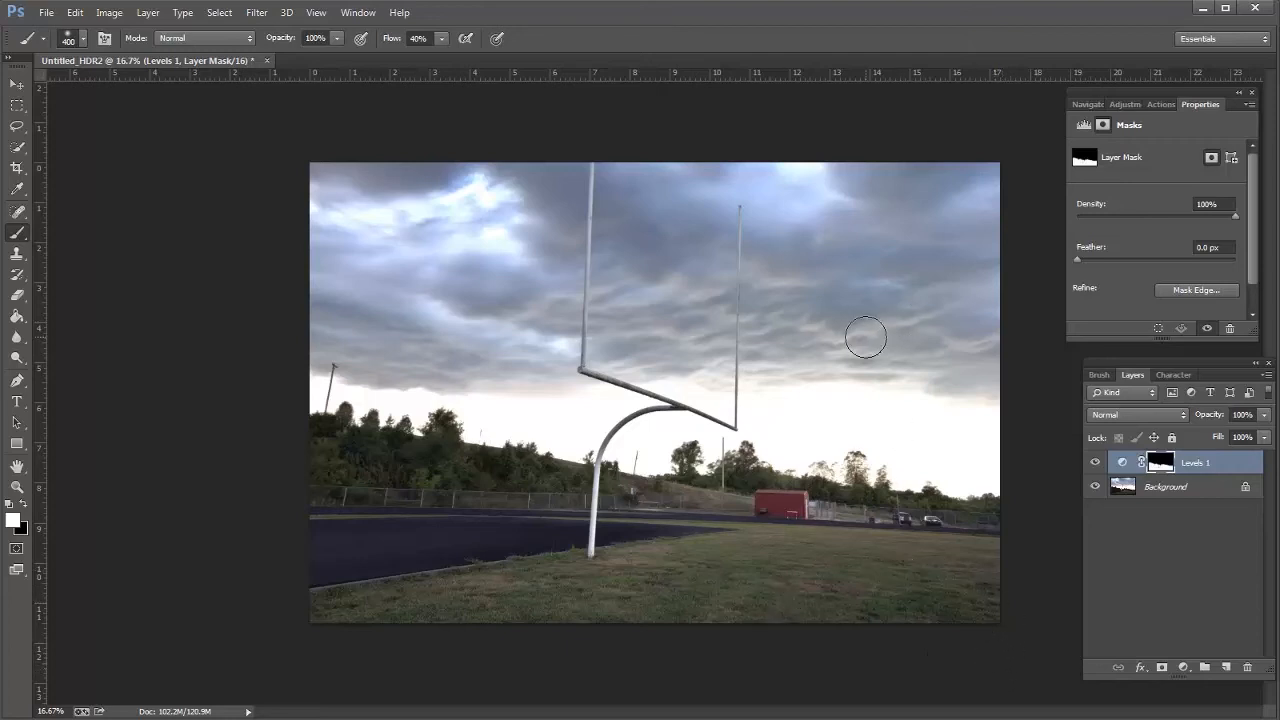
{"action": "mouse_move", "coordinate": [884, 348]}
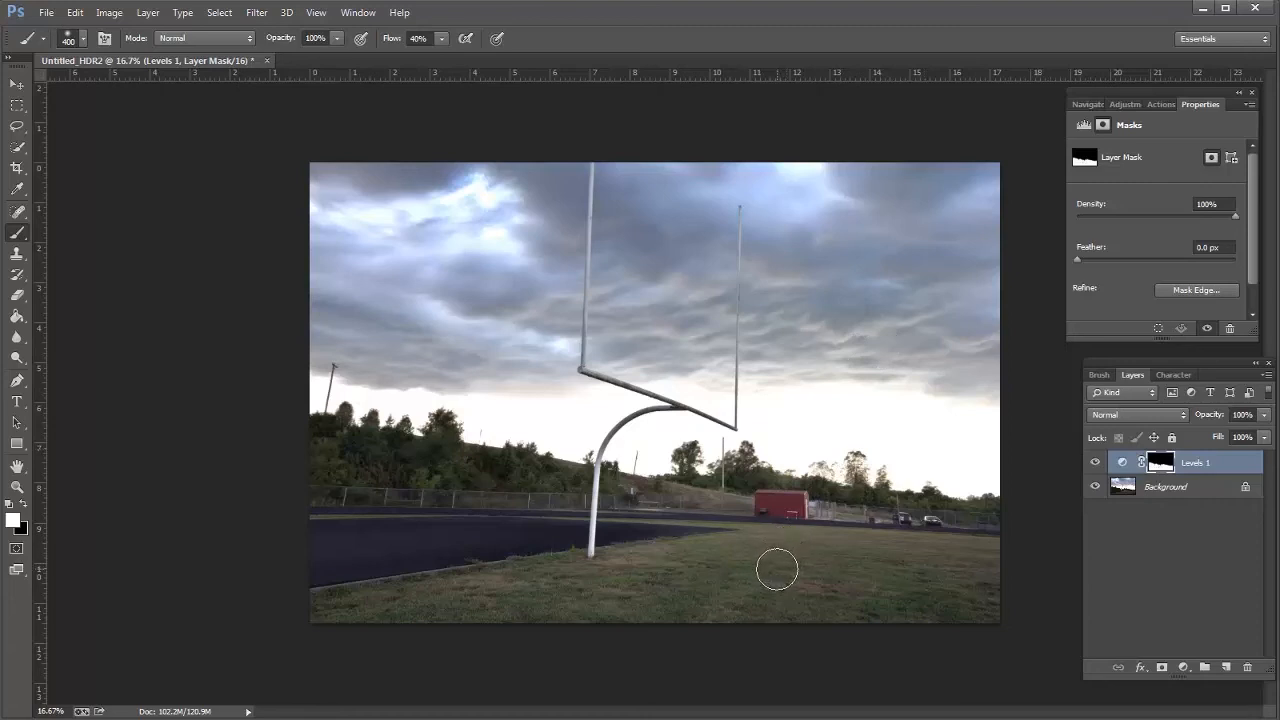
{"action": "mouse_move", "coordinate": [776, 572]}
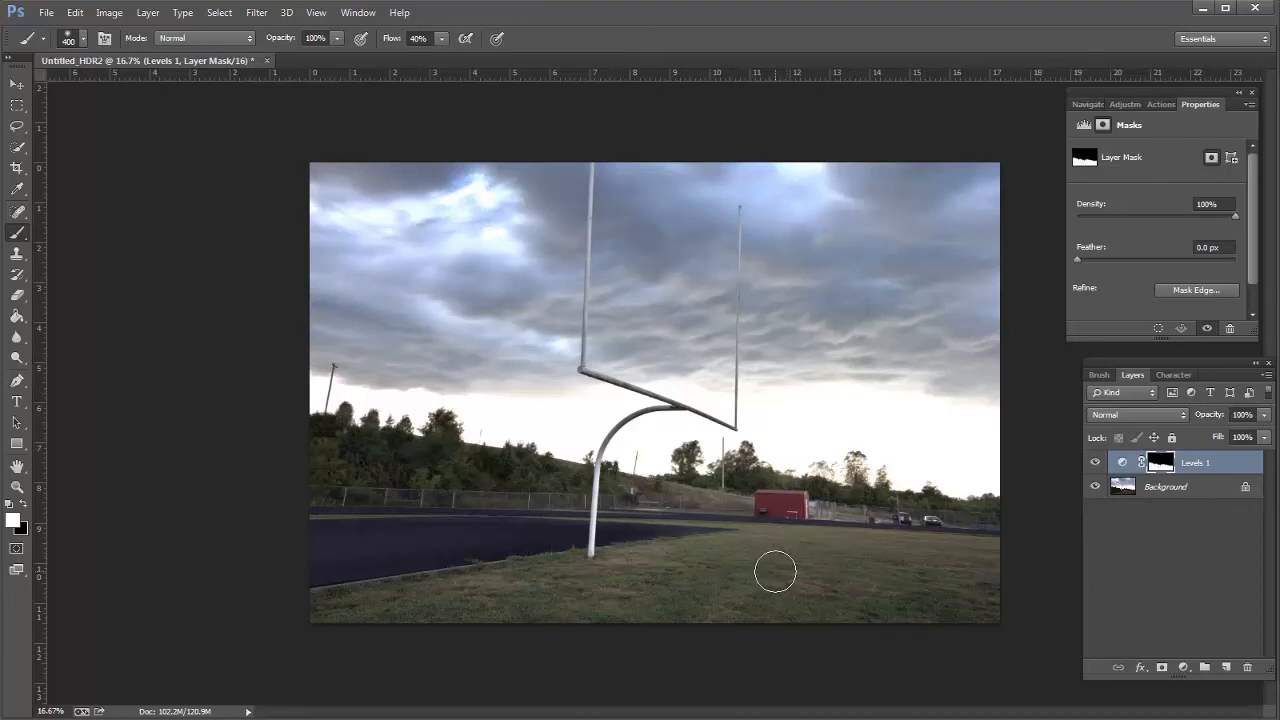
{"action": "left_click", "coordinate": [1120, 104]}
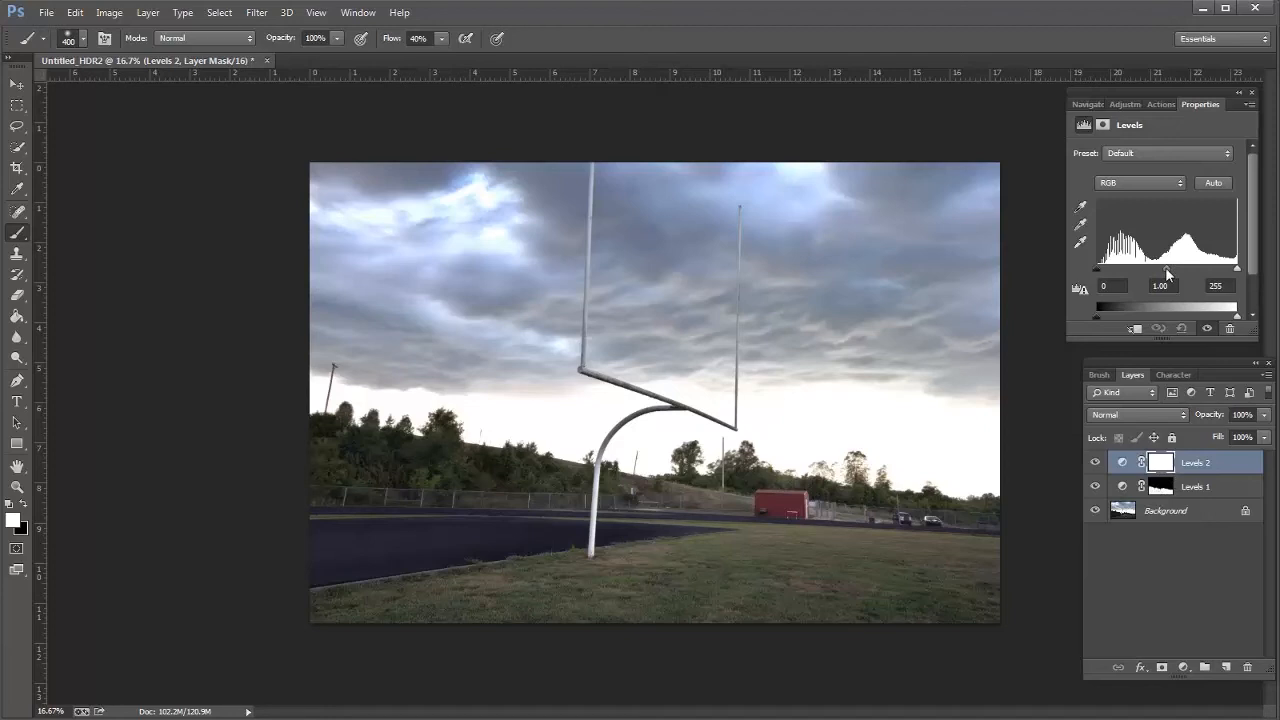
- Pull the Levels 2 midtone slider to about 0.67 to deepen the clouds
{"action": "left_click_drag", "start_coordinate": [1176, 268], "coordinate": [1180, 268]}
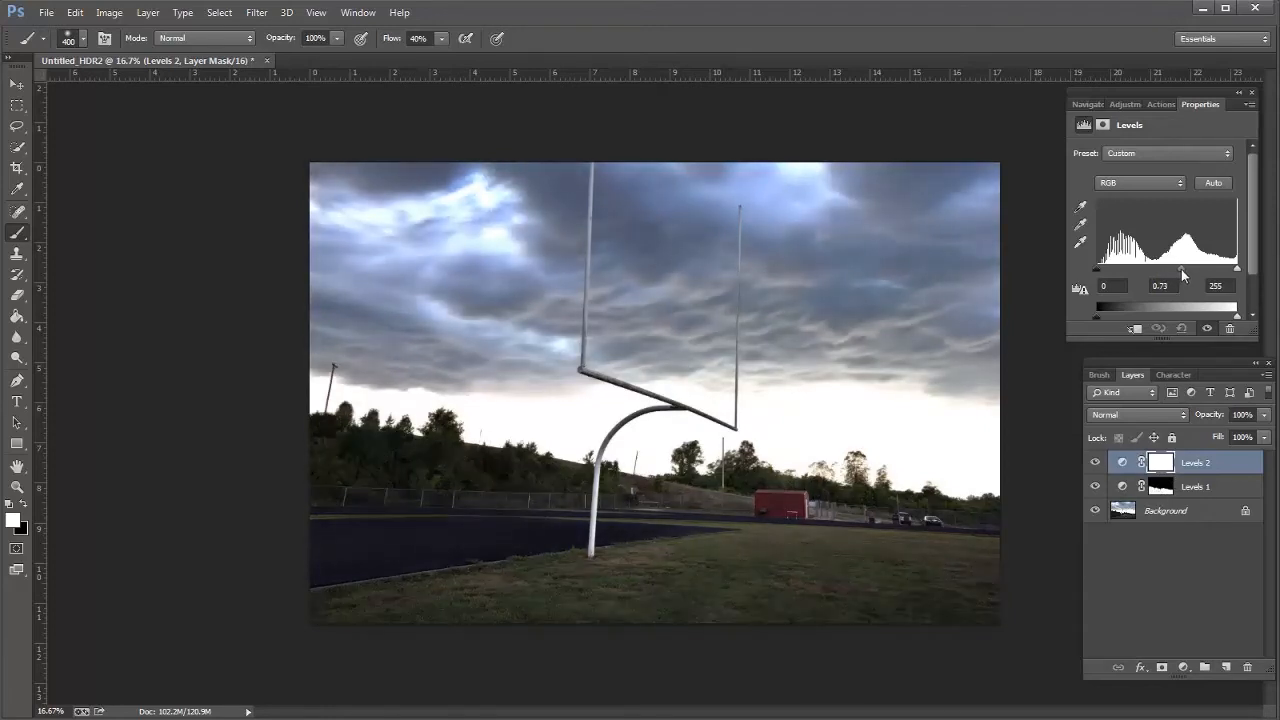
{"action": "left_click_drag", "start_coordinate": [1184, 270], "coordinate": [1180, 270]}
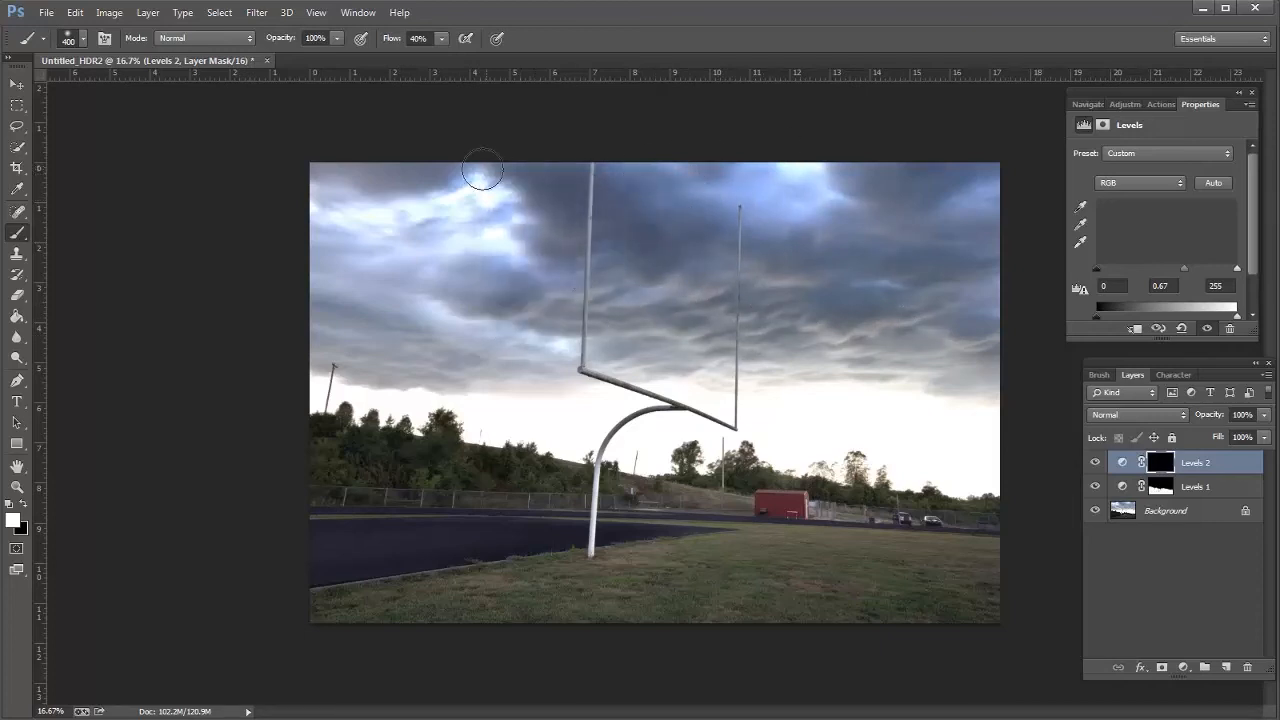
- Paint the Levels 2 darkening across the stormy sky and clouds
{"action": "left_click_drag", "start_coordinate": [480, 164], "coordinate": [340, 350]}
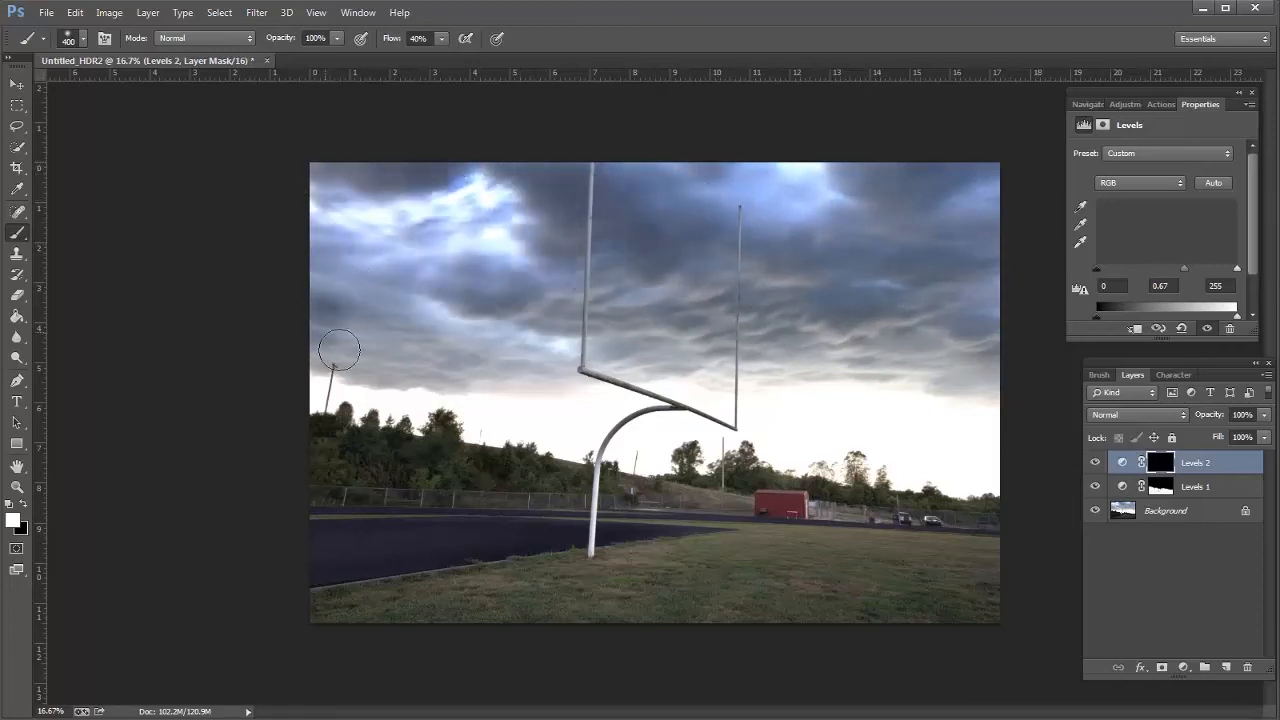
{"action": "left_click_drag", "start_coordinate": [340, 350], "coordinate": [556, 368]}
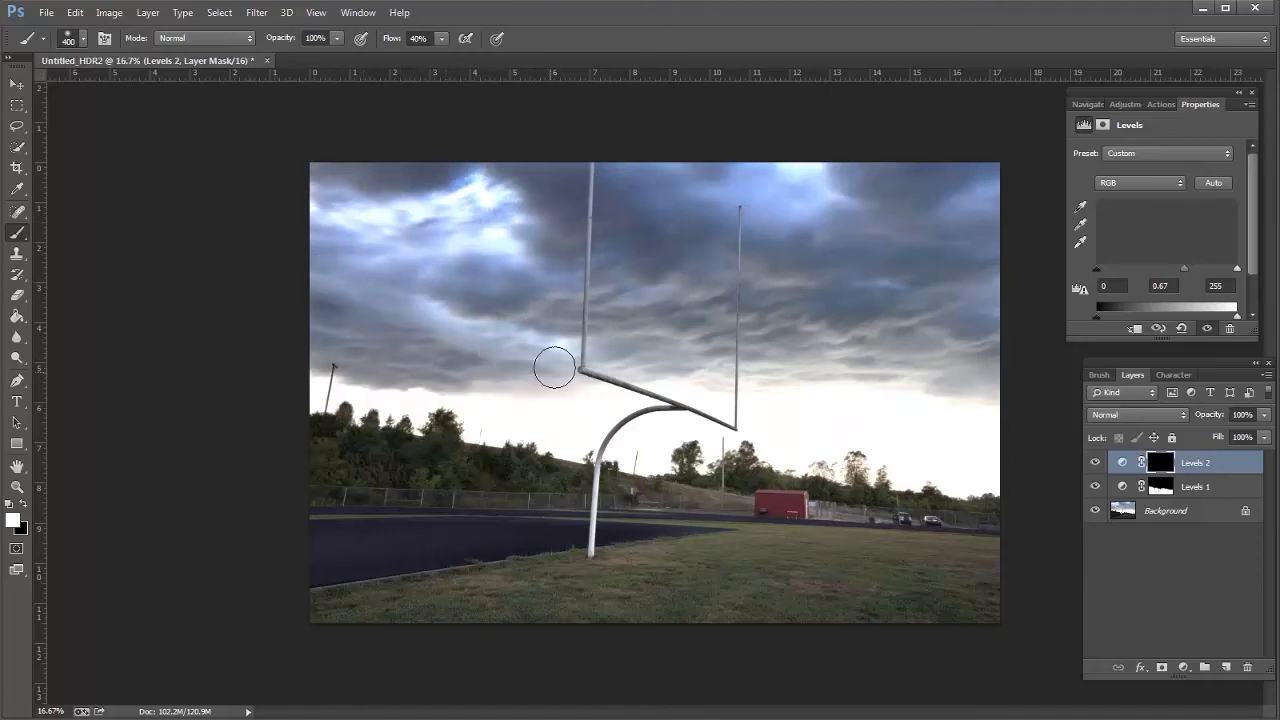
{"action": "left_click_drag", "start_coordinate": [556, 368], "coordinate": [630, 332]}
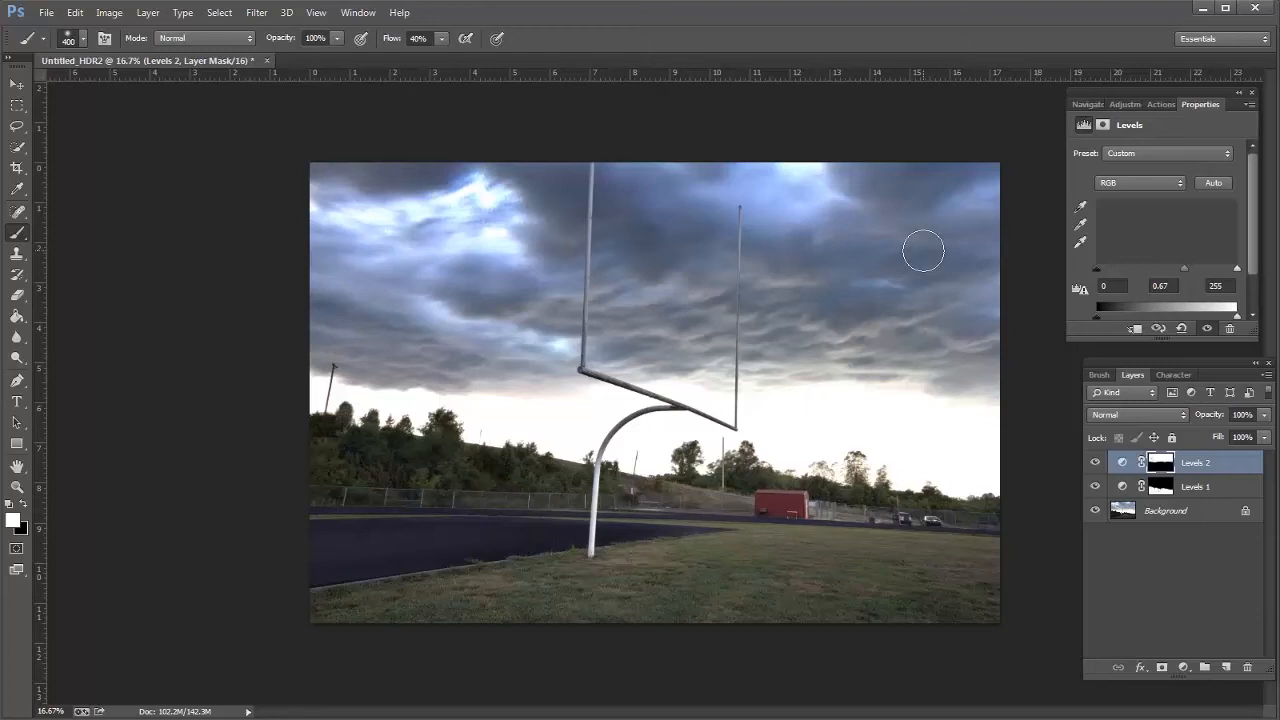
- Restrict the new Hue/Saturation layer to Blues at +37 saturation and target its mask
{"action": "left_click", "coordinate": [1120, 104]}
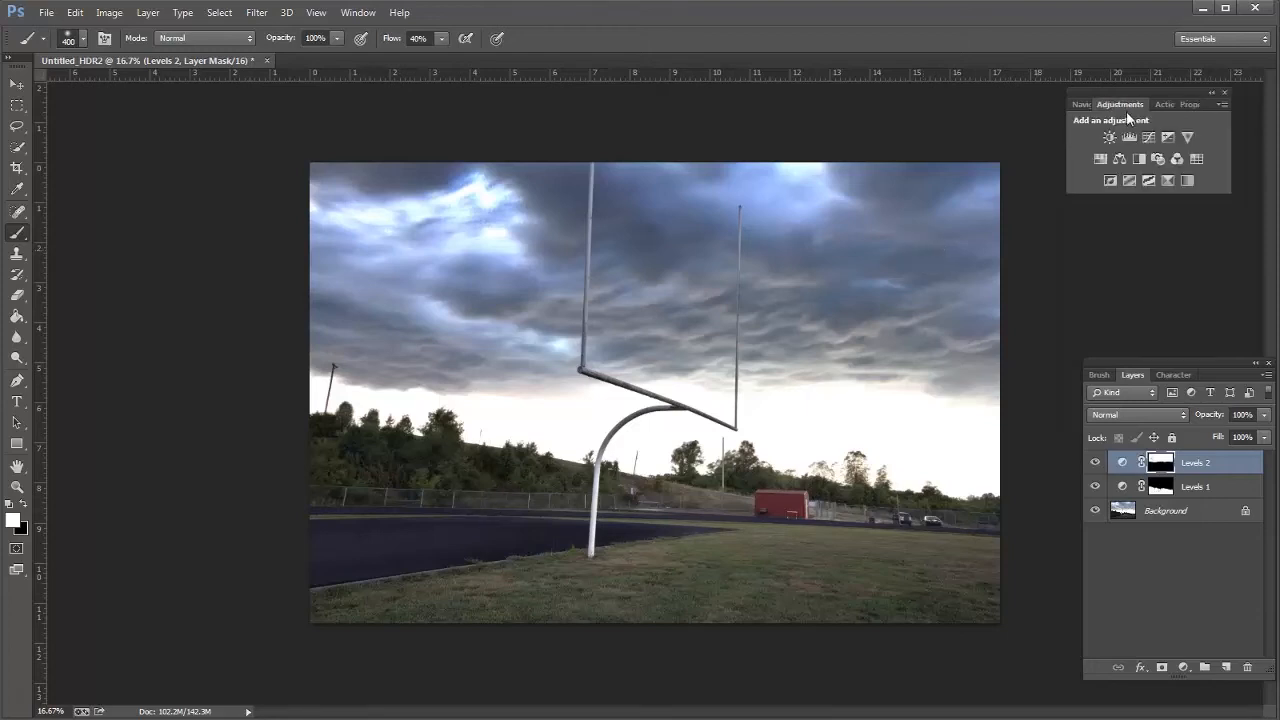
{"action": "left_click", "coordinate": [1120, 136]}
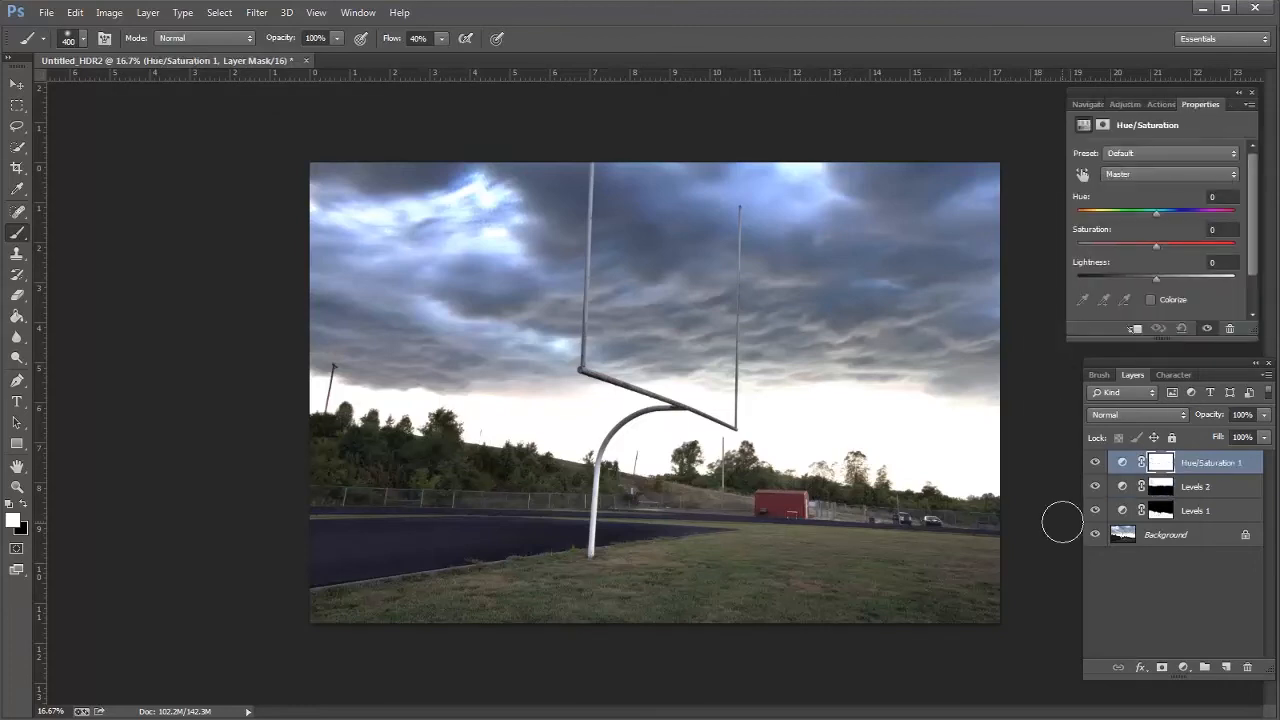
{"action": "mouse_move", "coordinate": [798, 222]}
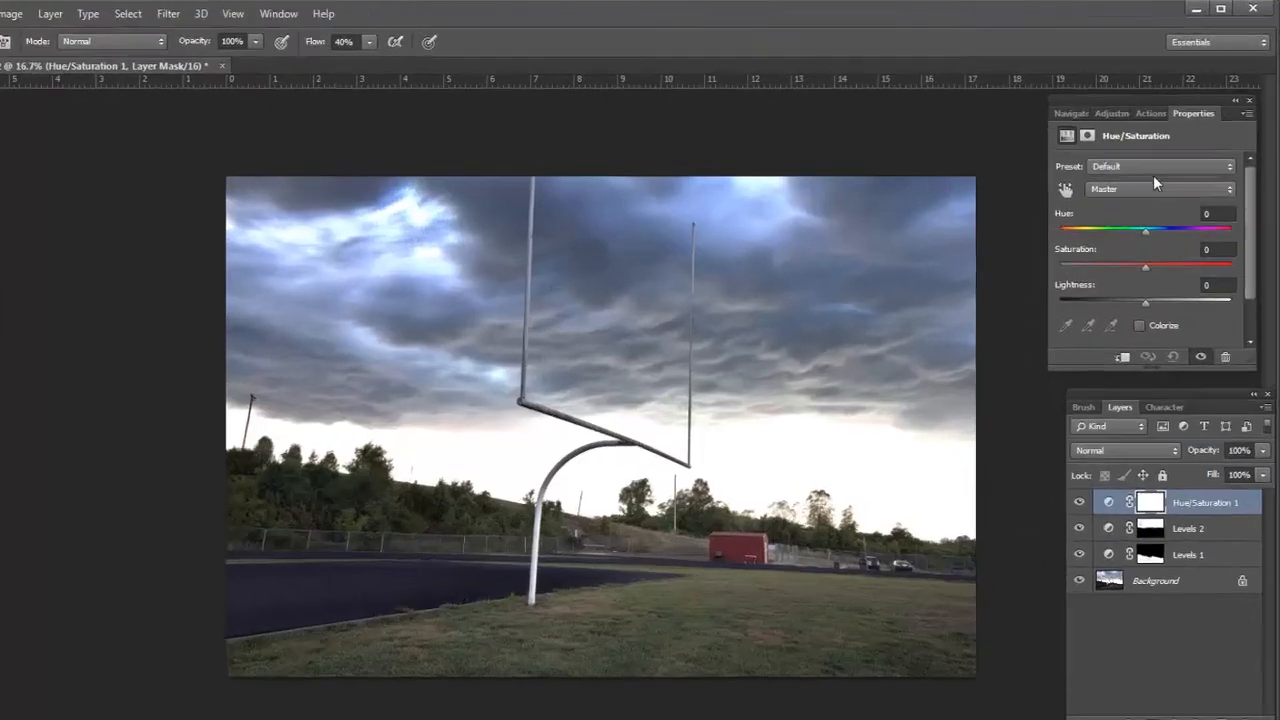
{"action": "left_click", "coordinate": [1160, 188]}
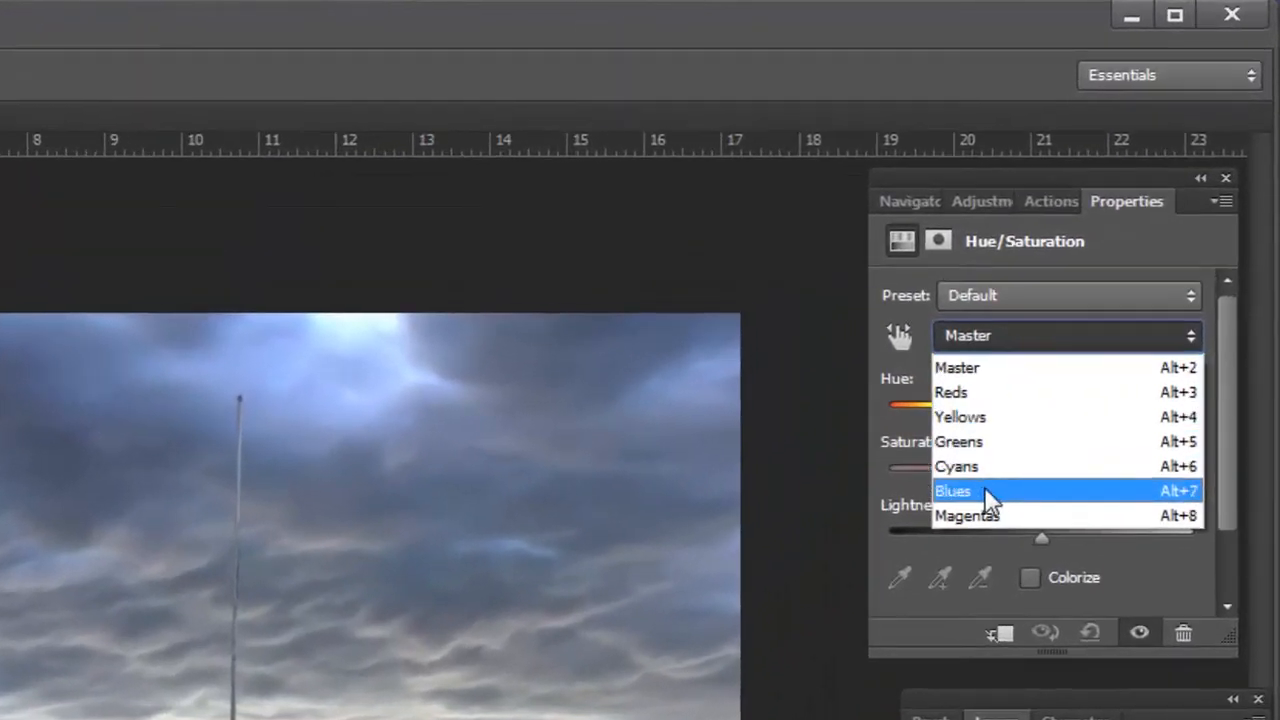
{"action": "left_click", "coordinate": [952, 490]}
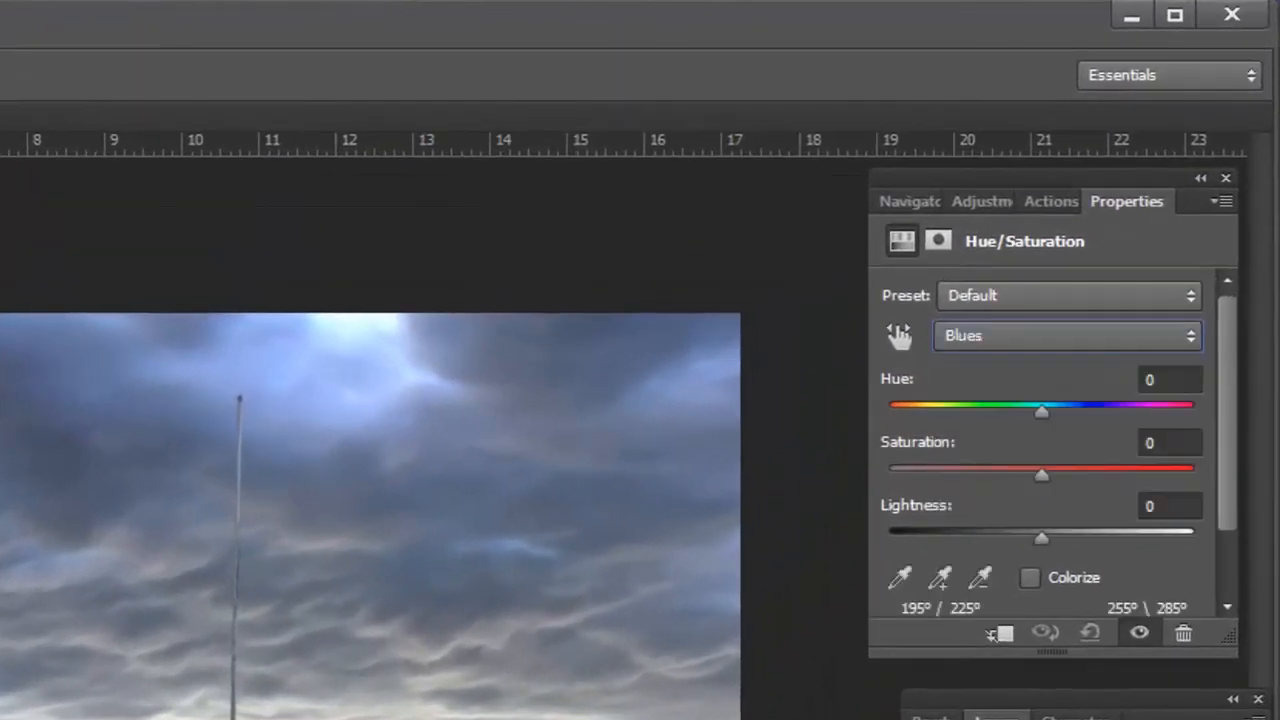
{"action": "left_click_drag", "start_coordinate": [1040, 468], "coordinate": [1062, 468]}
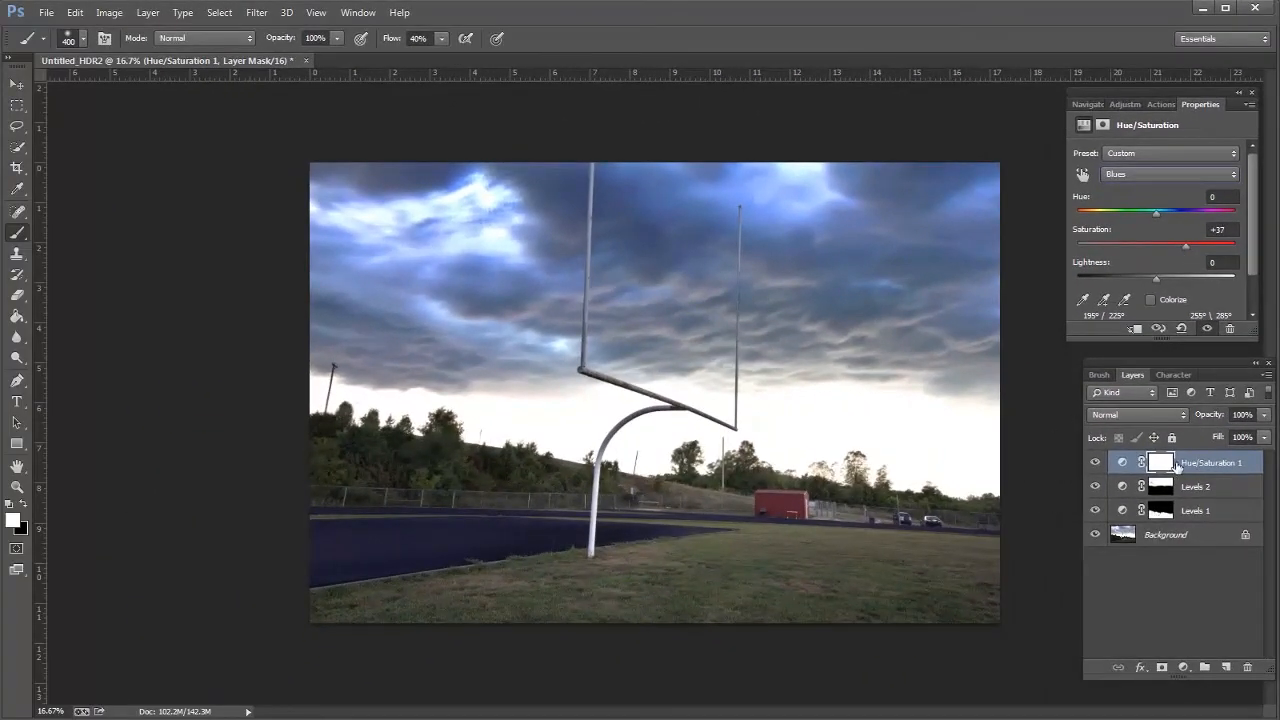
{"action": "left_click", "coordinate": [1160, 462]}
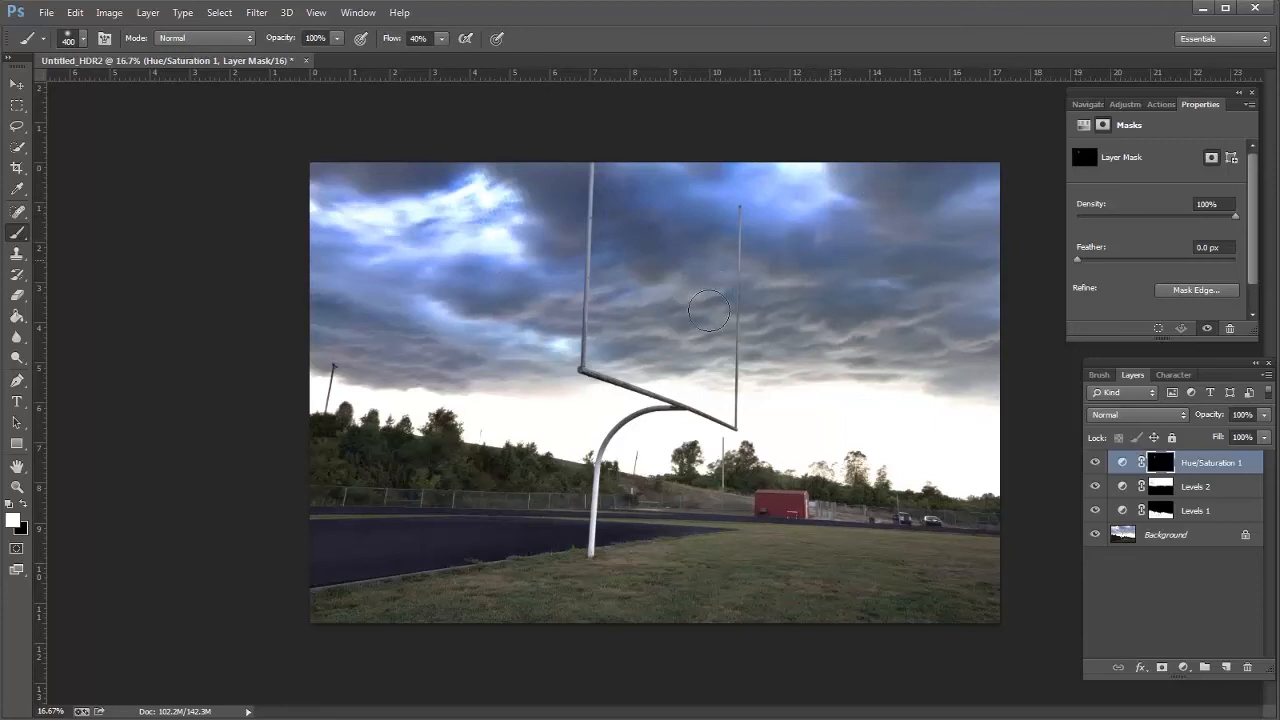
{"action": "mouse_move", "coordinate": [850, 348]}
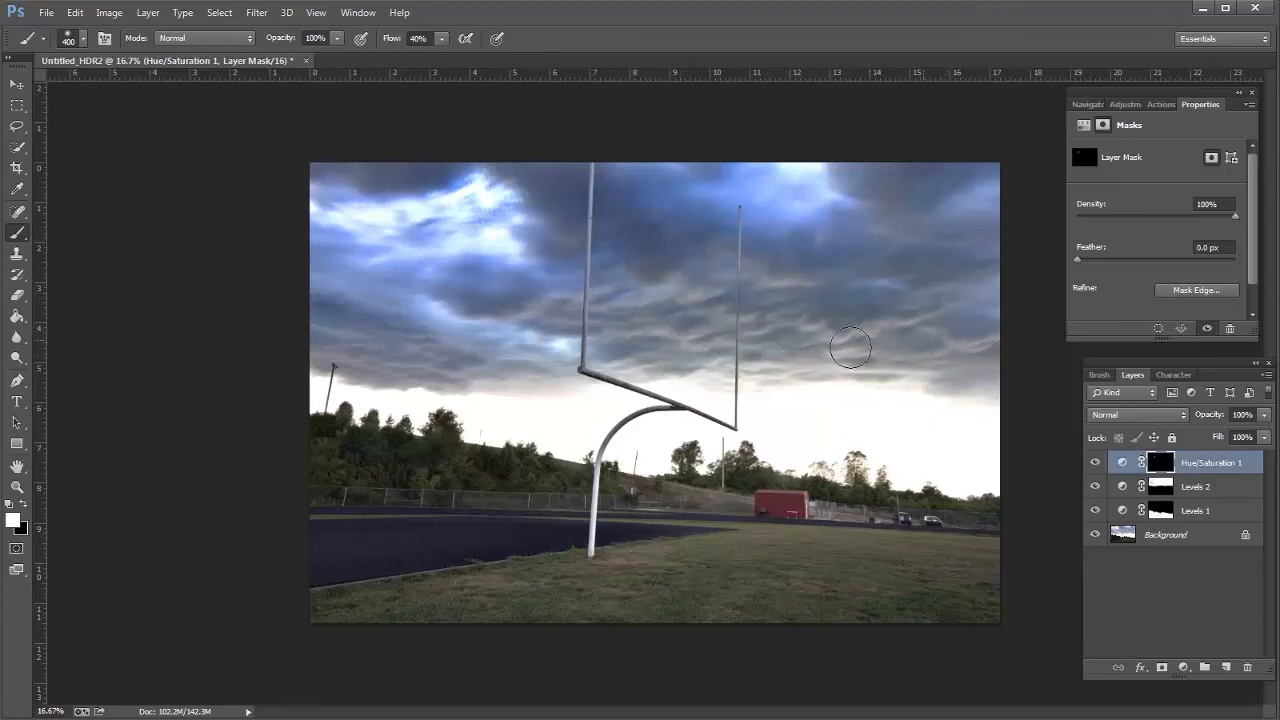
{"action": "mouse_move", "coordinate": [856, 170]}
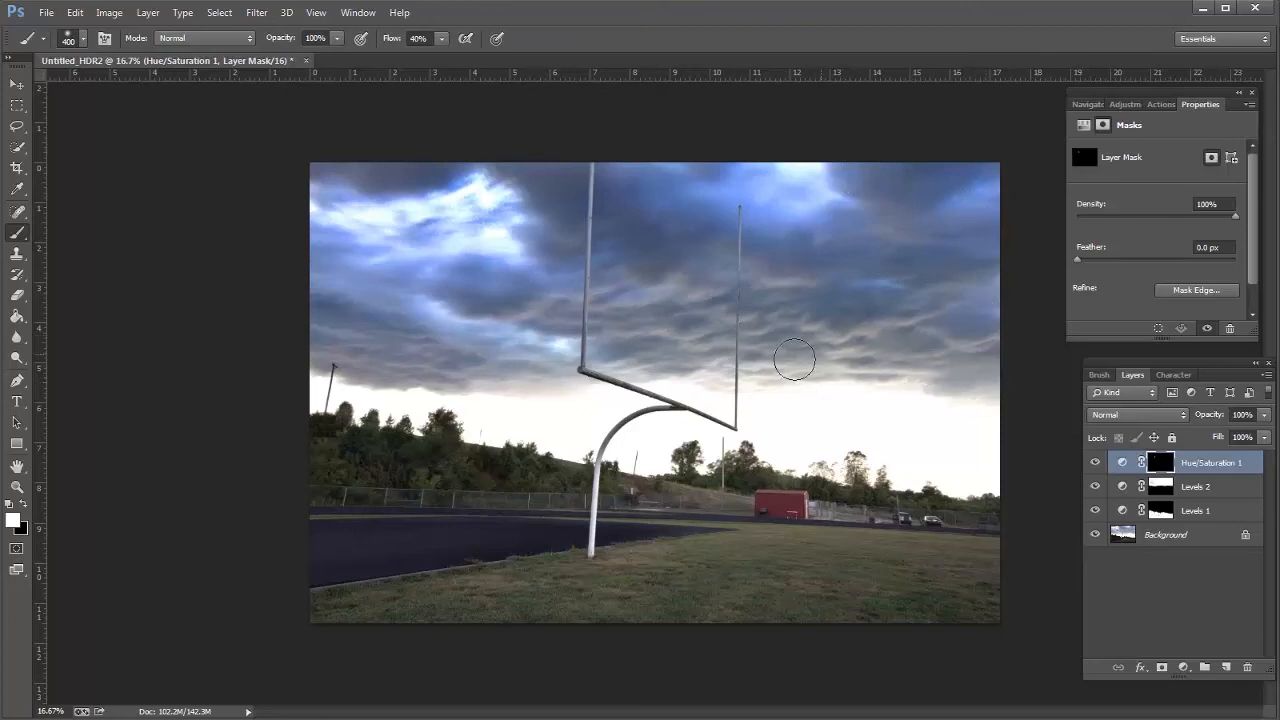
{"action": "mouse_move", "coordinate": [400, 172]}
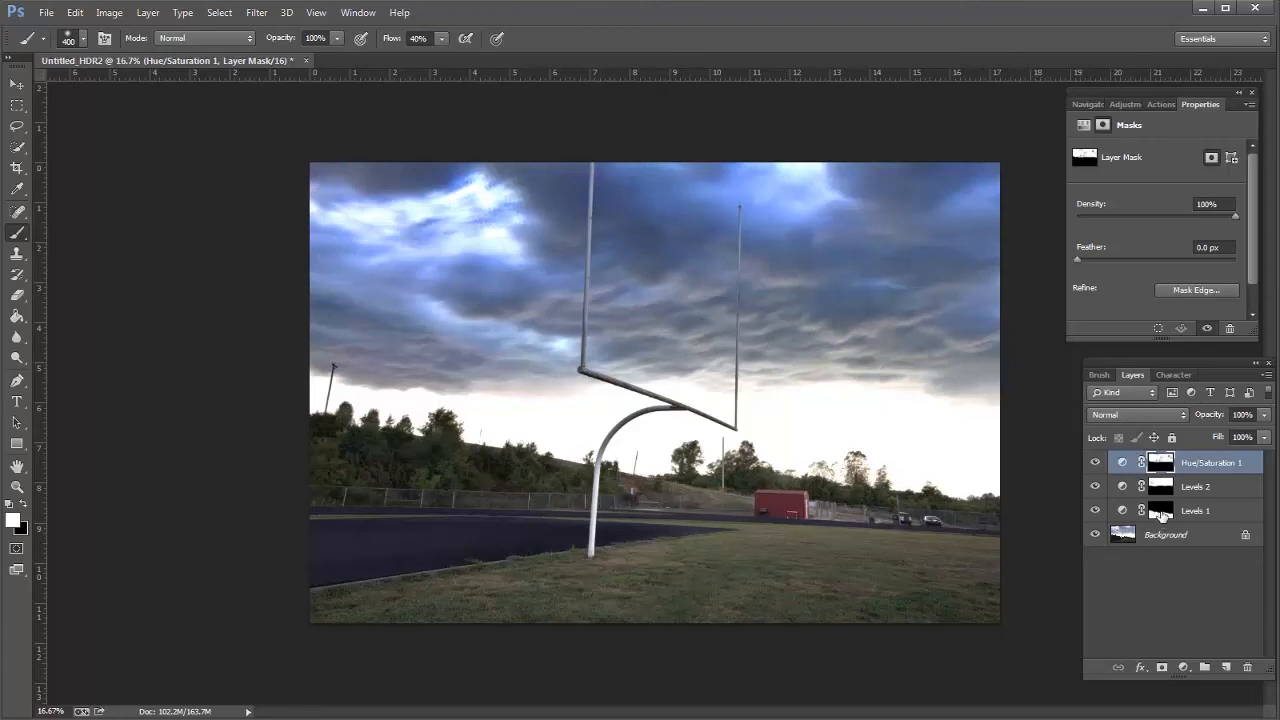
- Restrict the second Hue/Saturation layer to Yellows and raise saturation to about +47
{"action": "left_click", "coordinate": [1120, 104]}
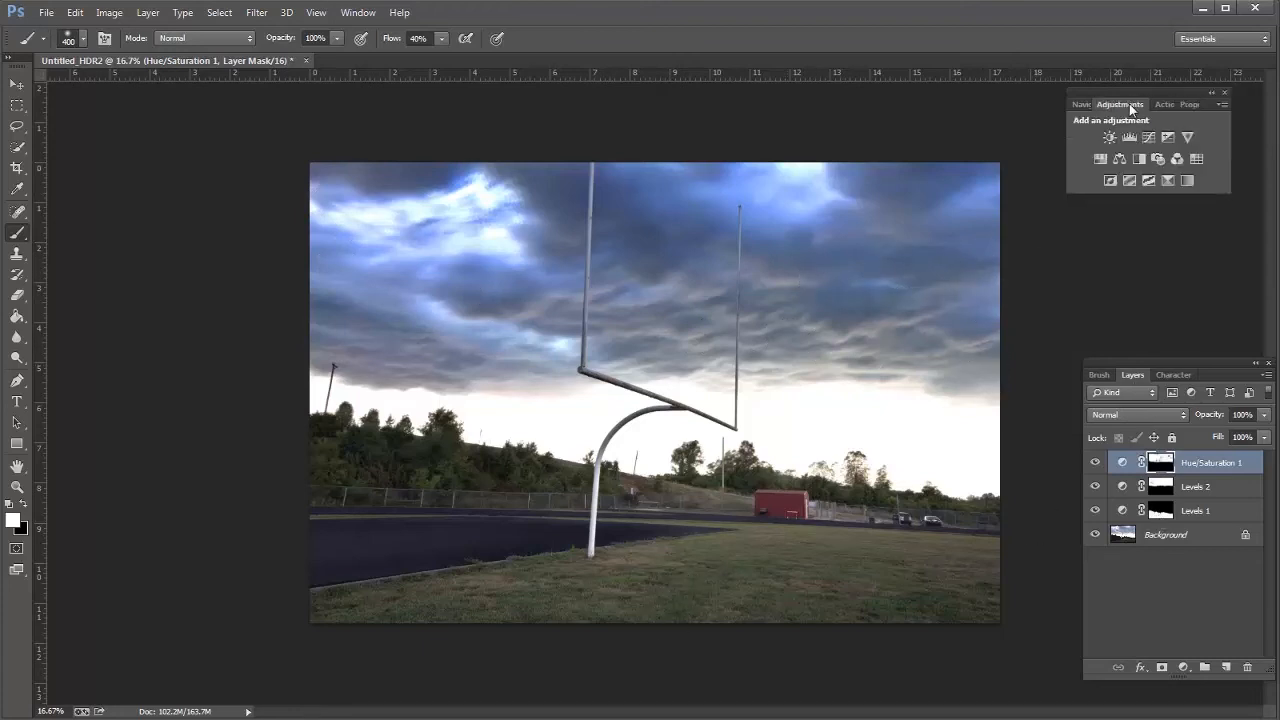
{"action": "left_click", "coordinate": [1128, 136]}
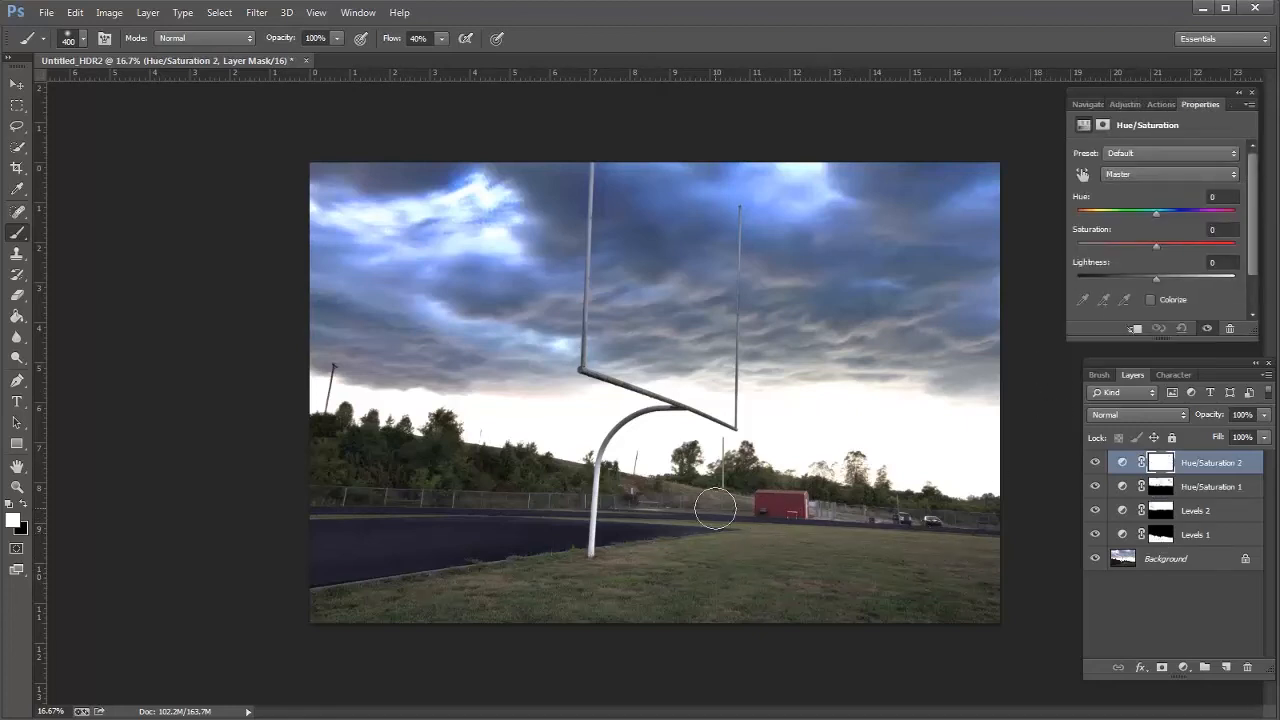
{"action": "mouse_move", "coordinate": [880, 584]}
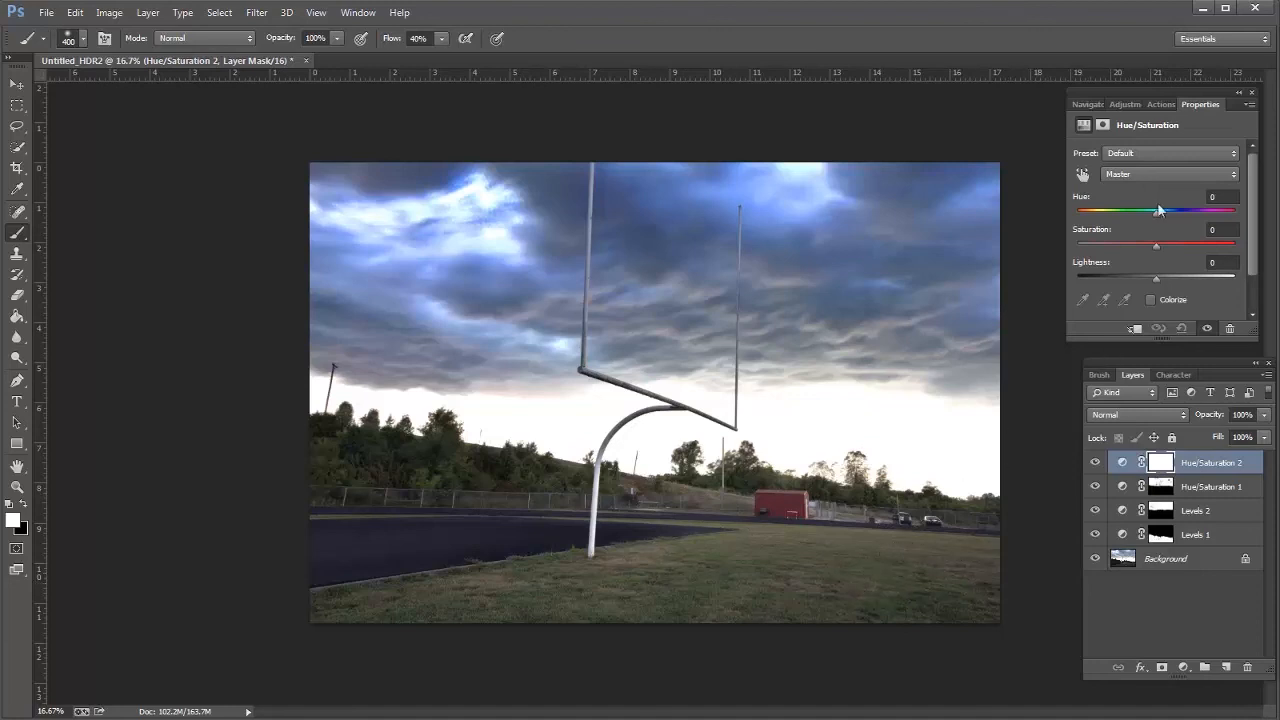
{"action": "left_click", "coordinate": [1168, 172]}
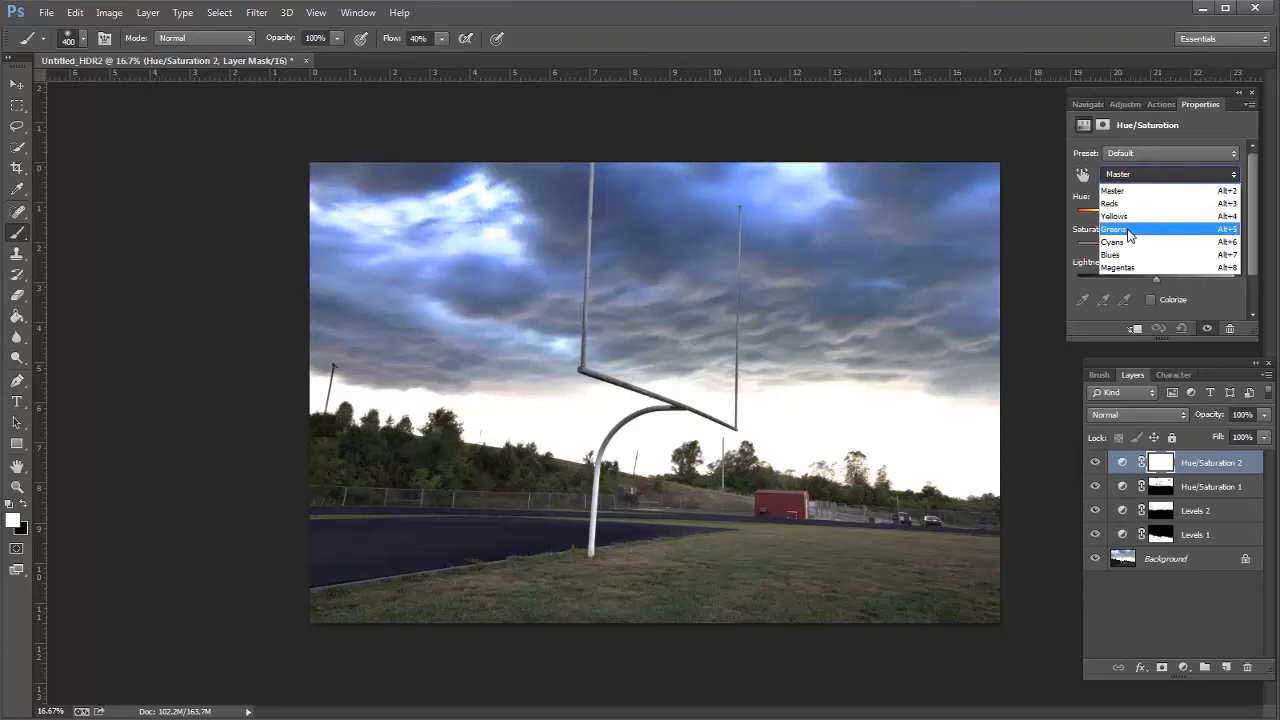
{"action": "left_click", "coordinate": [1112, 216]}
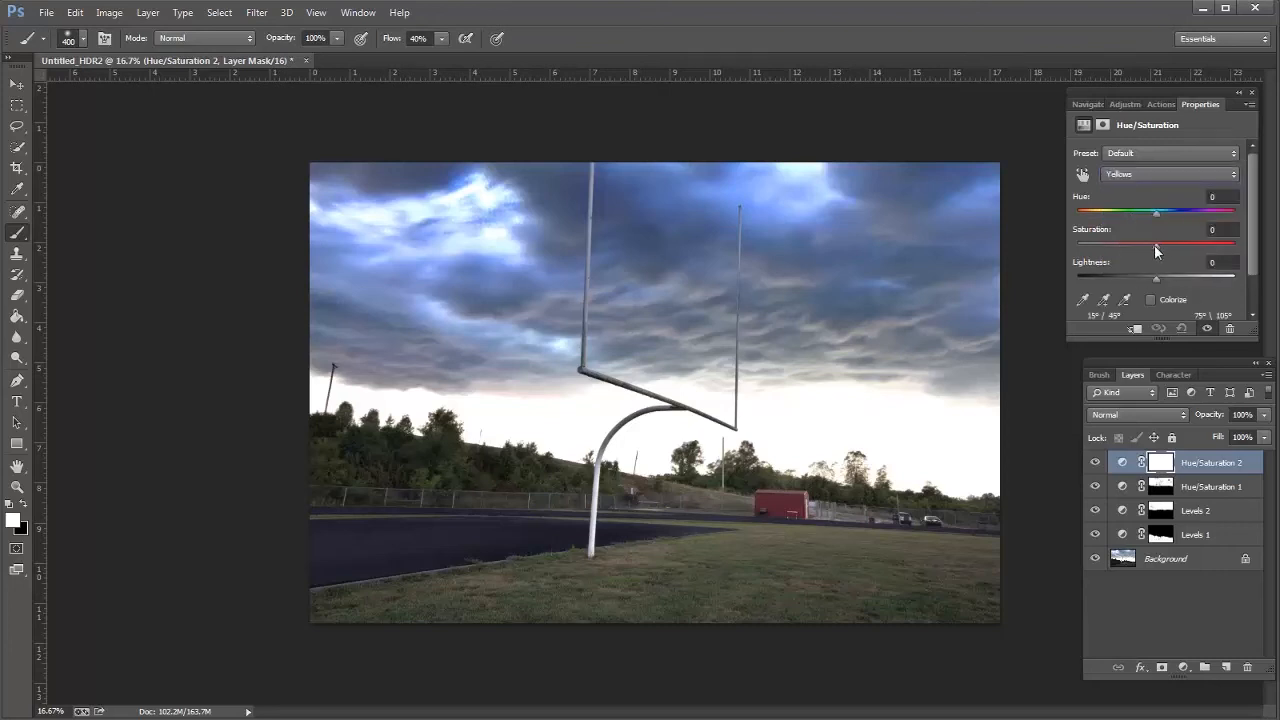
{"action": "left_click_drag", "start_coordinate": [1156, 246], "coordinate": [1180, 246]}
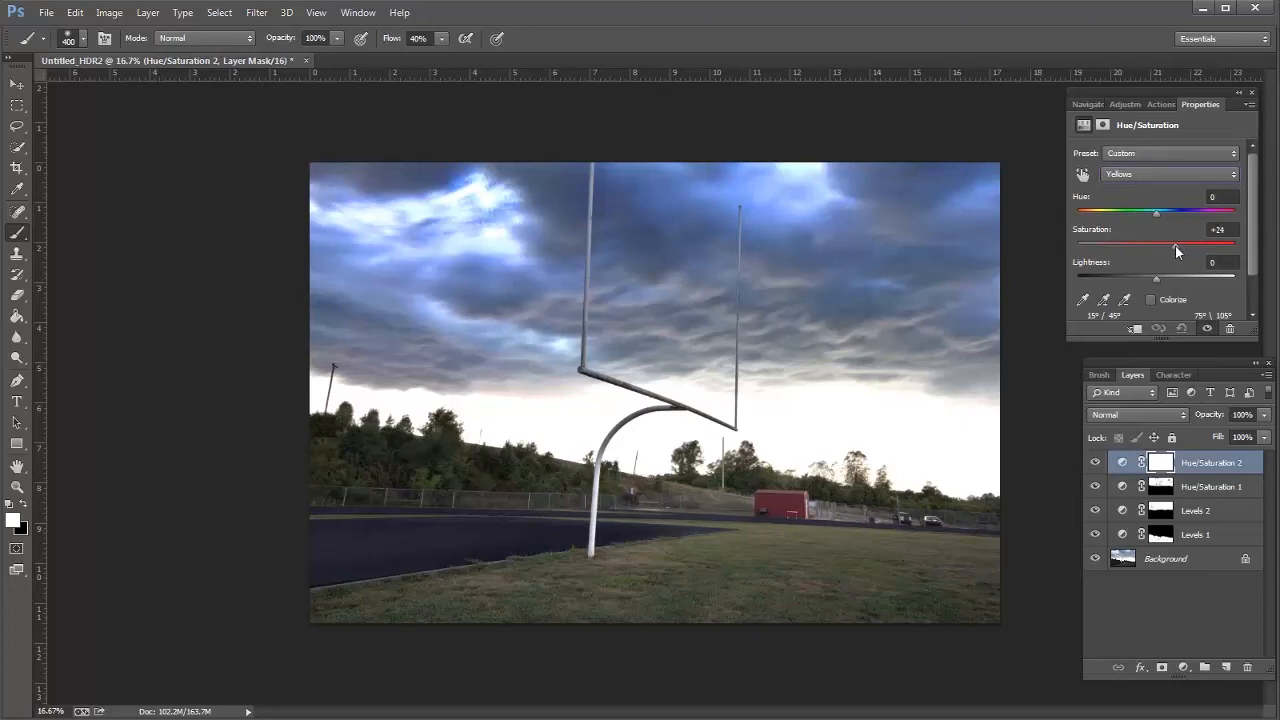
{"action": "left_click_drag", "start_coordinate": [1156, 248], "coordinate": [1196, 248]}
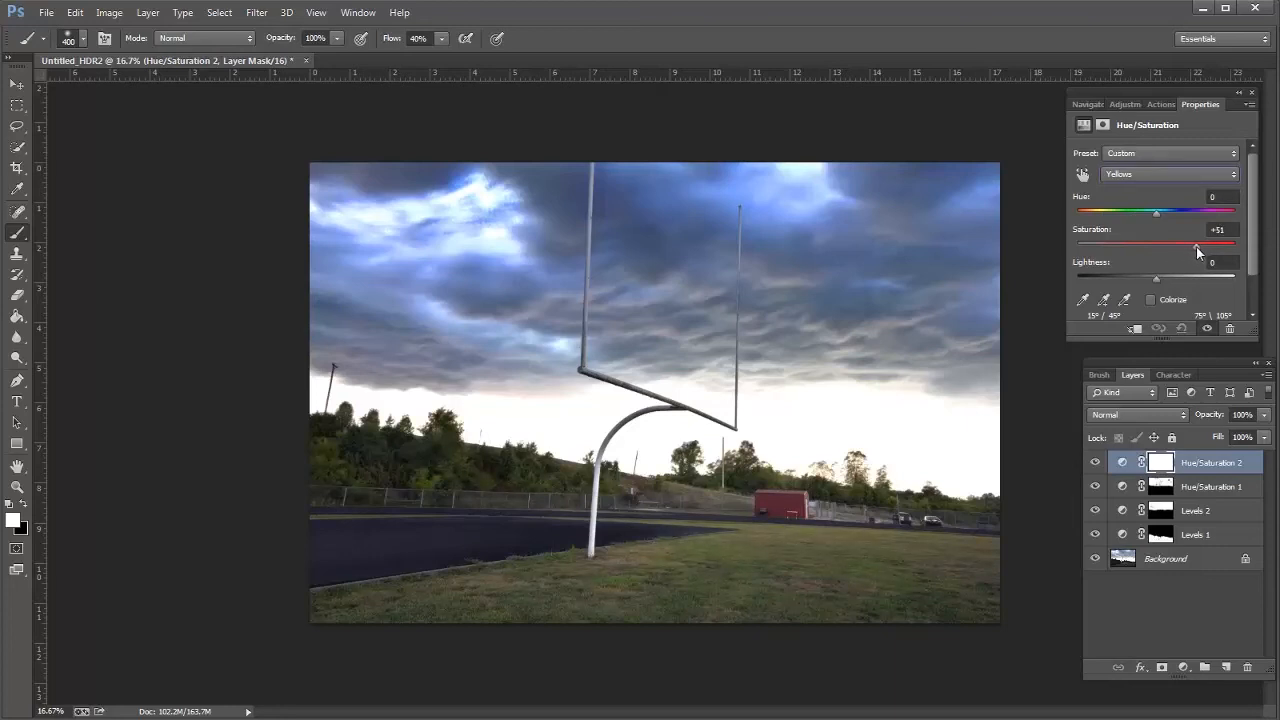
{"action": "left_click_drag", "start_coordinate": [1200, 246], "coordinate": [1192, 246]}
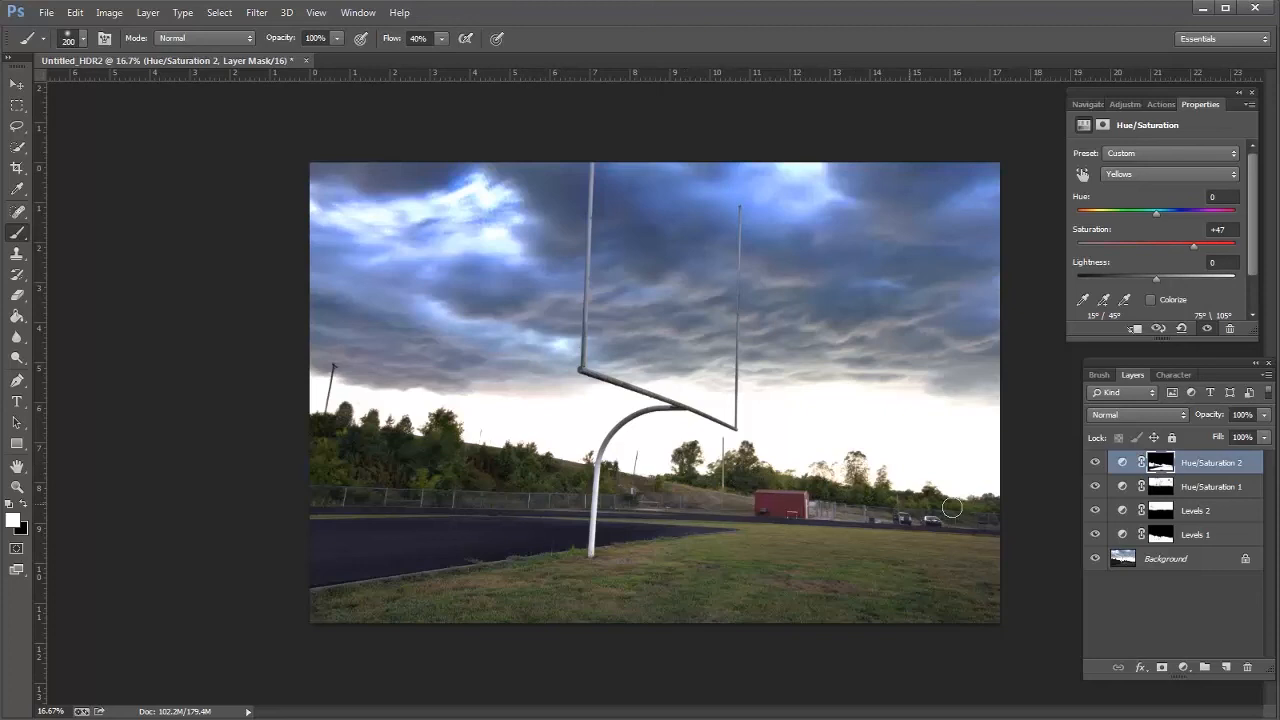
{"action": "mouse_move", "coordinate": [888, 592]}
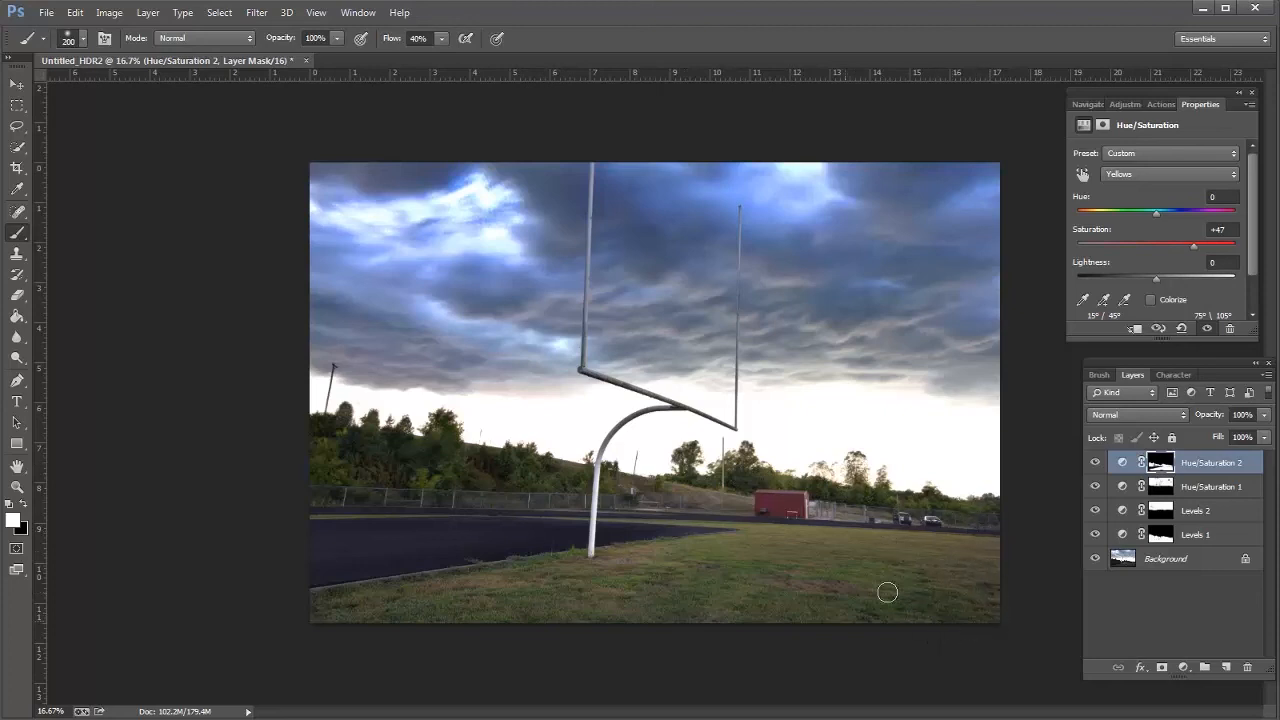
{"action": "mouse_move", "coordinate": [996, 548]}
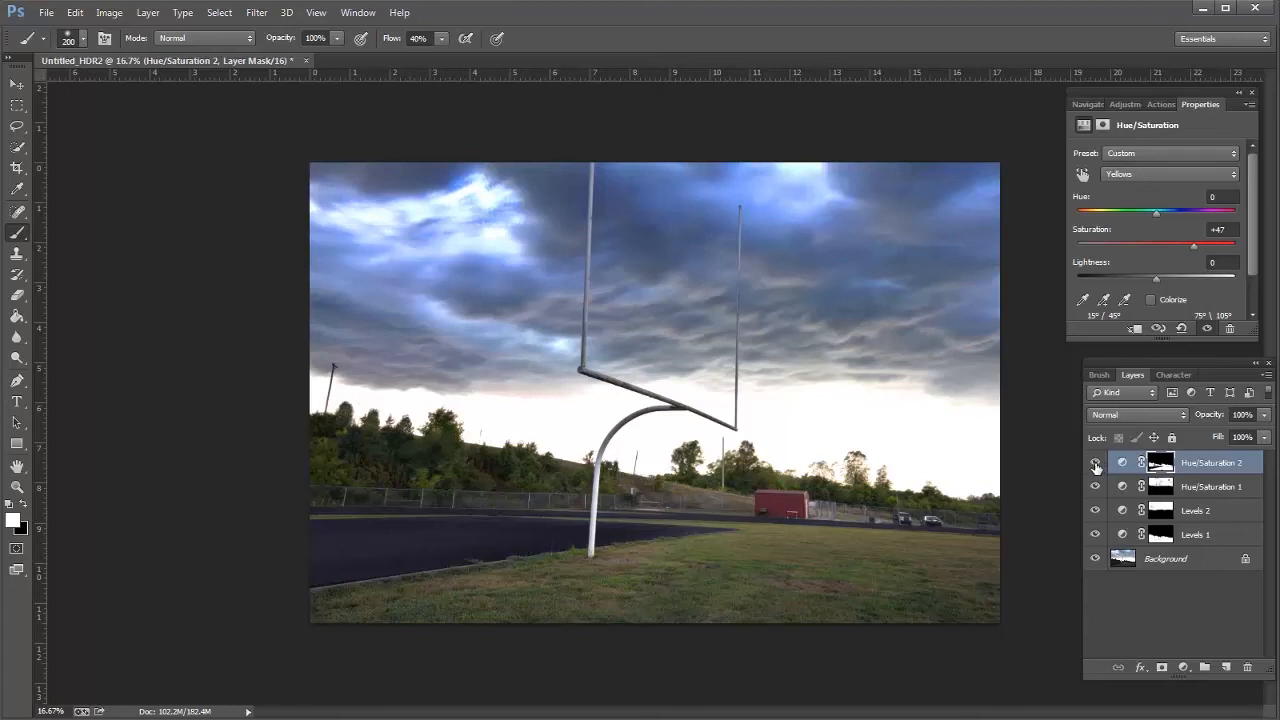
{"action": "left_click", "coordinate": [1094, 462]}
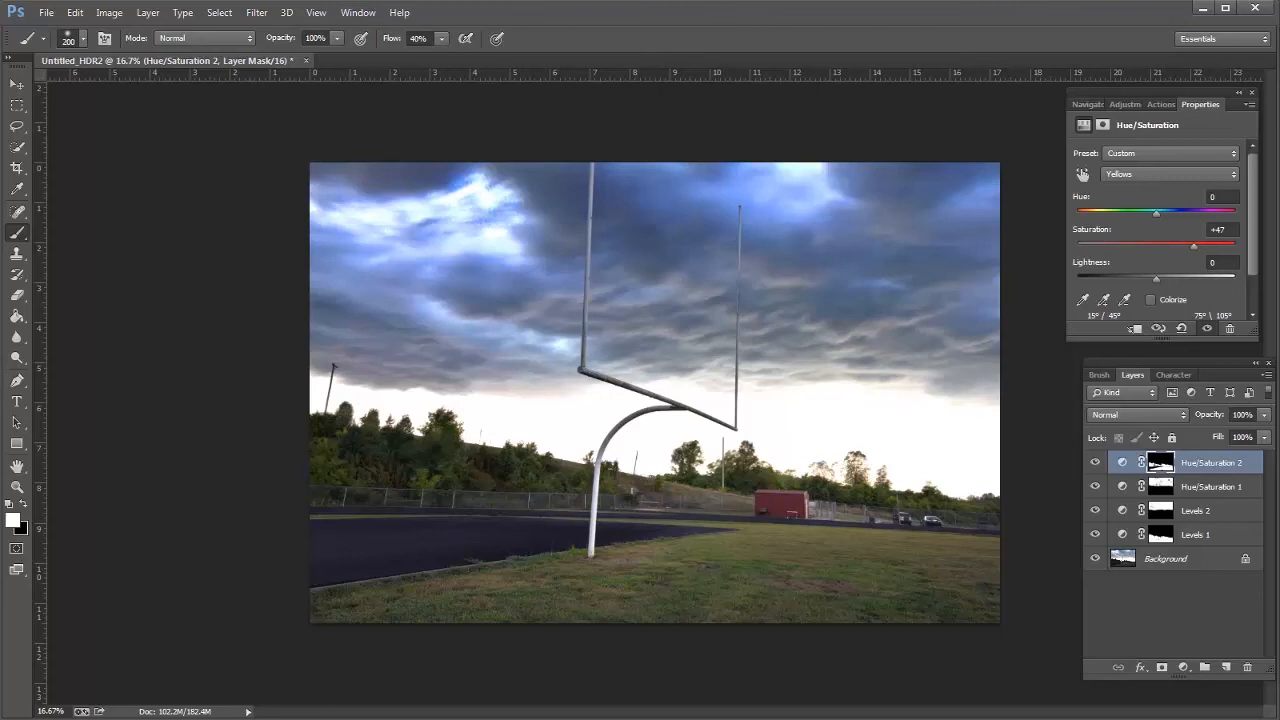
{"action": "mouse_move", "coordinate": [668, 456]}
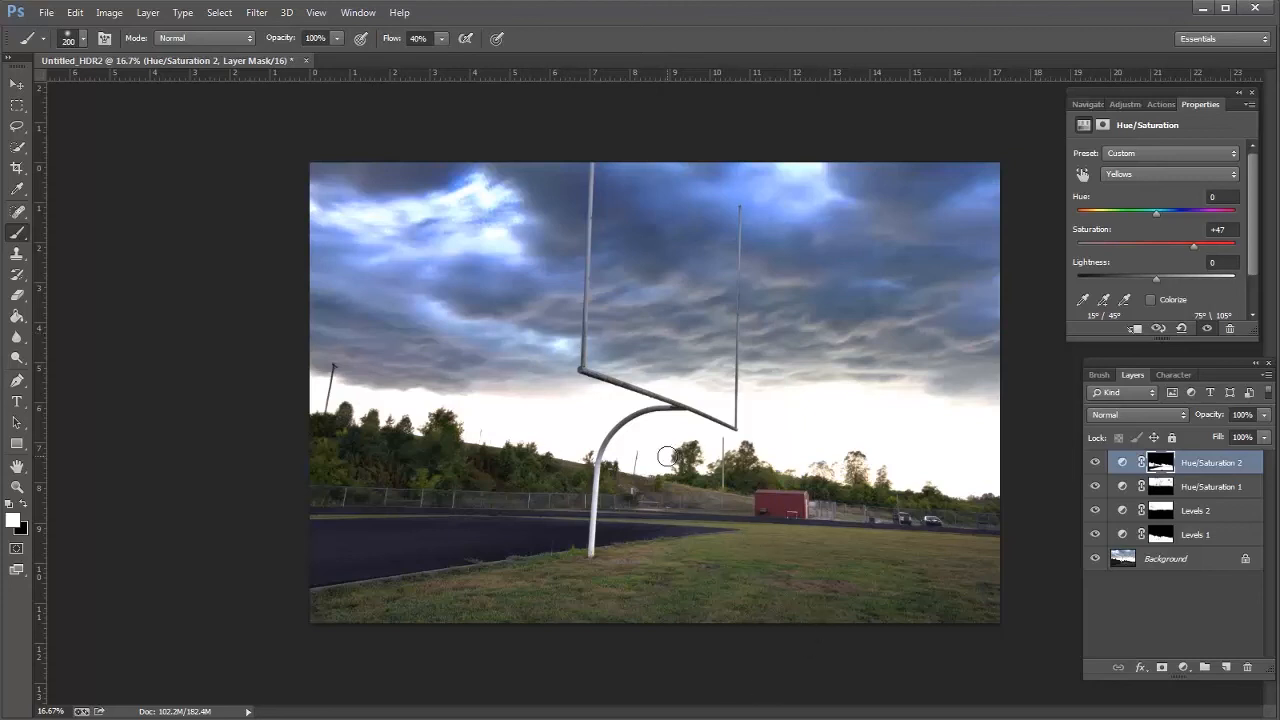
{"action": "mouse_move", "coordinate": [724, 472]}
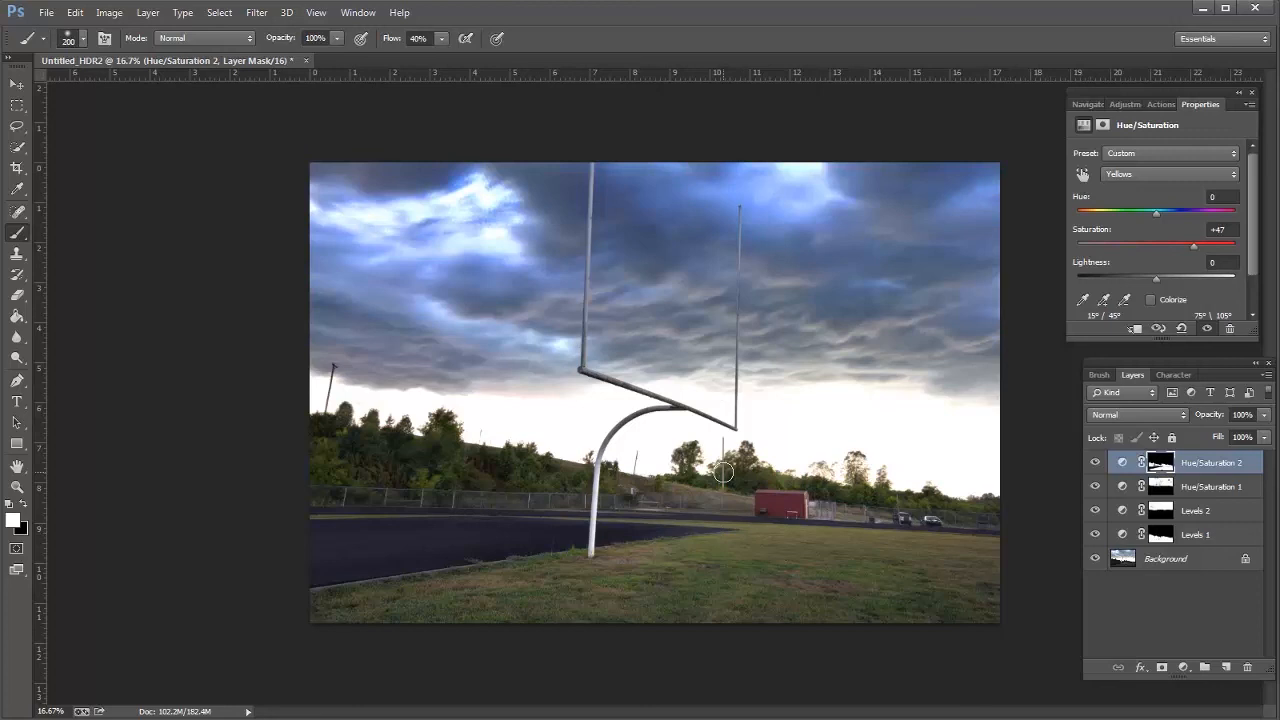
{"action": "mouse_move", "coordinate": [1036, 572]}
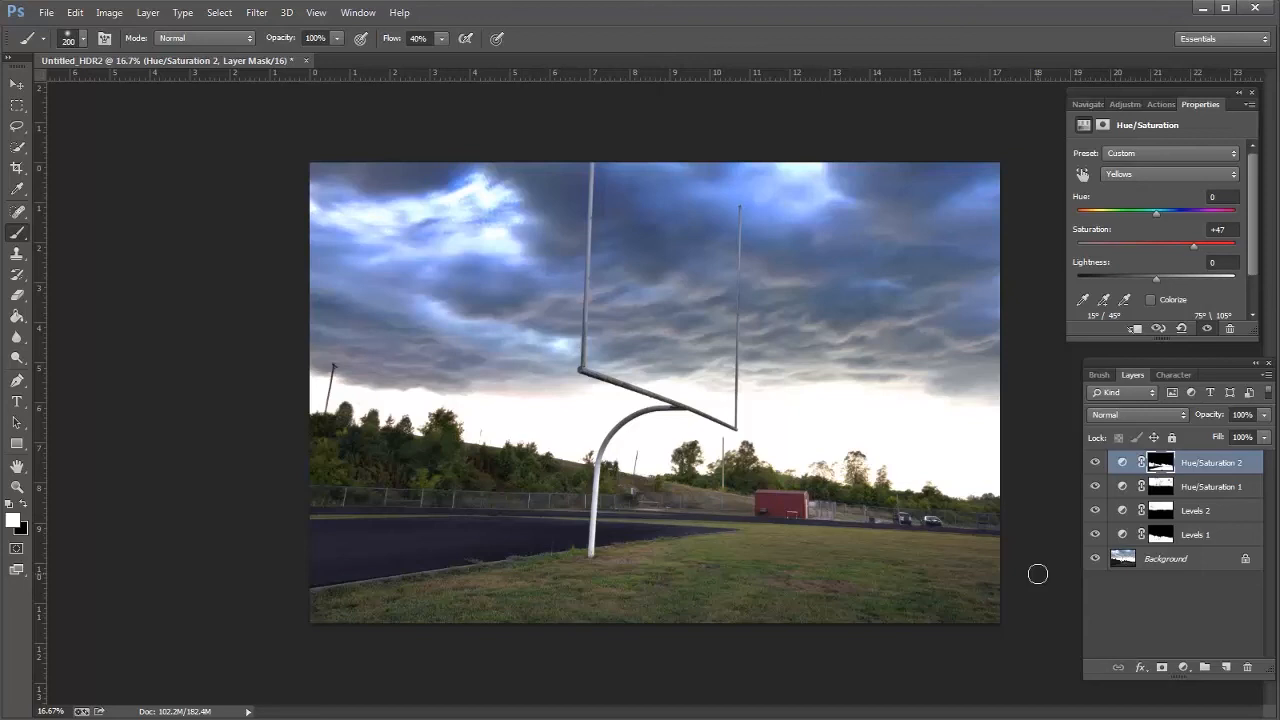
{"action": "mouse_move", "coordinate": [1152, 600]}
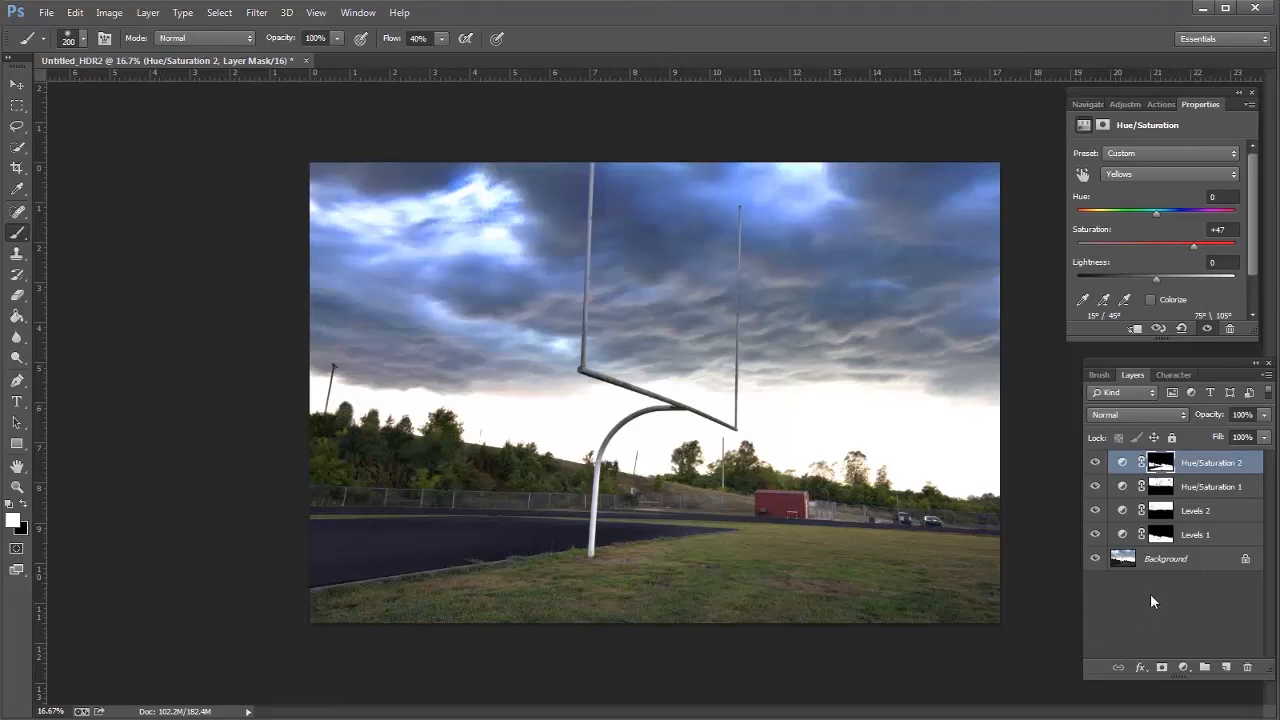
{"action": "mouse_move", "coordinate": [1124, 596]}
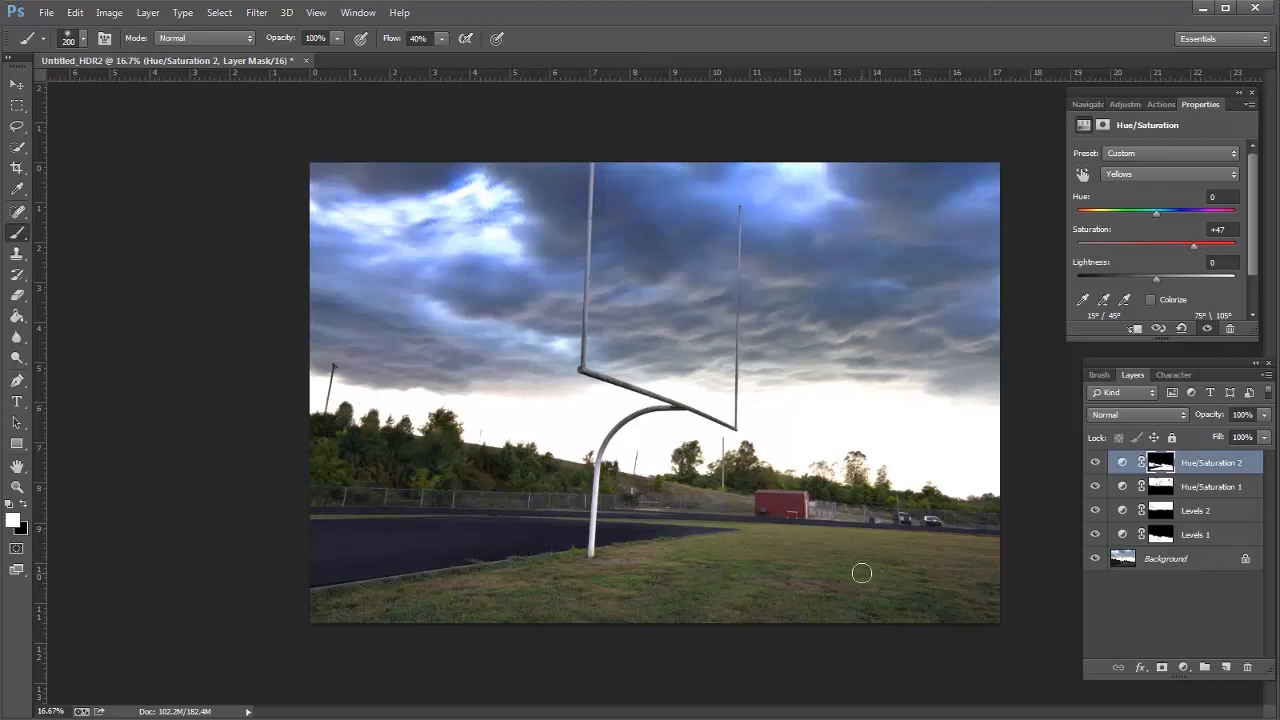
{"action": "mouse_move", "coordinate": [870, 572]}
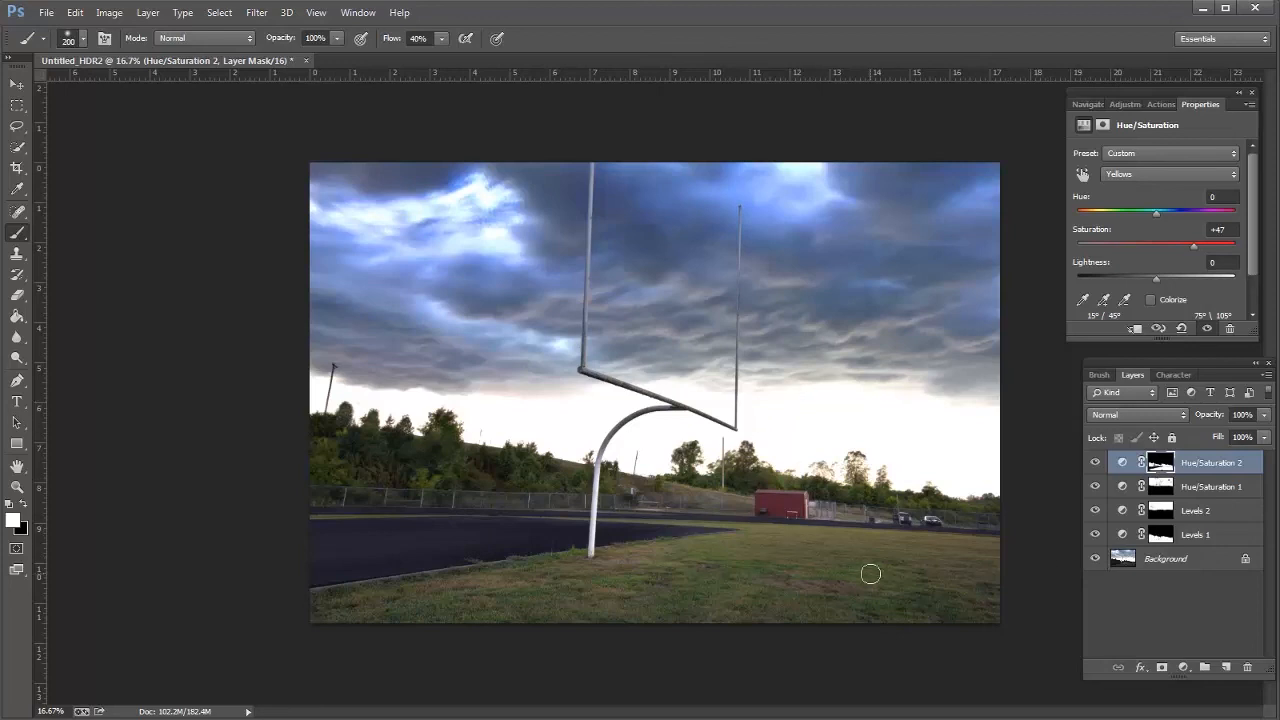